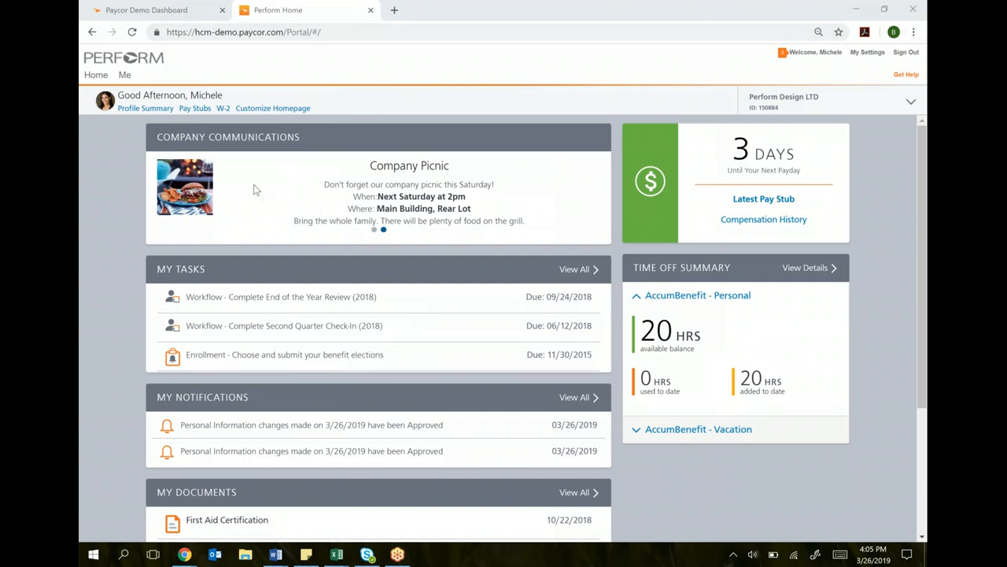
mouse_move(384, 232)
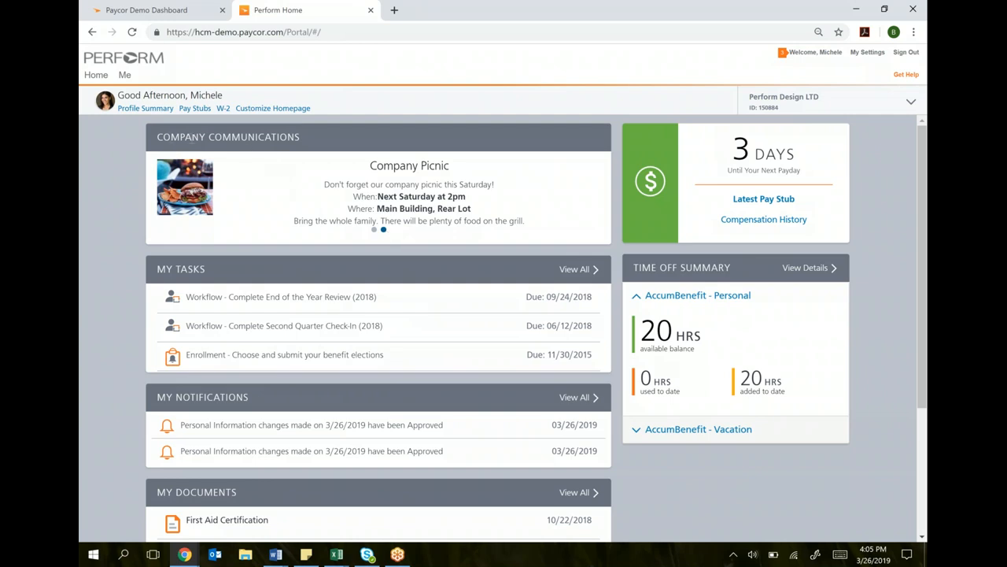
mouse_move(336, 139)
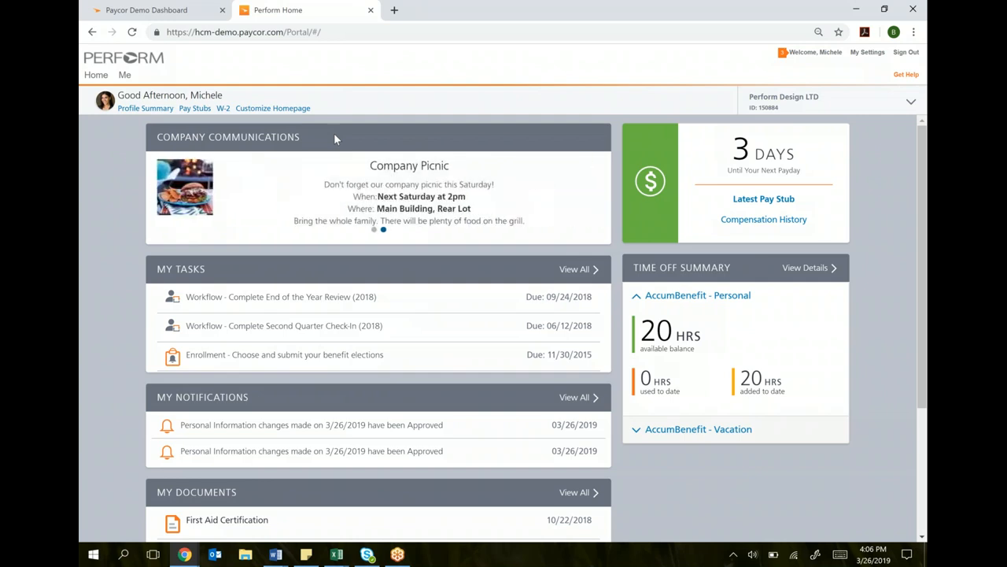
mouse_move(566, 142)
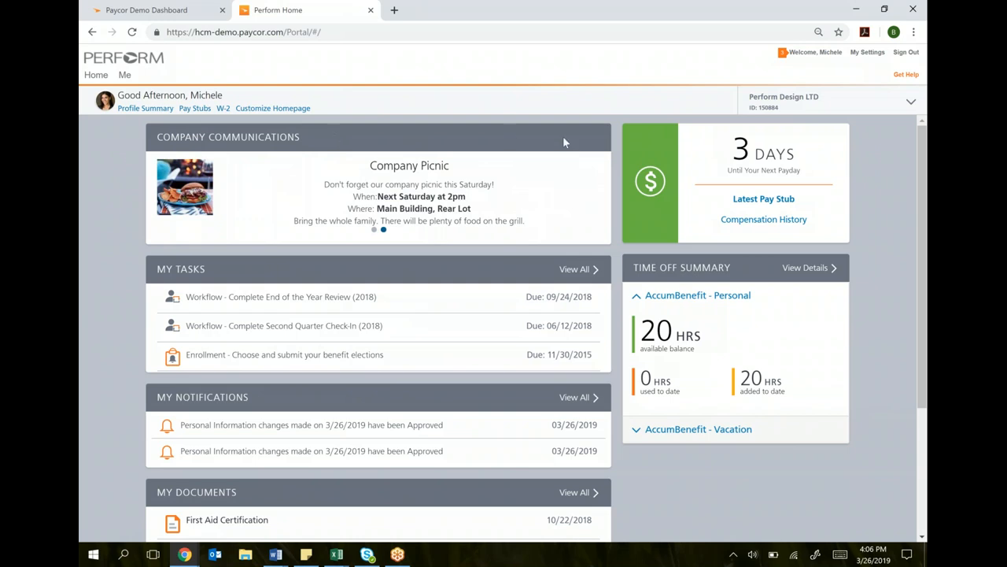
mouse_move(826, 166)
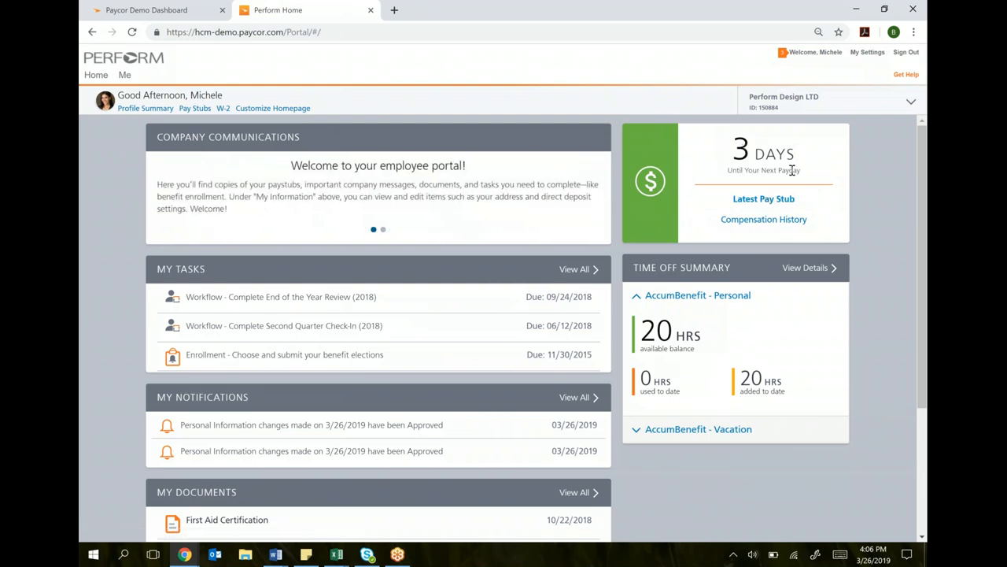
mouse_move(763, 202)
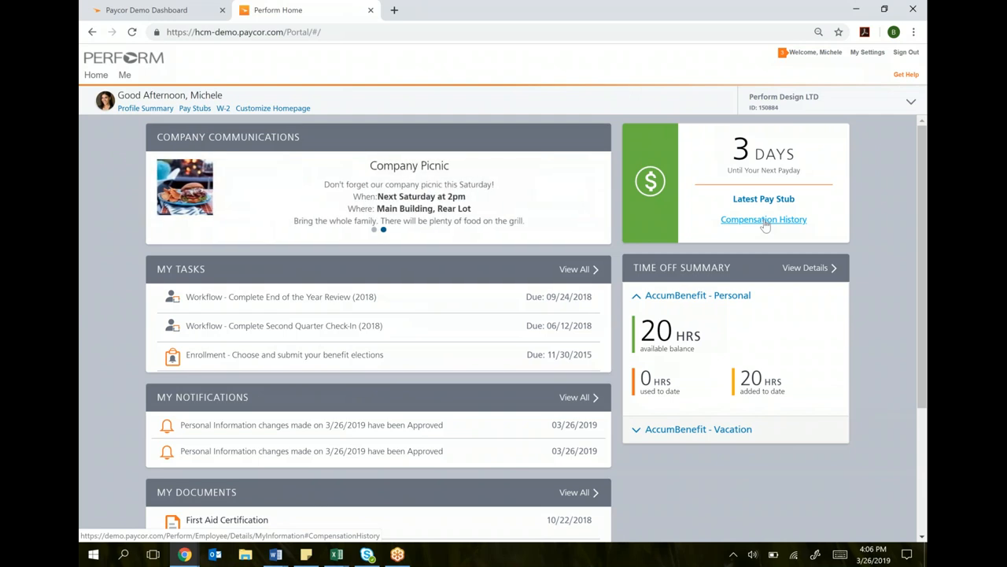
Scroll down the Home page to the Time Off Summary and the full document list.
scroll(down, 3)
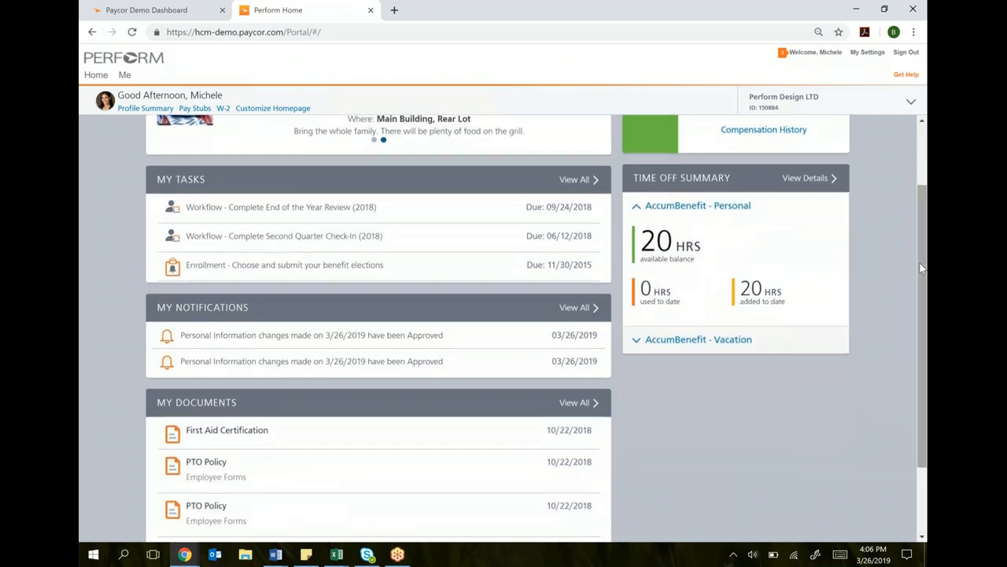
mouse_move(696, 304)
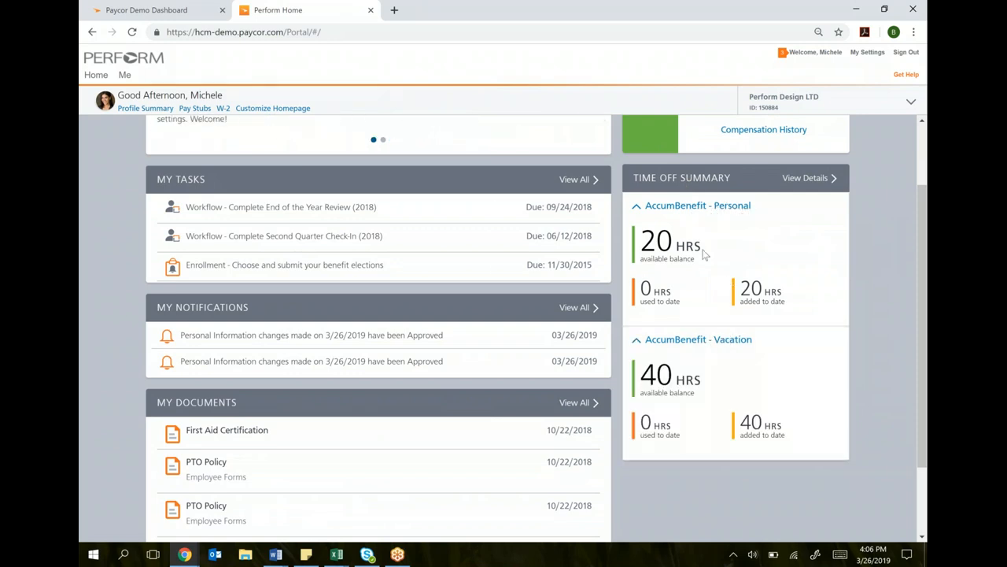
mouse_move(672, 329)
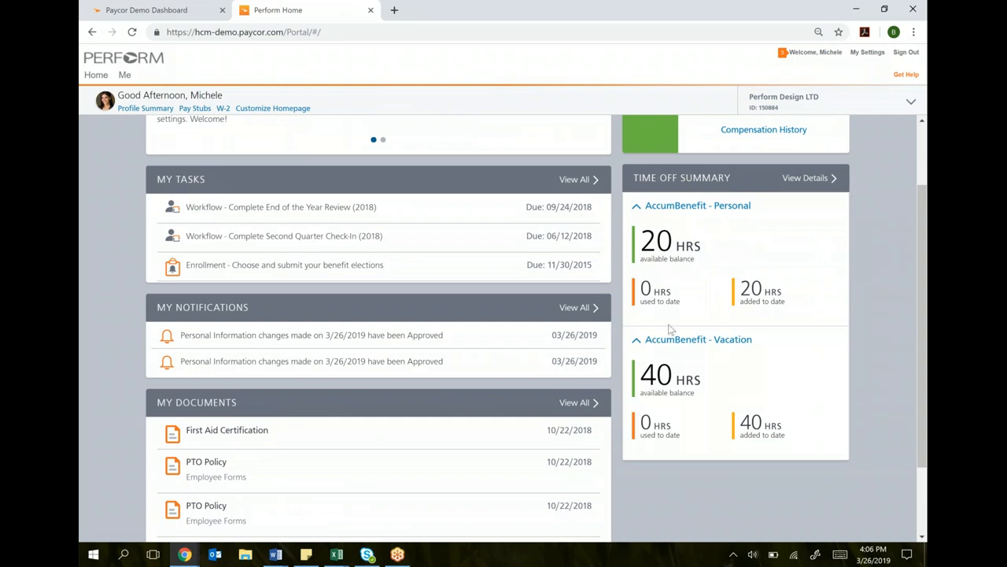
mouse_move(659, 289)
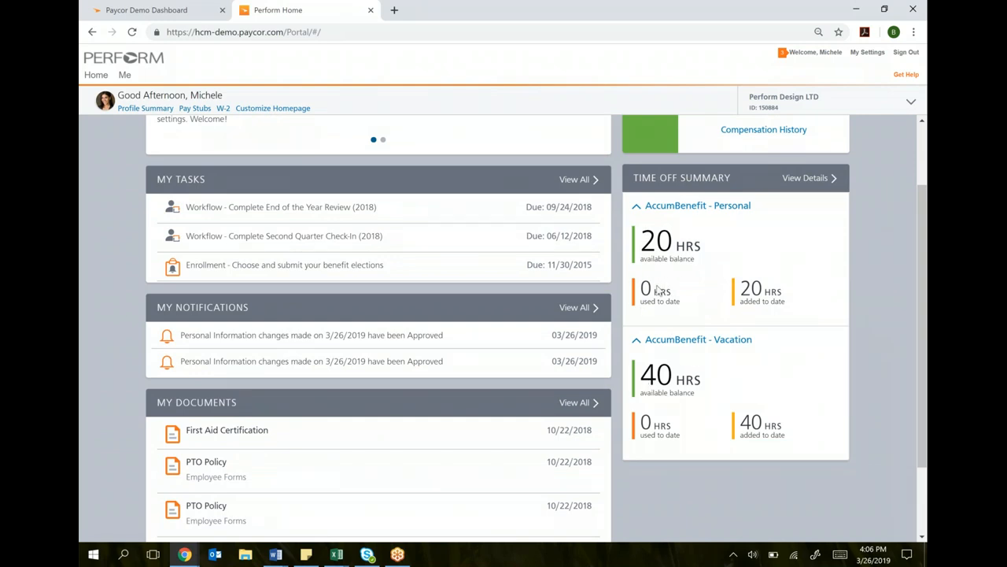
mouse_move(745, 246)
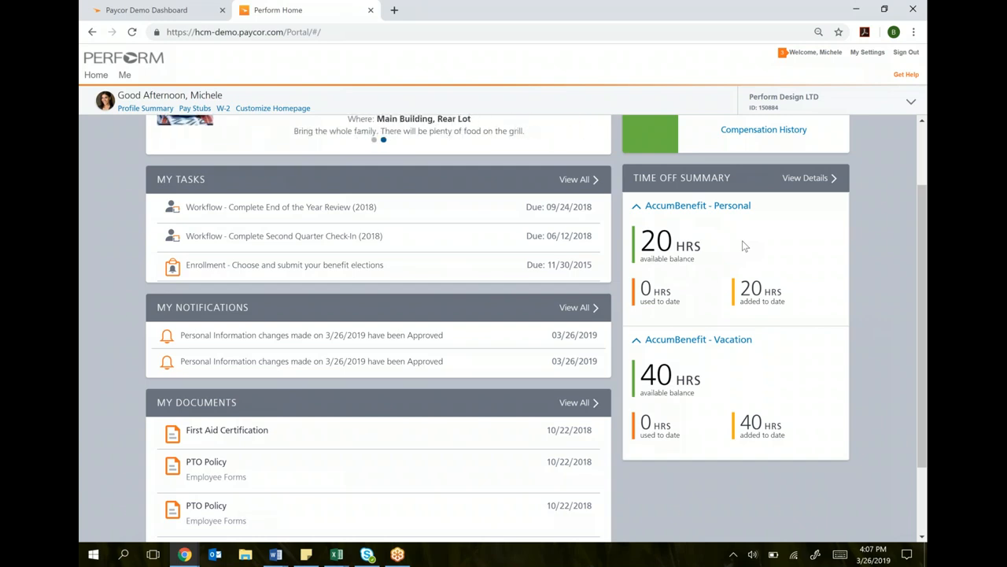
mouse_move(189, 171)
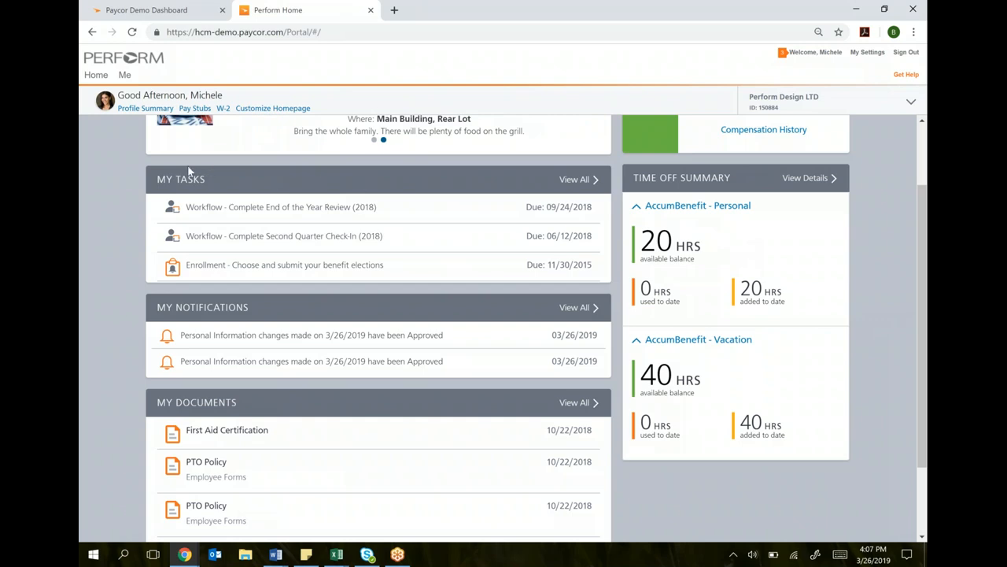
mouse_move(183, 178)
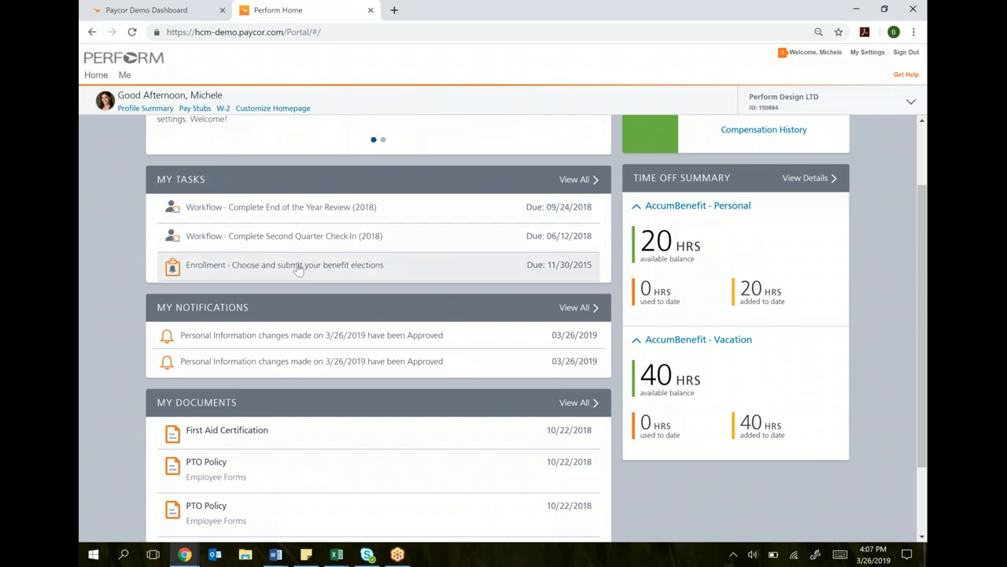
mouse_move(122, 311)
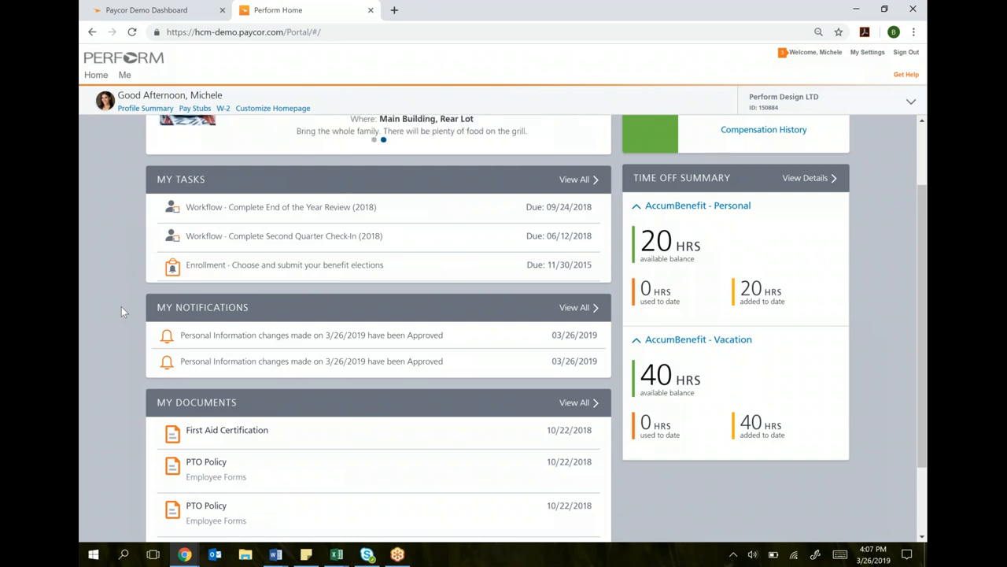
mouse_move(300, 212)
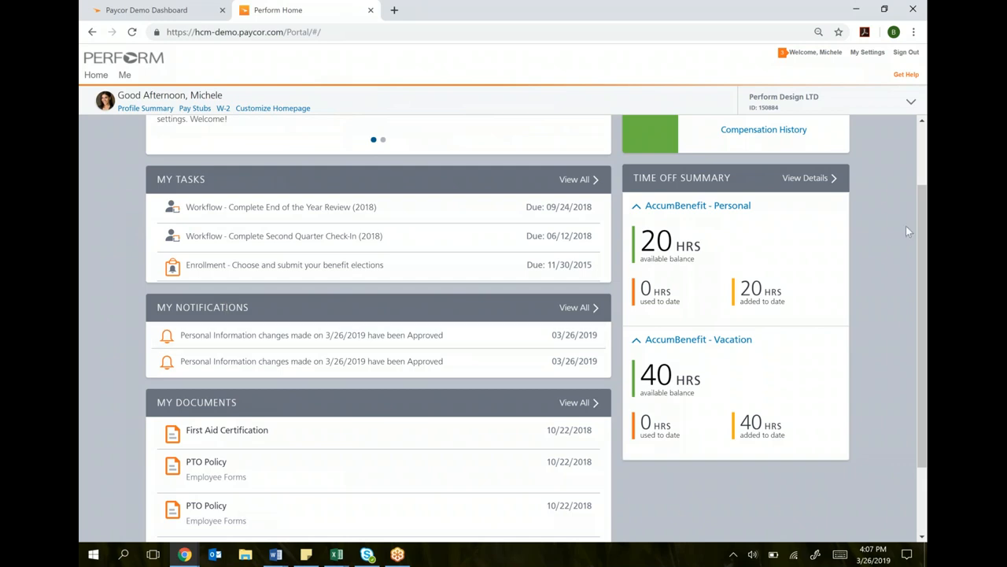
scroll(down, 3)
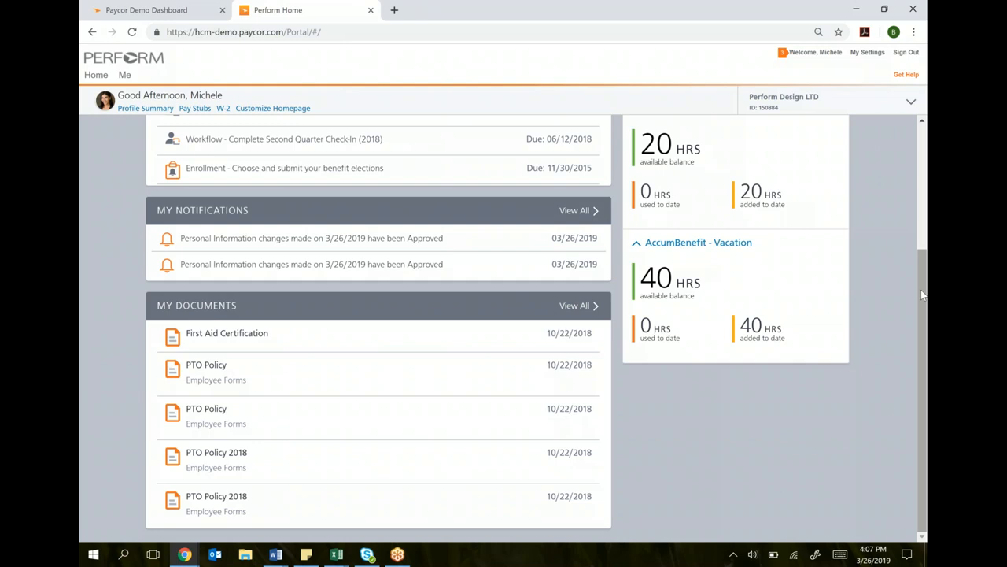
mouse_move(886, 306)
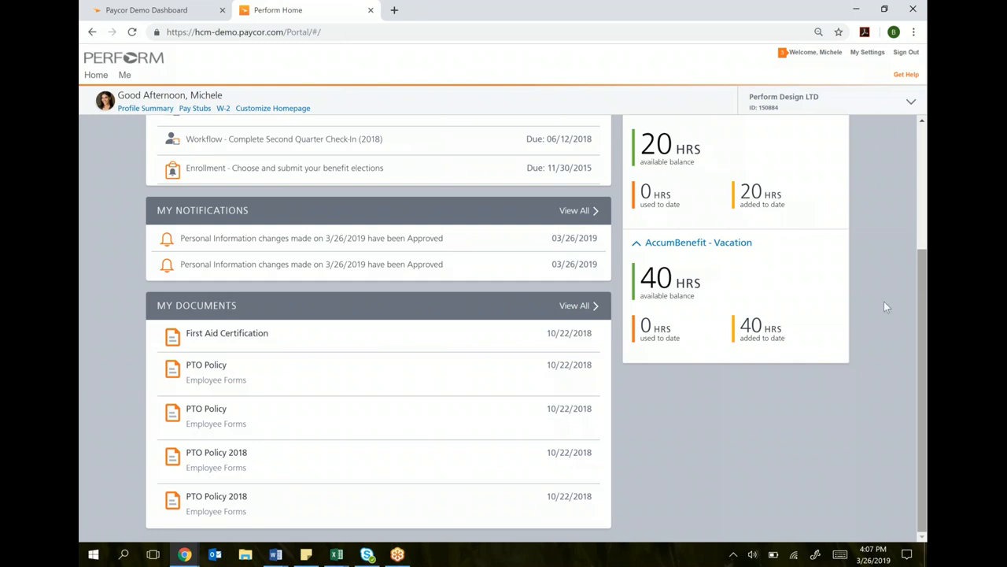
mouse_move(252, 241)
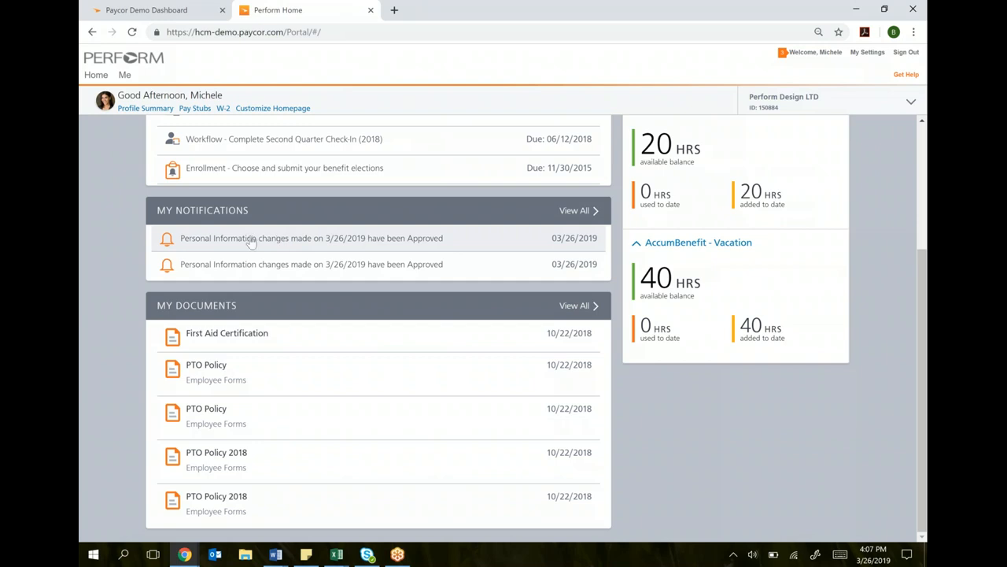
mouse_move(923, 337)
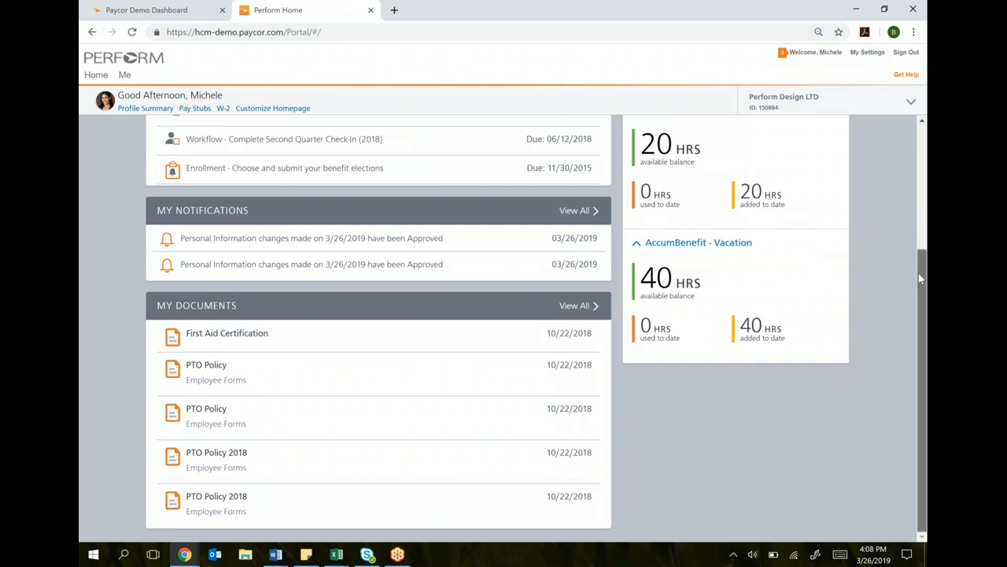
Open the employee's Profile Summary from the Home page.
scroll(up, 3)
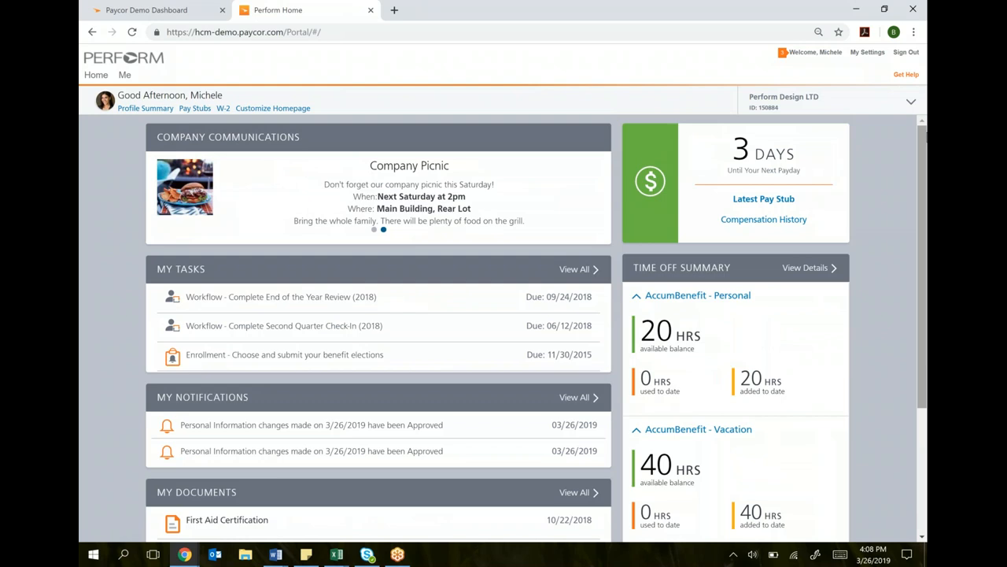
mouse_move(152, 172)
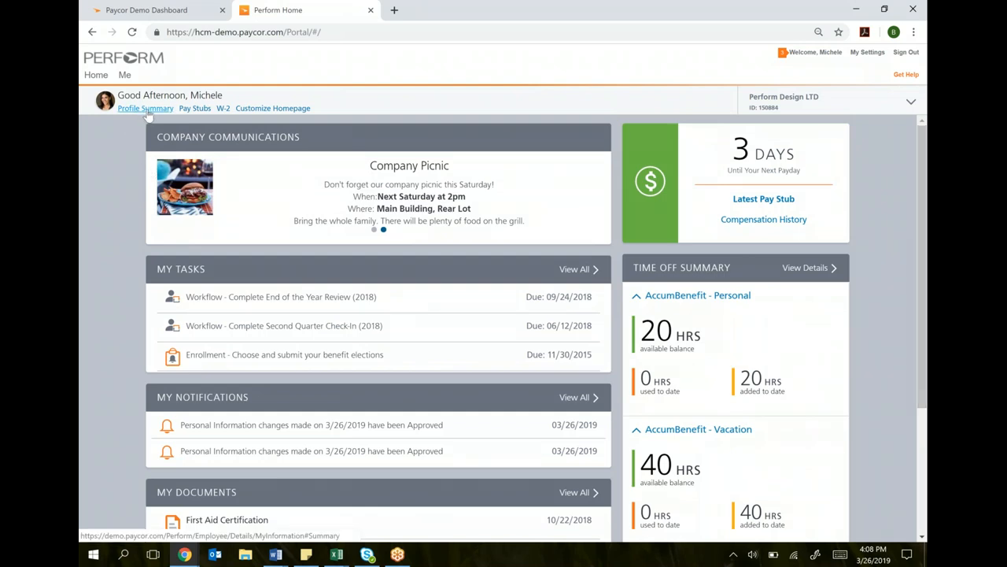
click(145, 108)
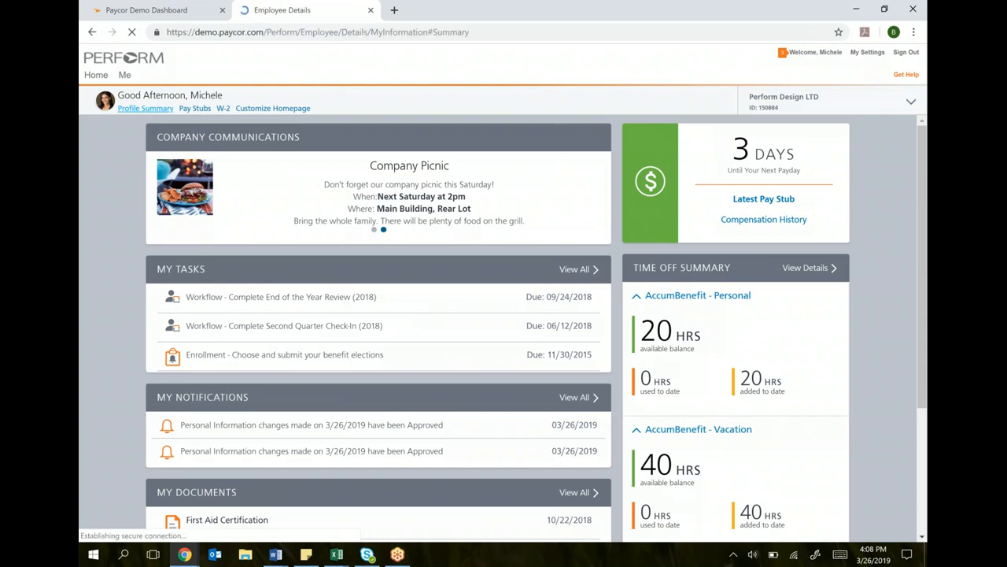
click(145, 108)
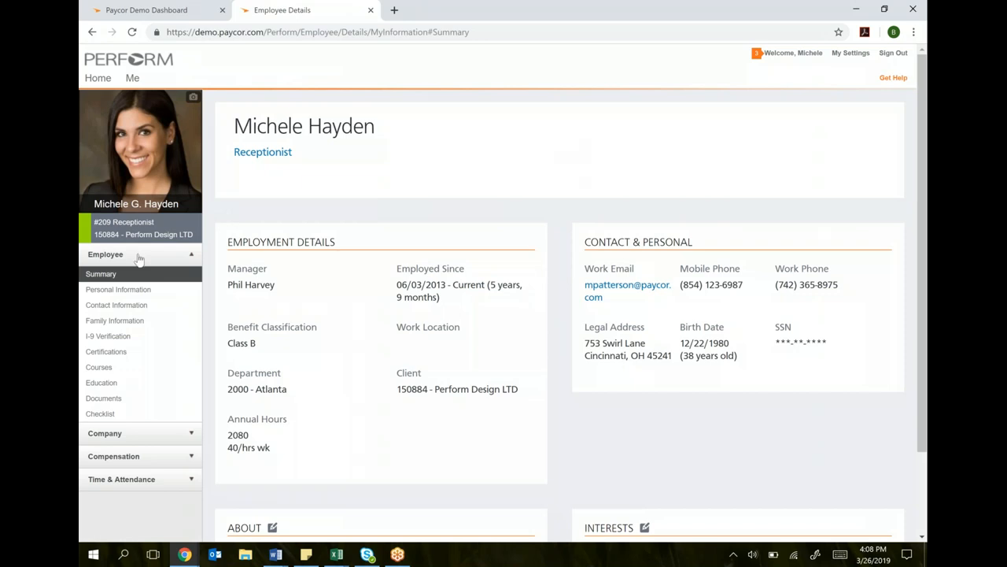
Expand the Compensation, Time & Attendance and Employee sidebar sections.
click(105, 434)
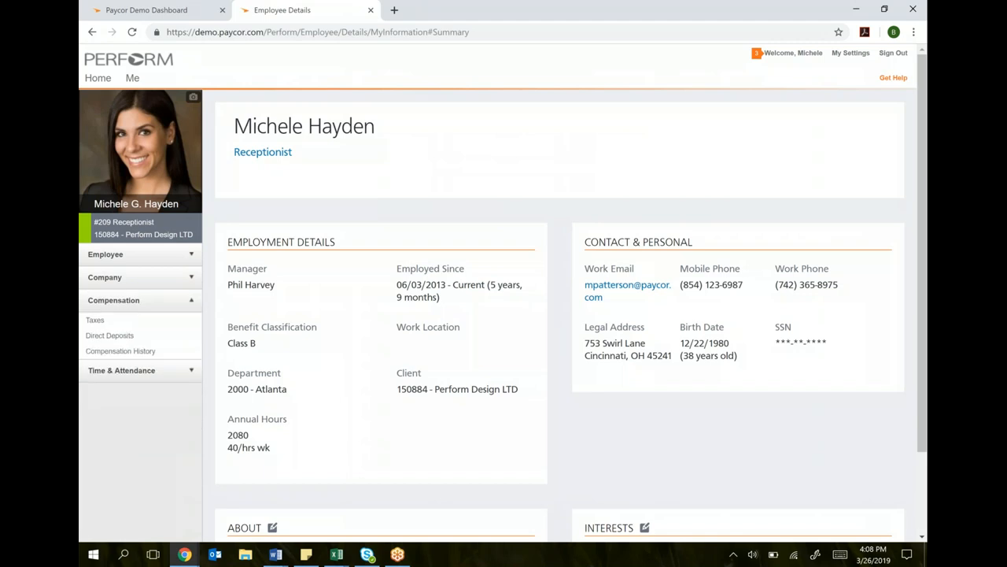
click(122, 322)
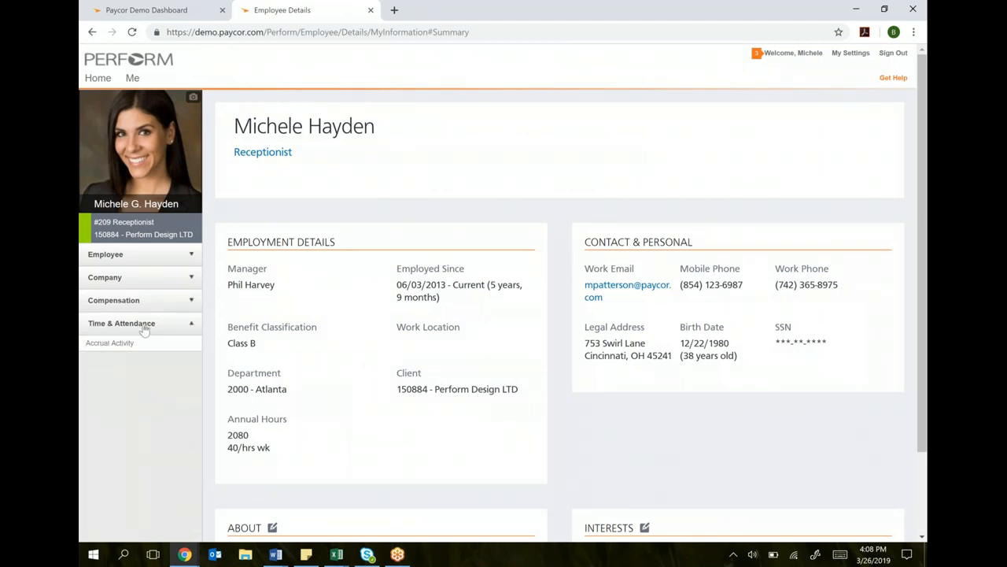
mouse_move(113, 344)
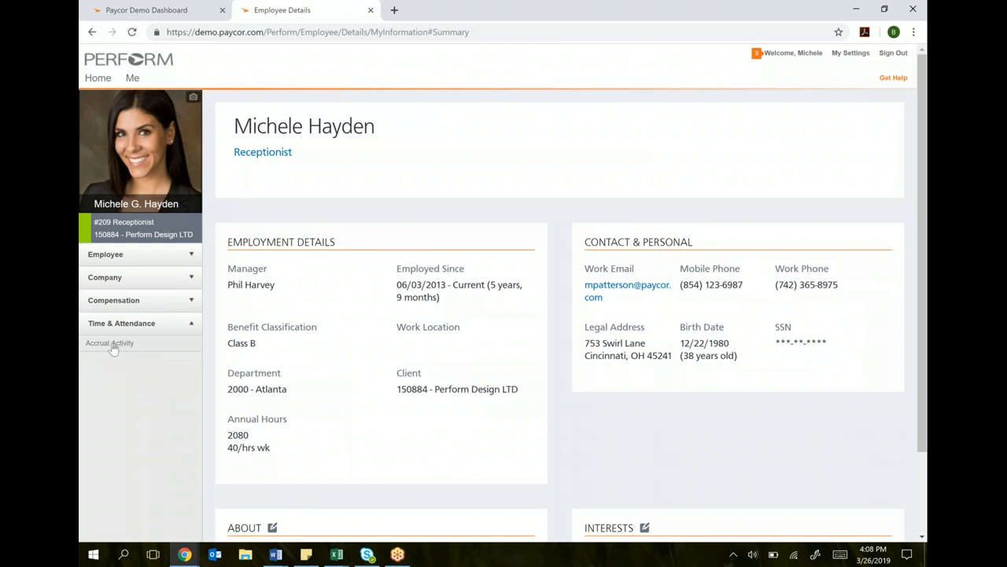
mouse_move(141, 260)
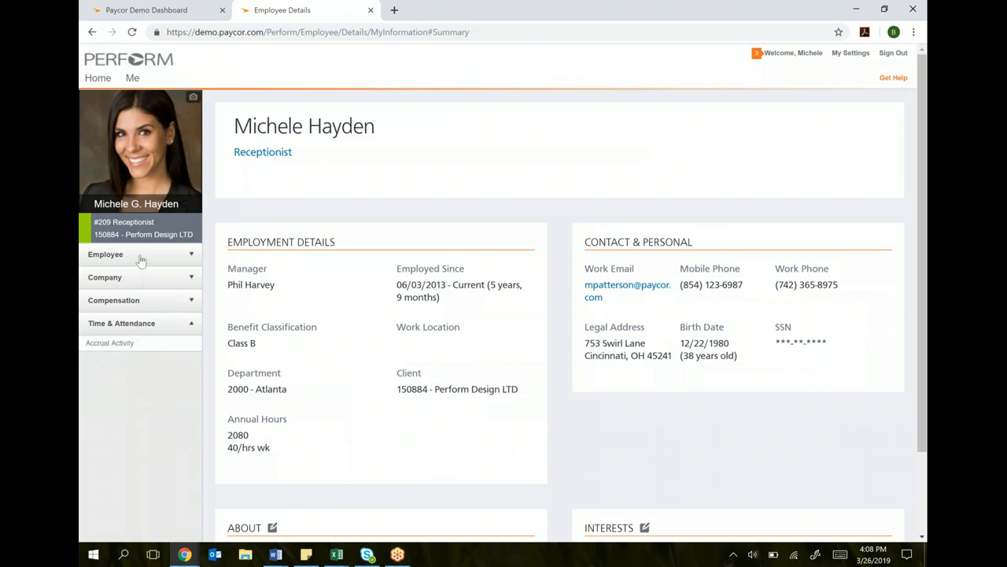
click(140, 254)
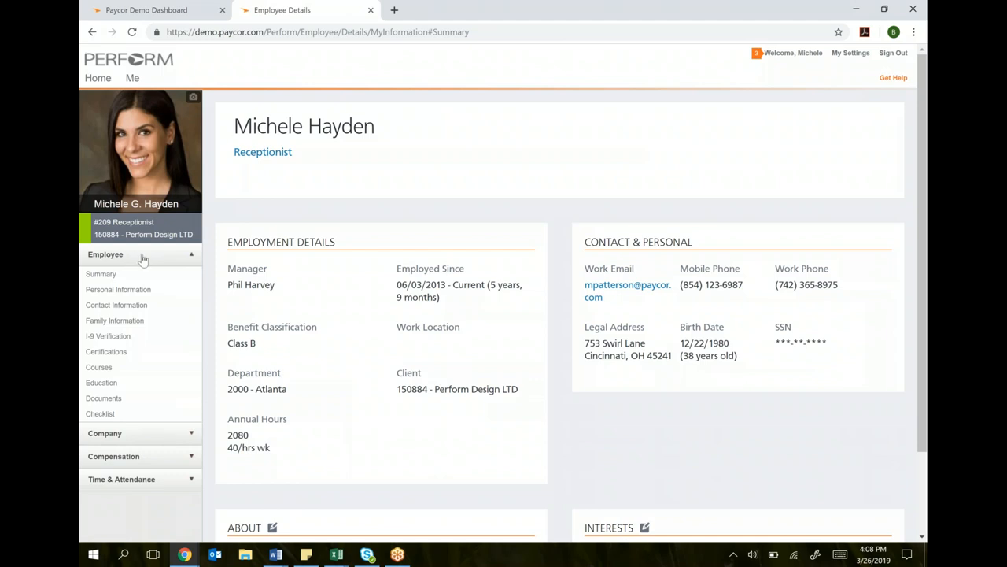
Change the Last Name on Personal Information from Hayden to Smith and keep it.
click(118, 289)
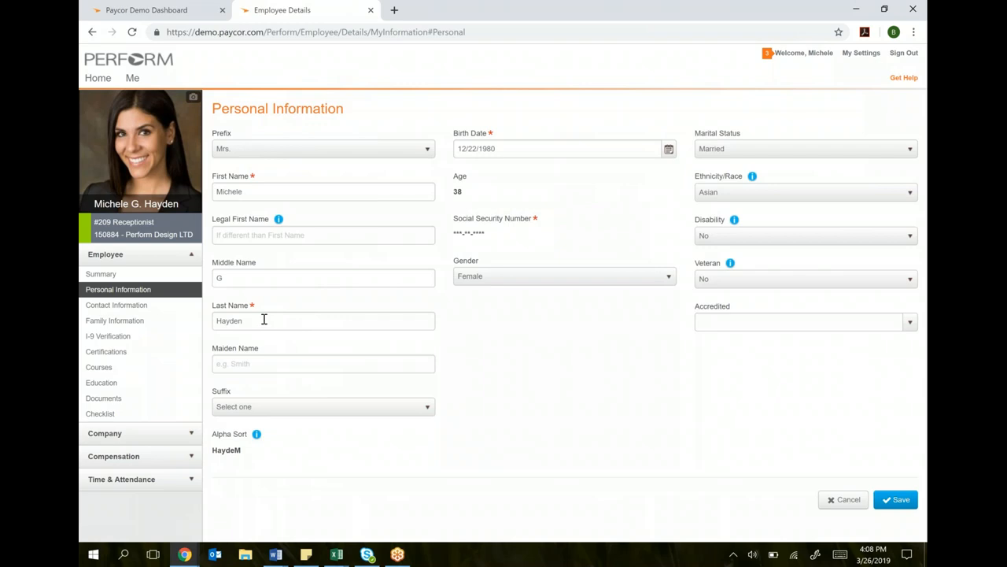
text(Smith)
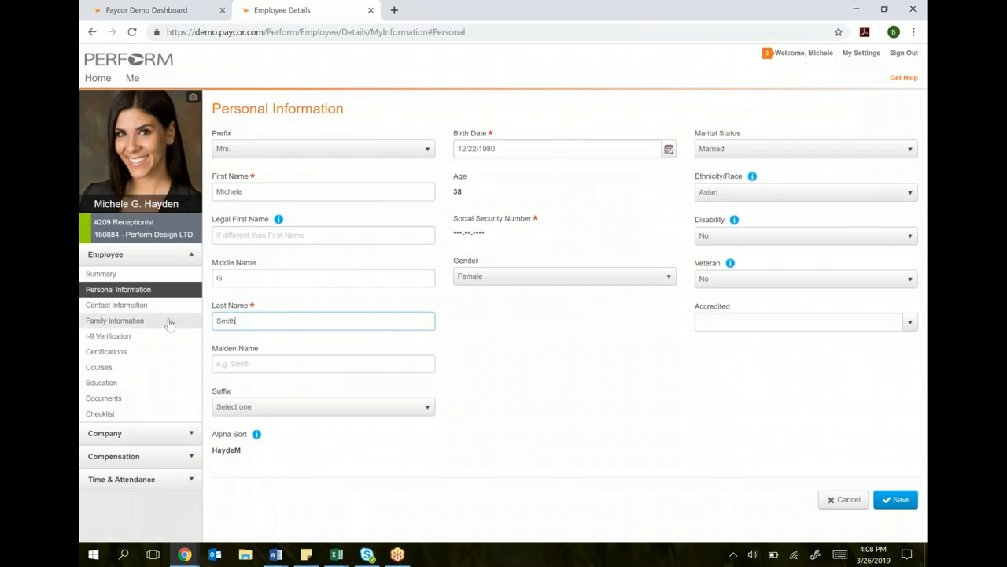
double_click(226, 321)
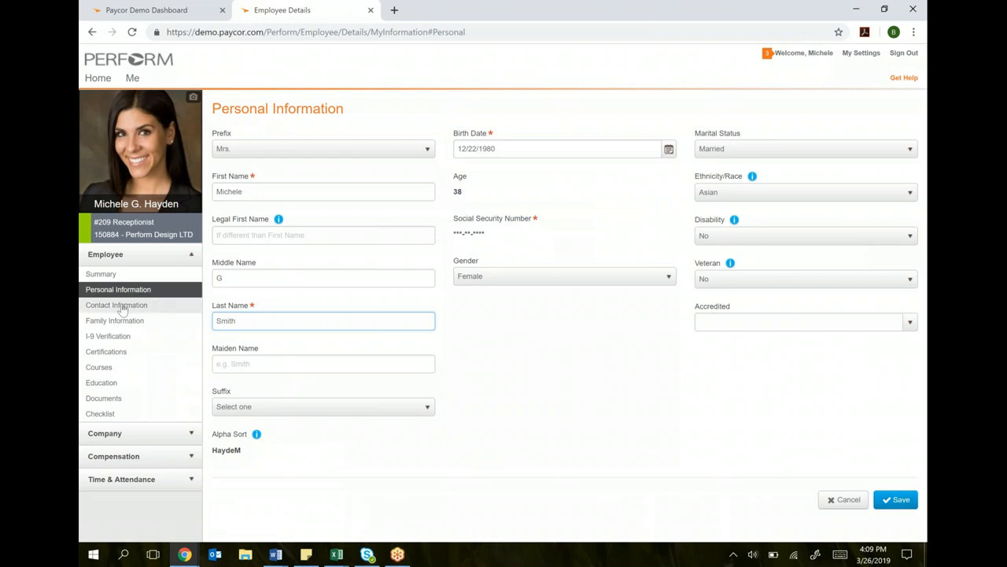
click(116, 305)
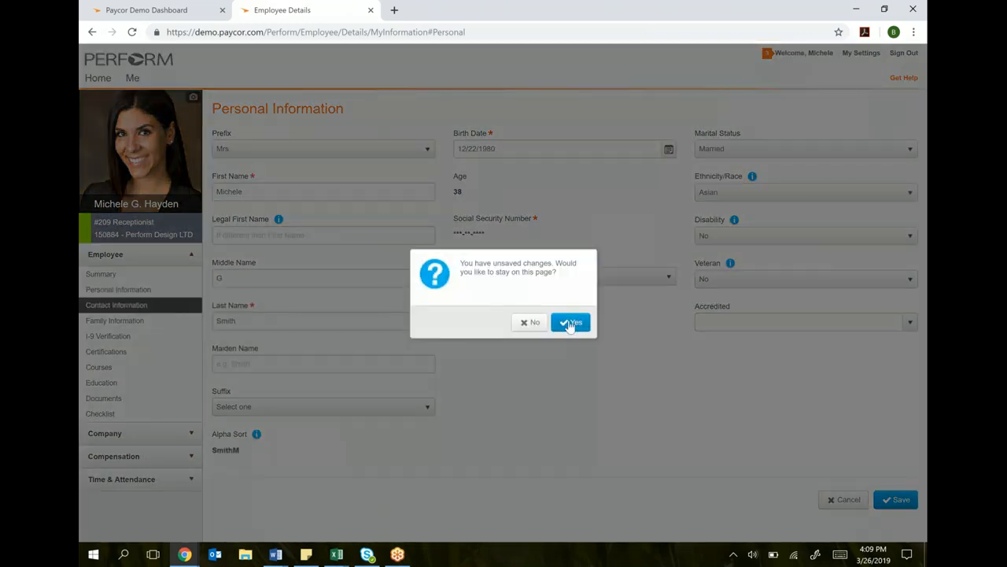
click(571, 322)
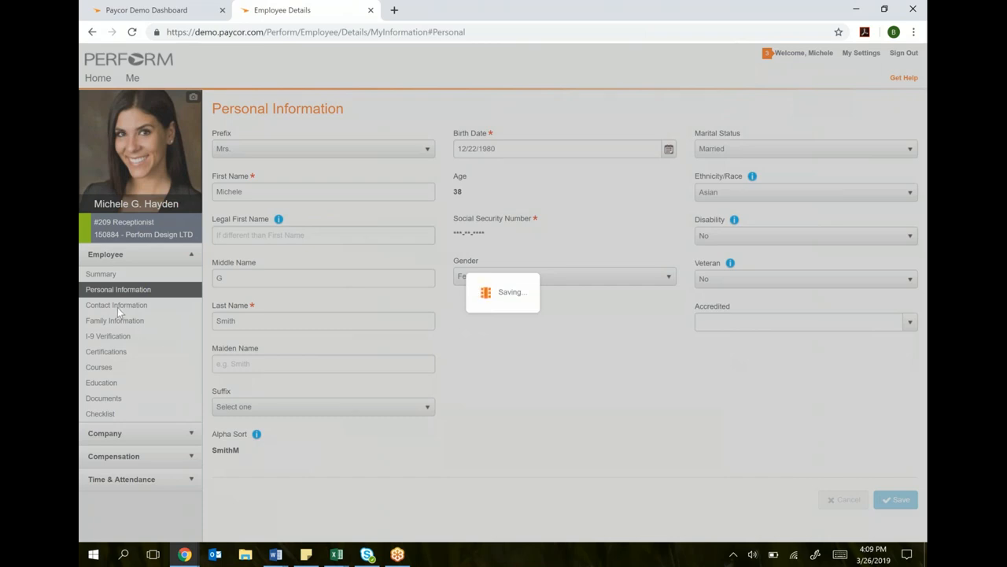
Replace Address Line 1 with 122 Bark and submit the contact change for approval.
click(116, 305)
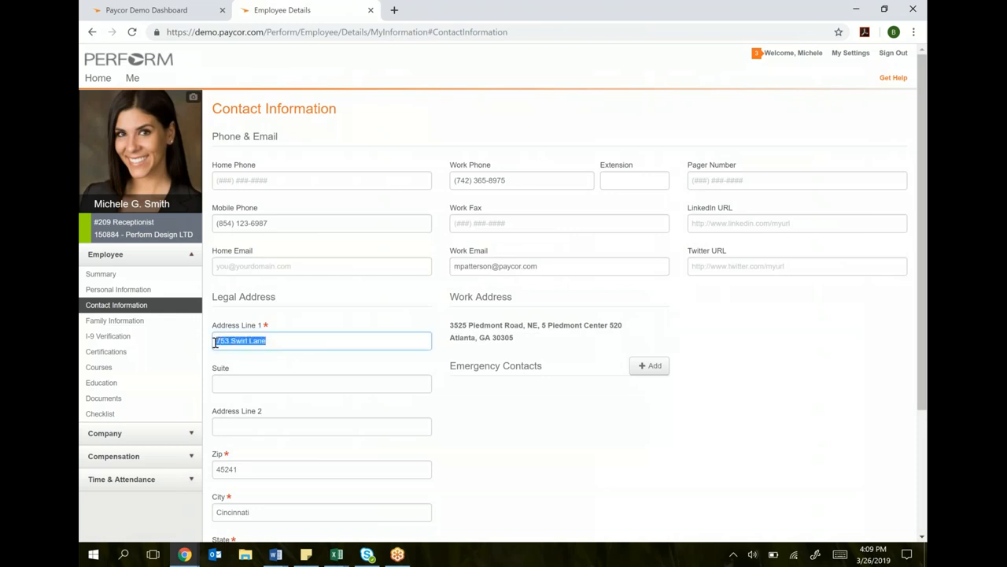
text(12)
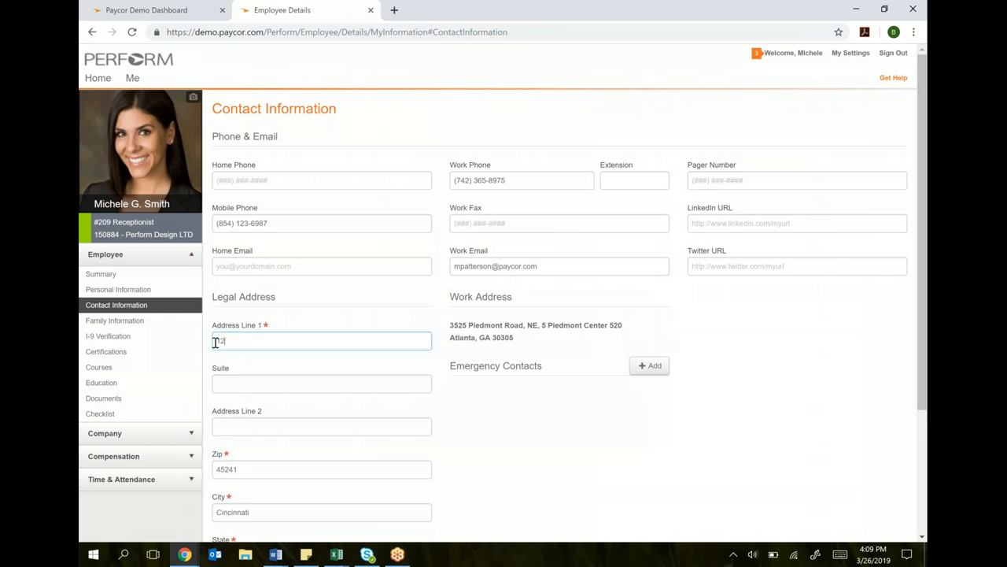
text(22 Bark)
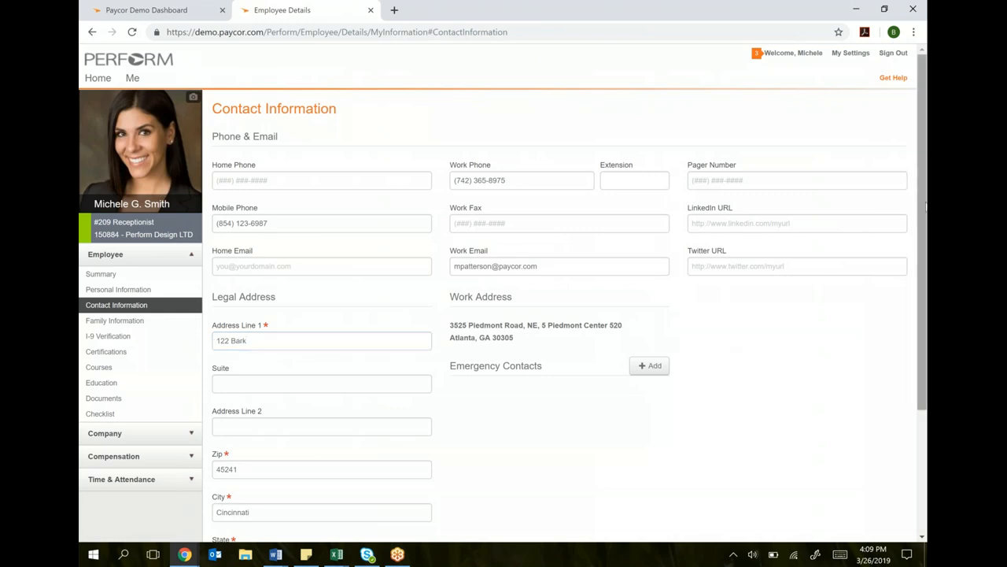
scroll(down, 3)
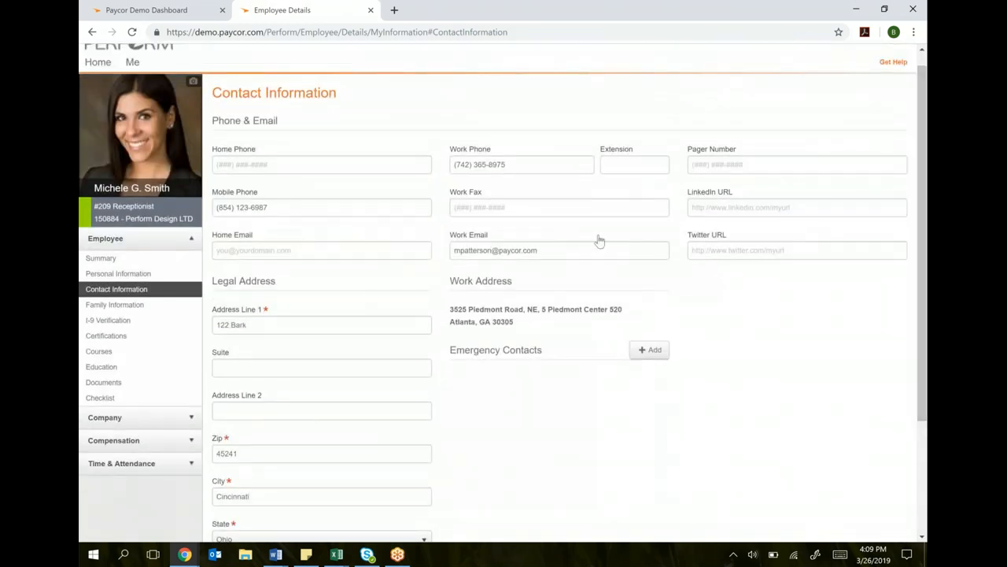
scroll(down, 3)
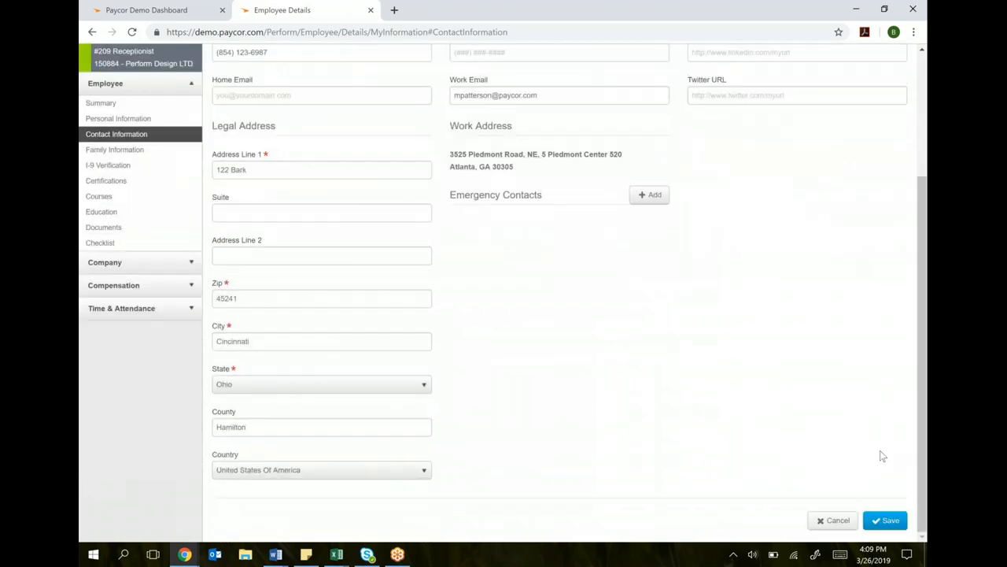
click(890, 521)
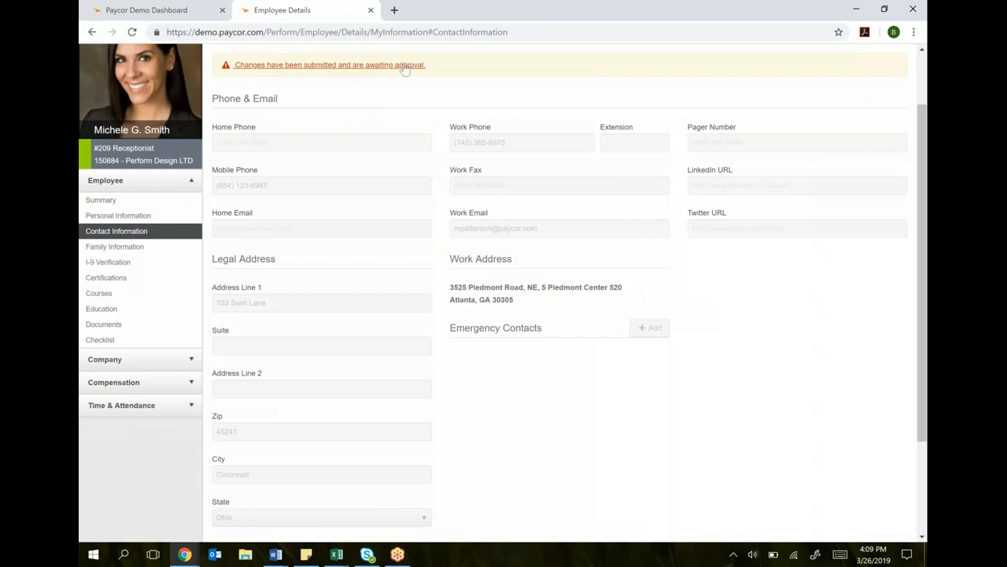
scroll(up, 3)
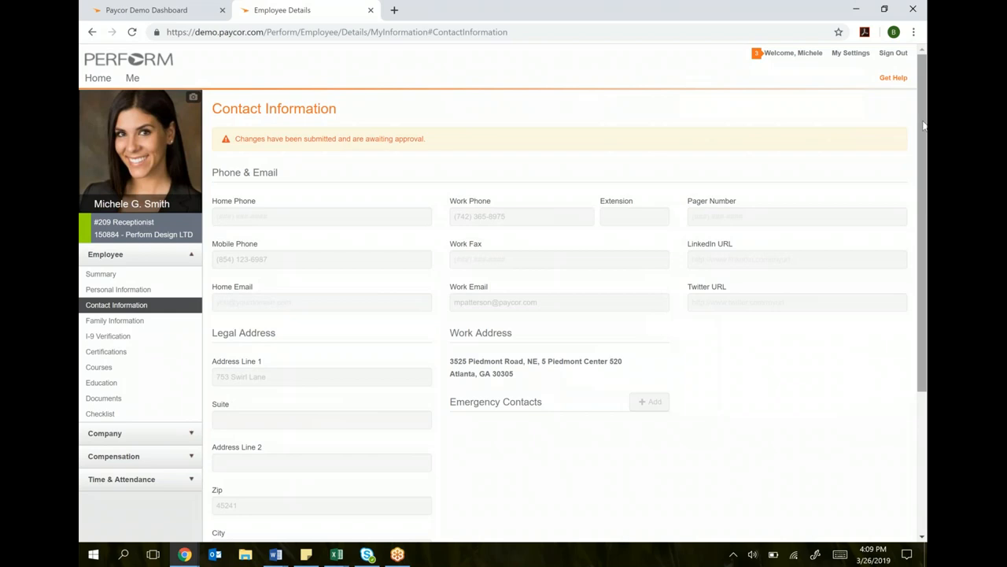
scroll(down, 3)
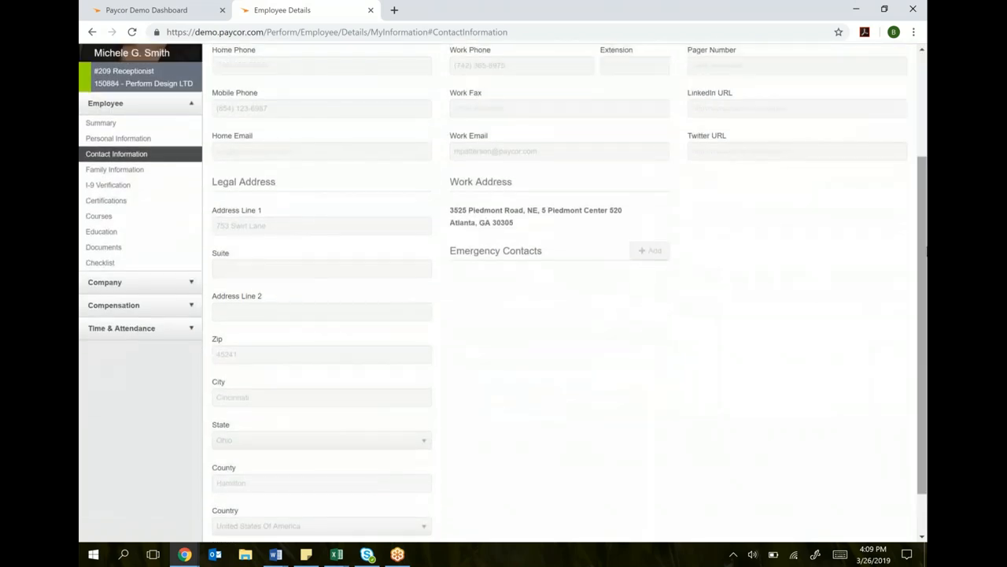
mouse_move(821, 252)
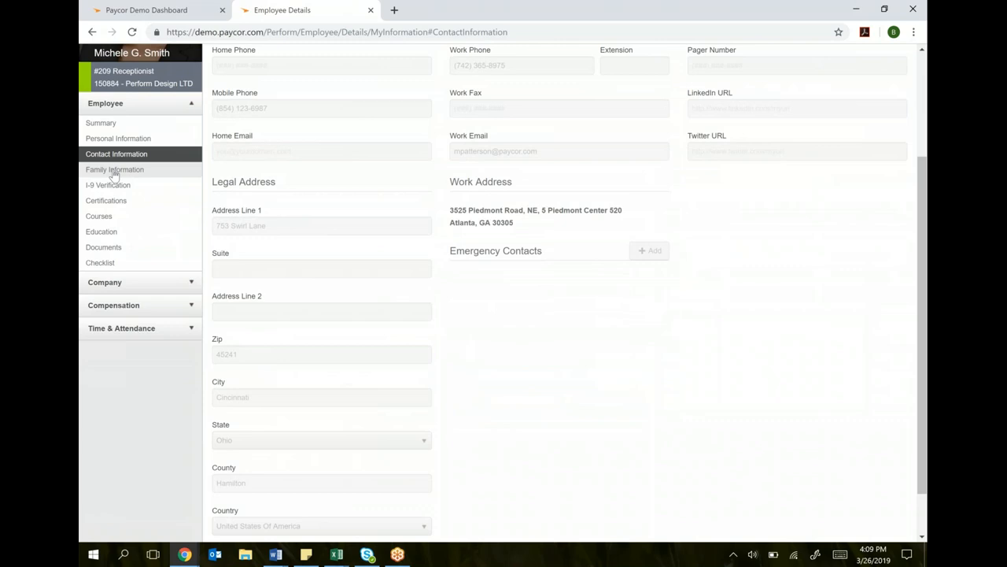
mouse_move(108, 188)
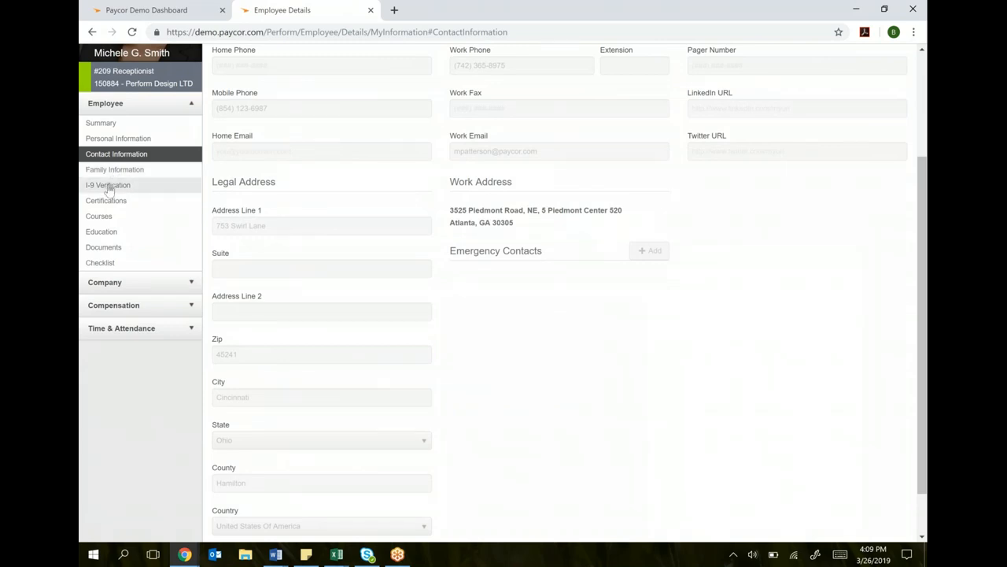
mouse_move(98, 215)
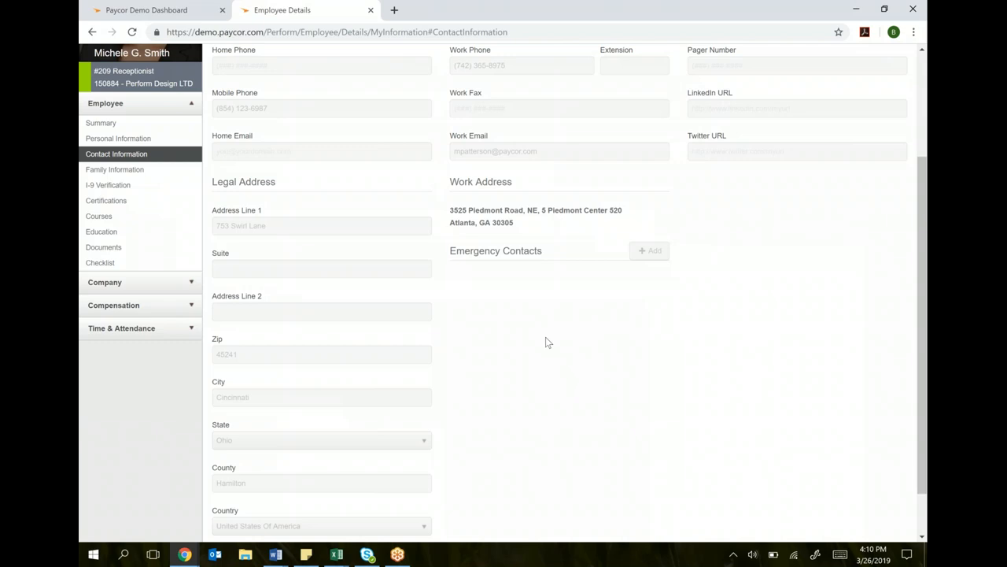
mouse_move(103, 252)
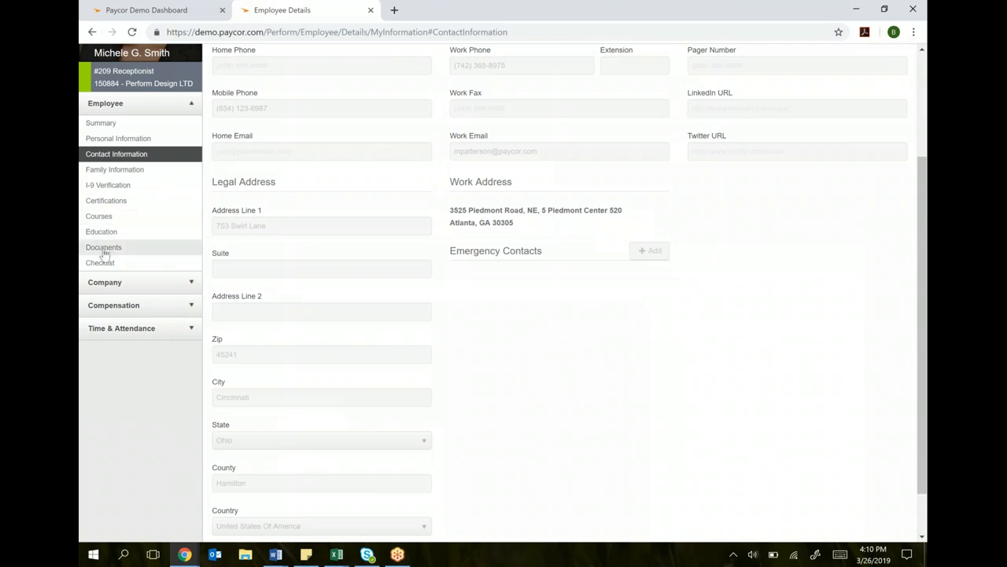
Review the employee's Documents list, then view the empty New Hire Checklist.
click(103, 247)
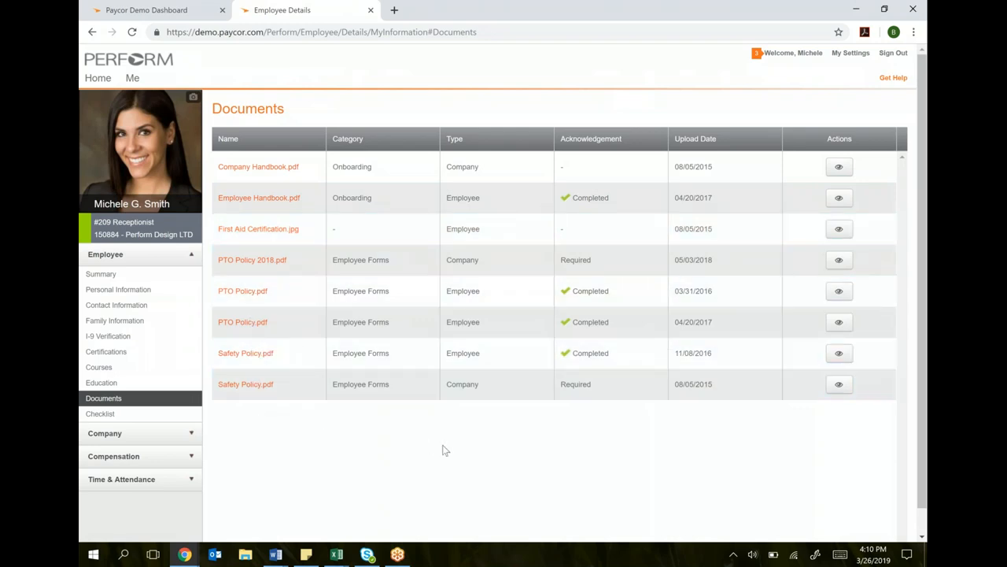
scroll(down, 3)
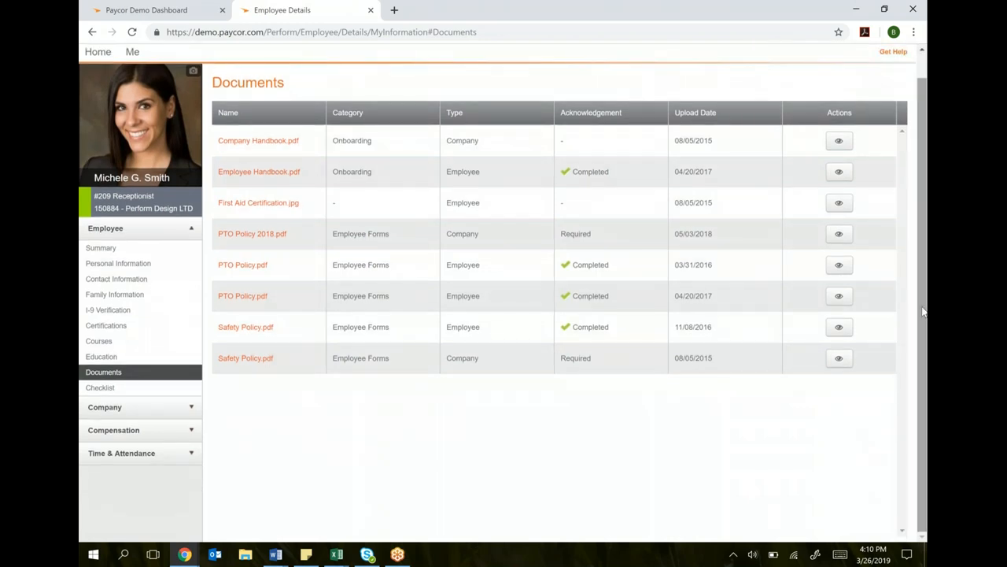
mouse_move(100, 388)
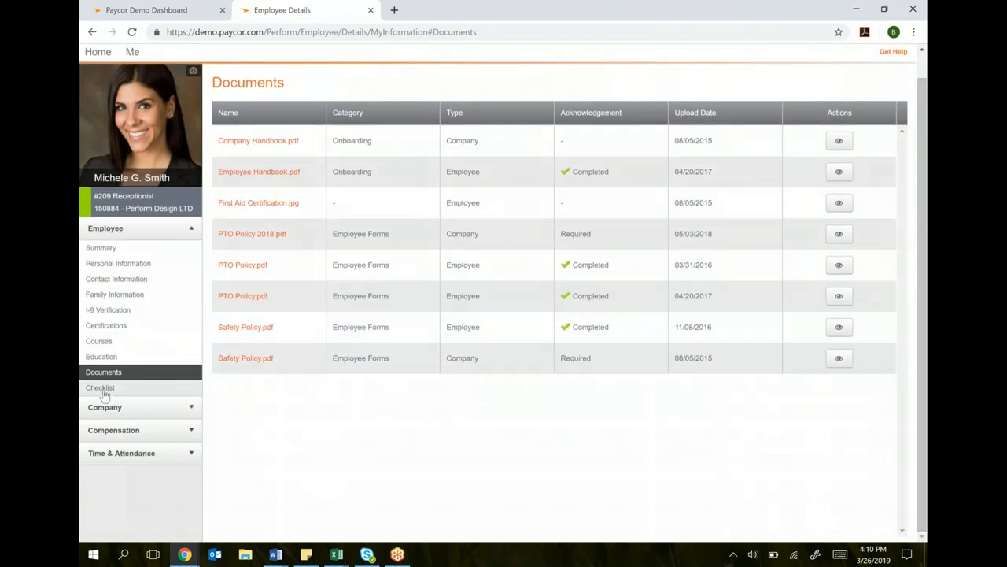
click(100, 387)
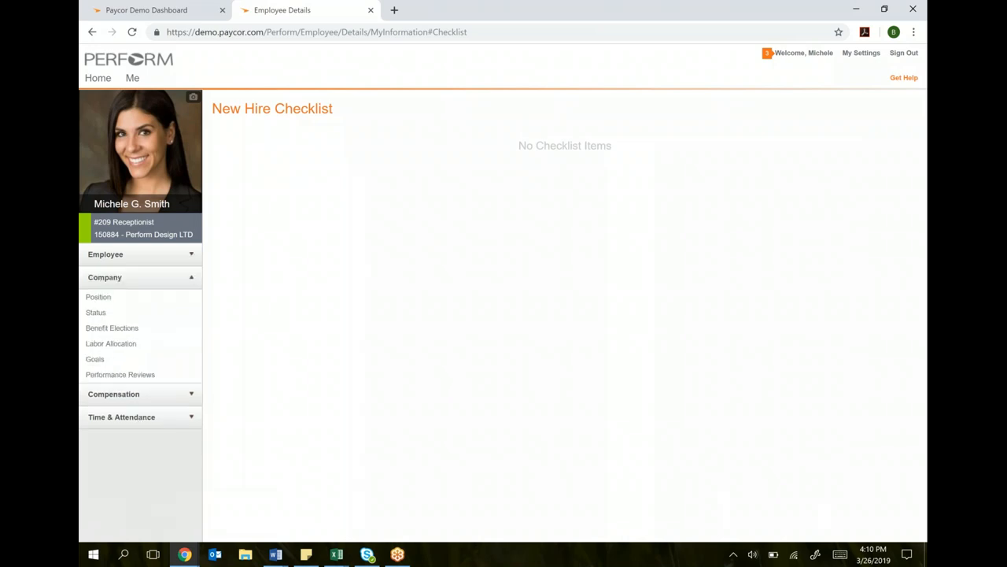
Open the Position page: Receptionist, department 2000 - Atlanta, weekly paygroup, full time.
click(99, 296)
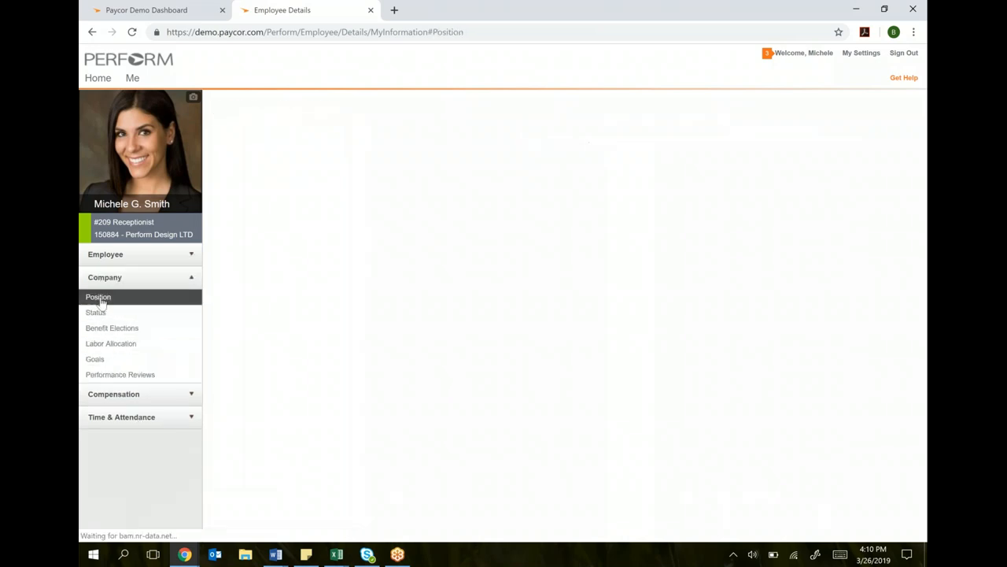
click(97, 297)
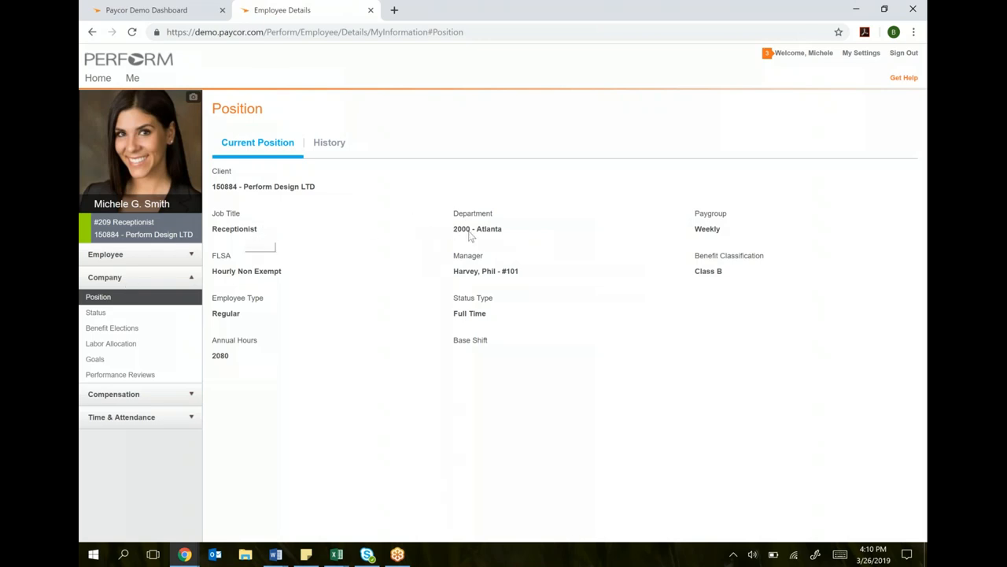
mouse_move(477, 275)
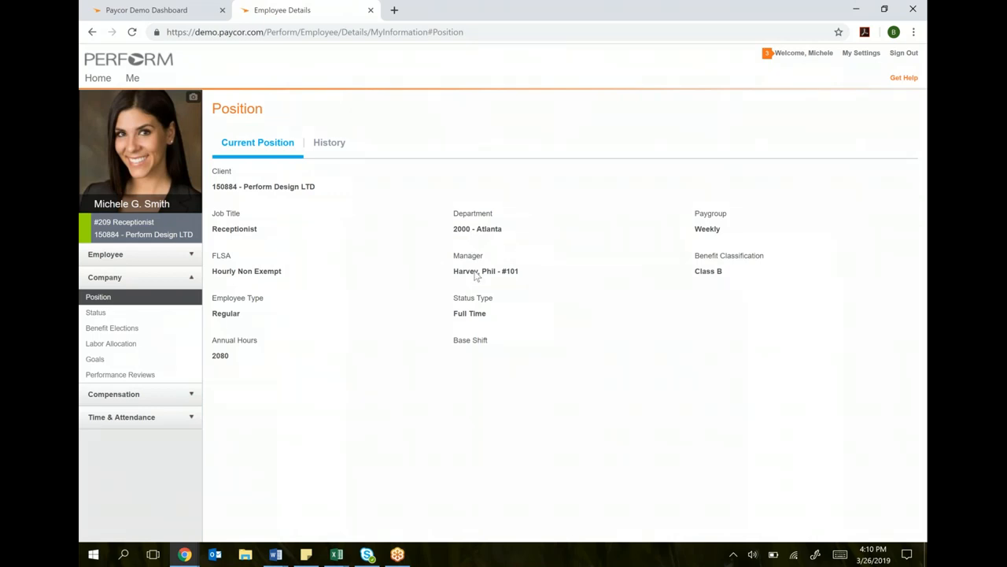
mouse_move(94, 312)
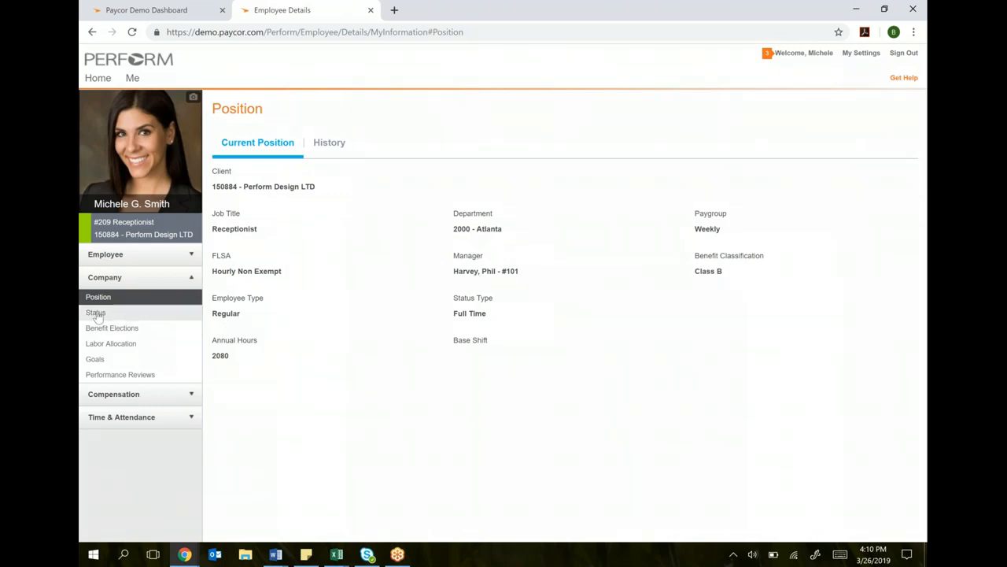
click(95, 313)
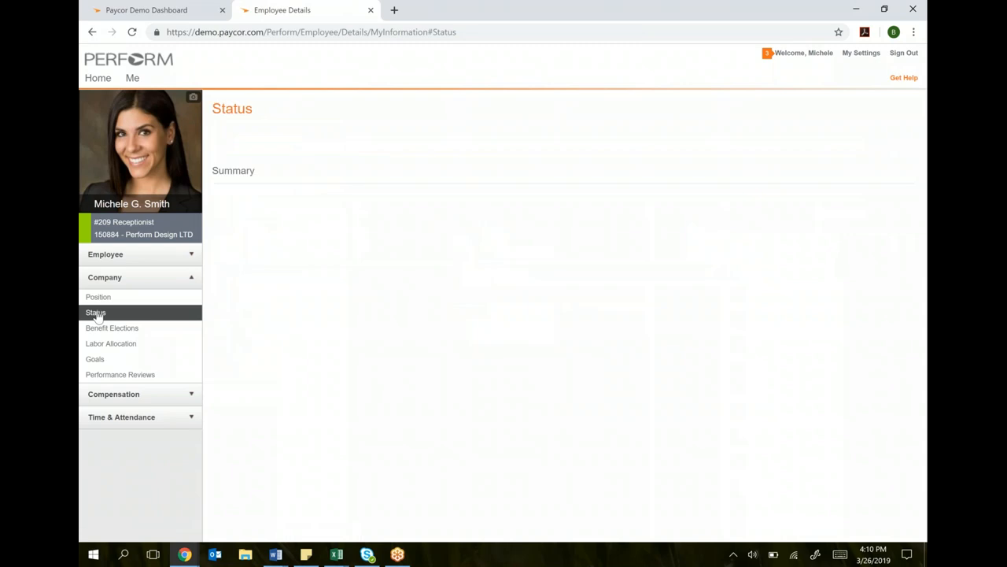
click(95, 312)
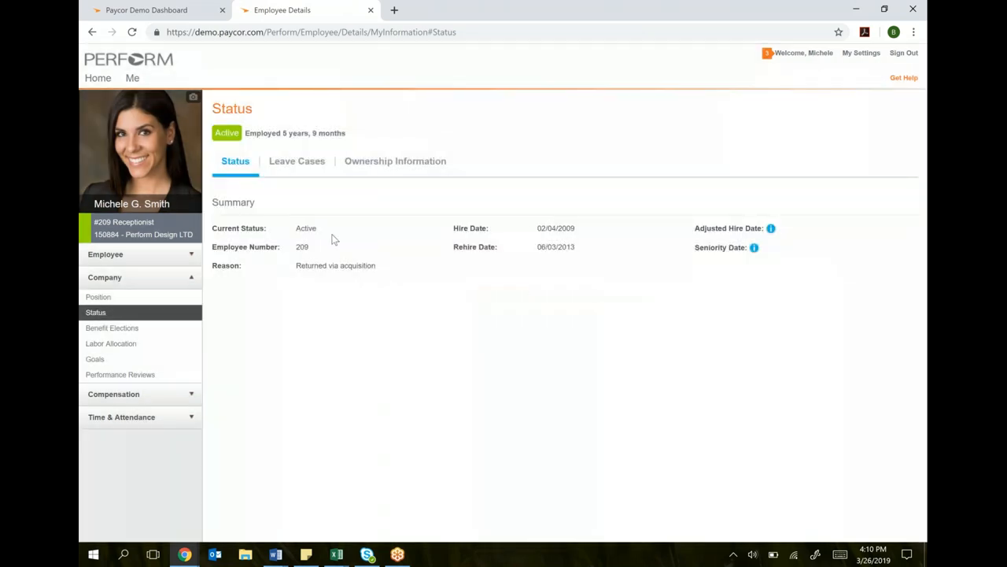
mouse_move(376, 320)
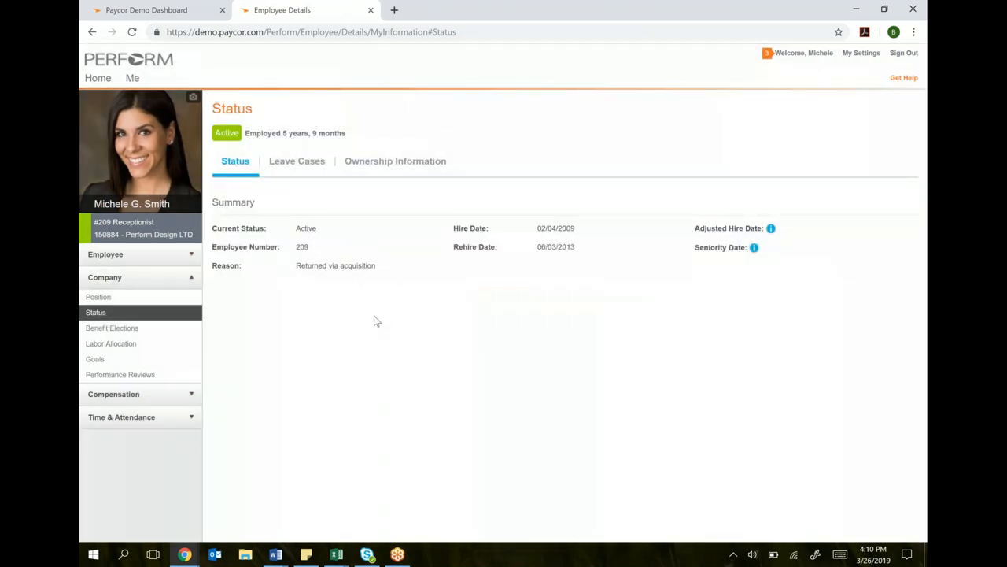
mouse_move(106, 331)
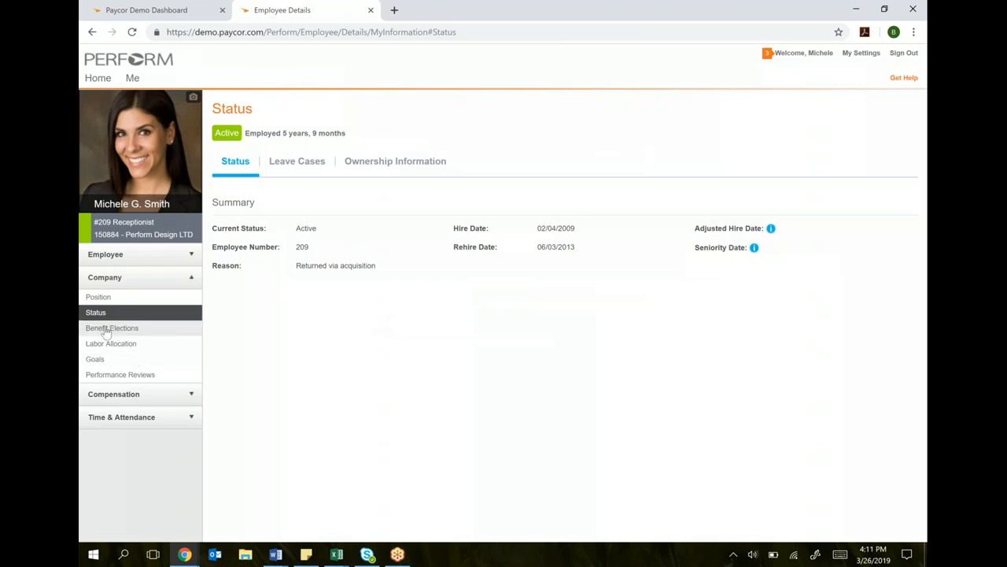
mouse_move(120, 374)
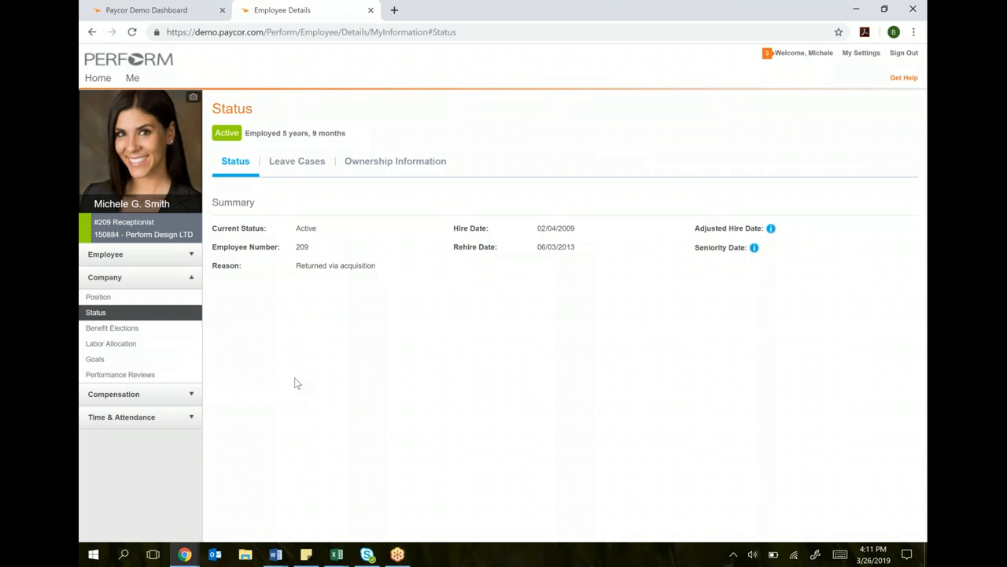
mouse_move(110, 327)
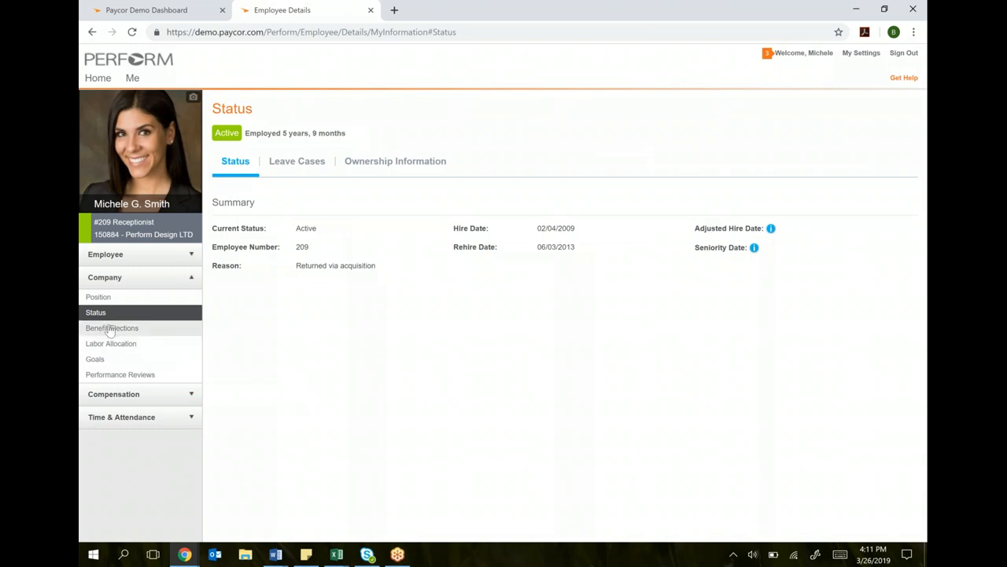
mouse_move(118, 328)
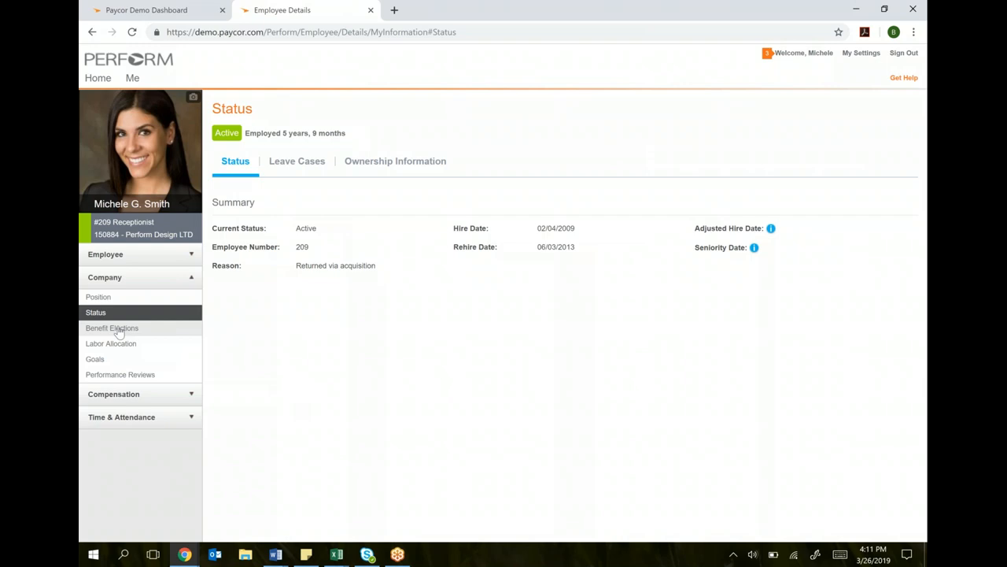
mouse_move(112, 374)
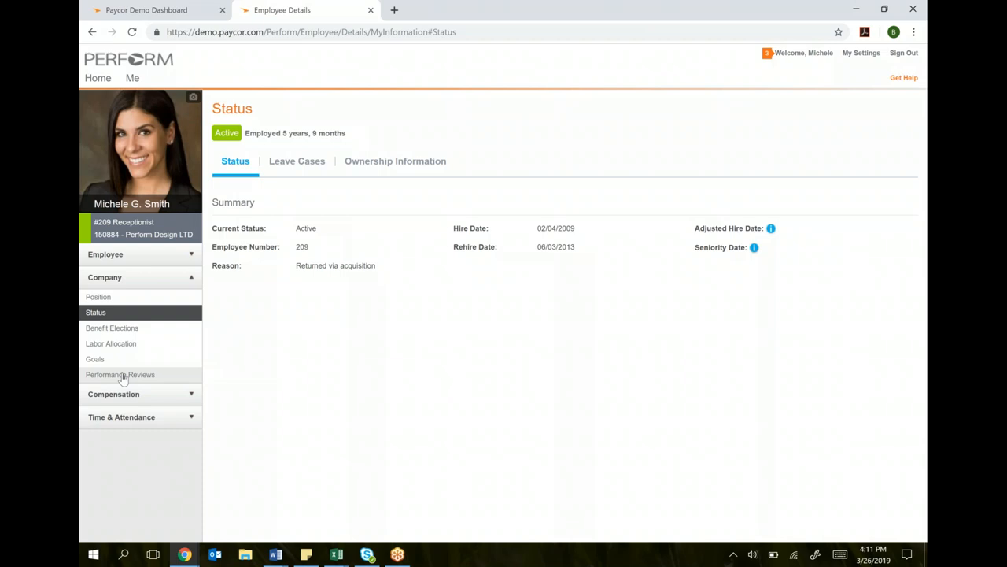
mouse_move(138, 397)
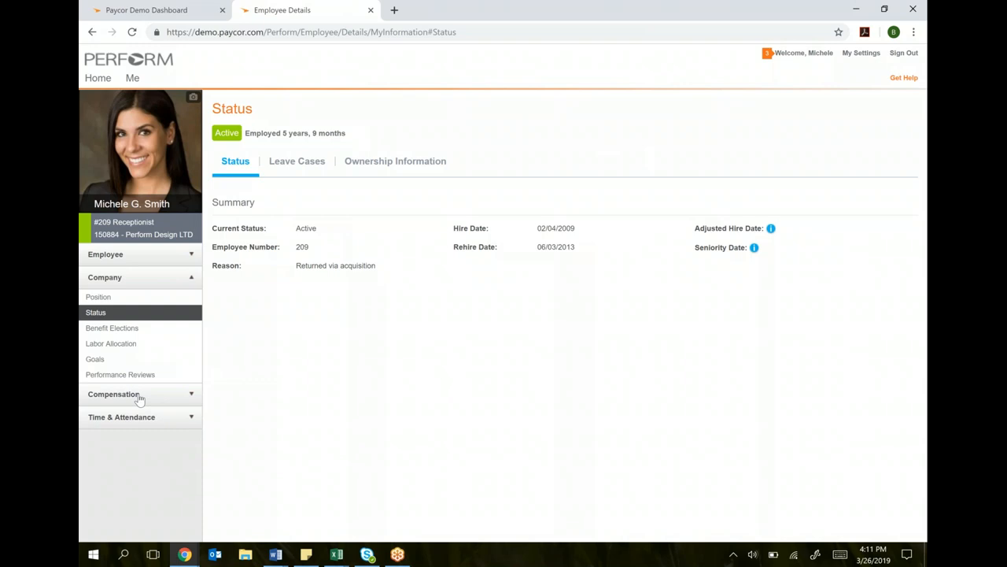
Set FITWH federal exemptions to 4 on the Taxes page and save for approval.
click(113, 393)
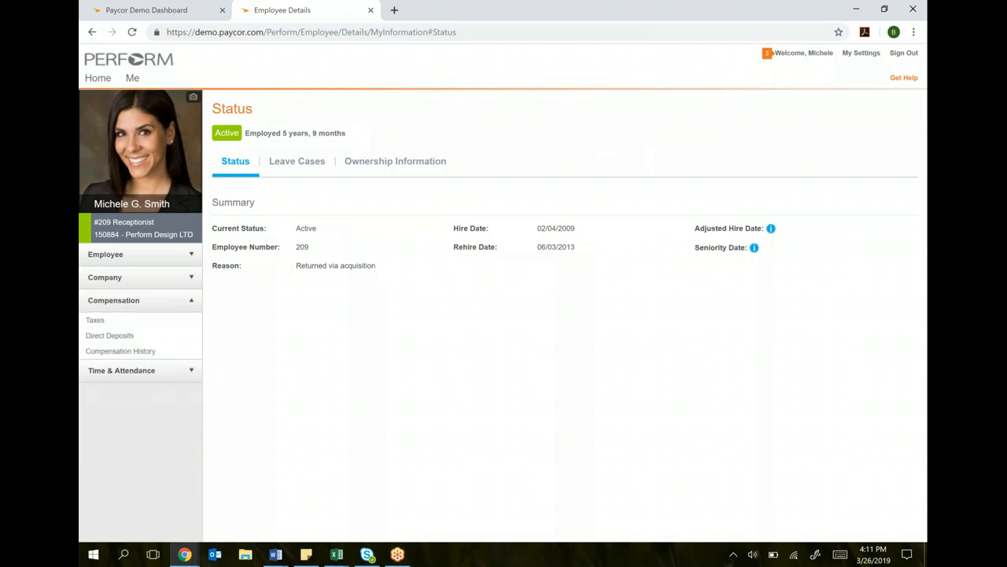
click(94, 319)
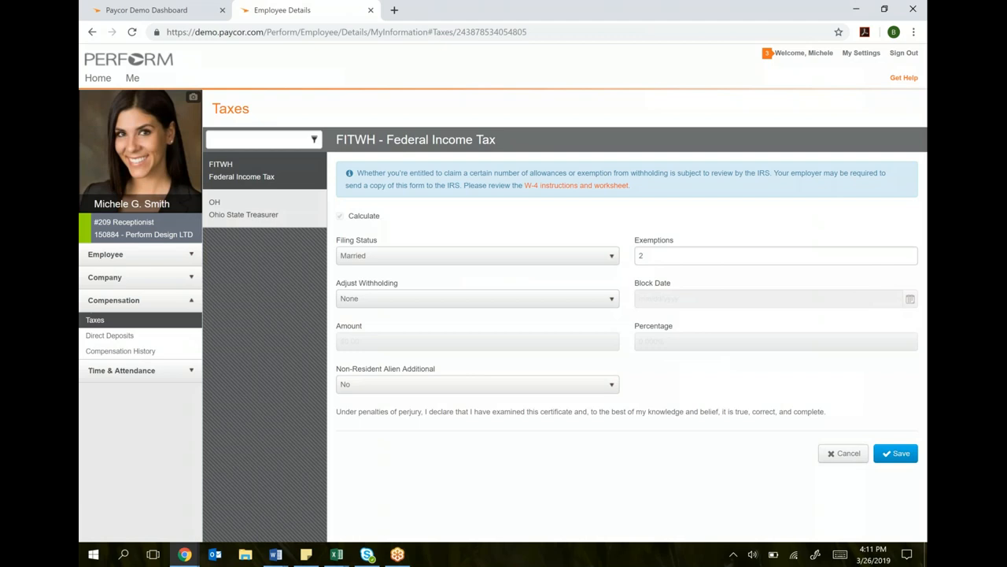
mouse_move(618, 250)
text(4)
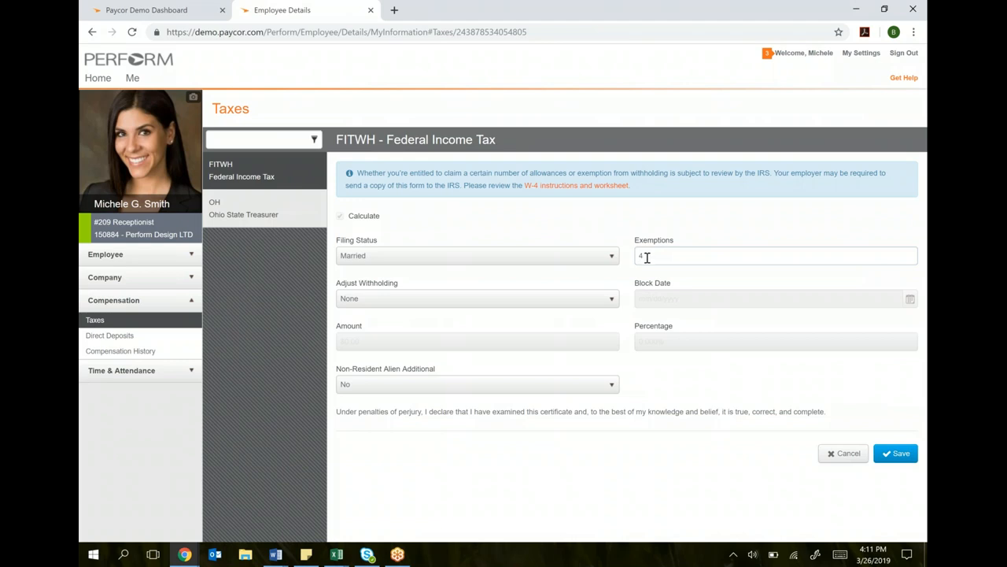
click(895, 454)
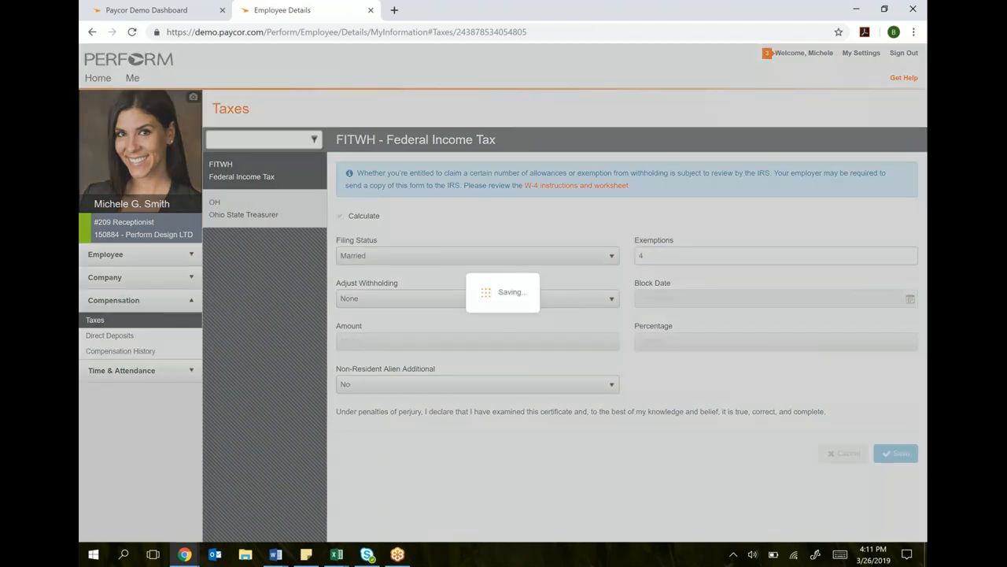
click(896, 454)
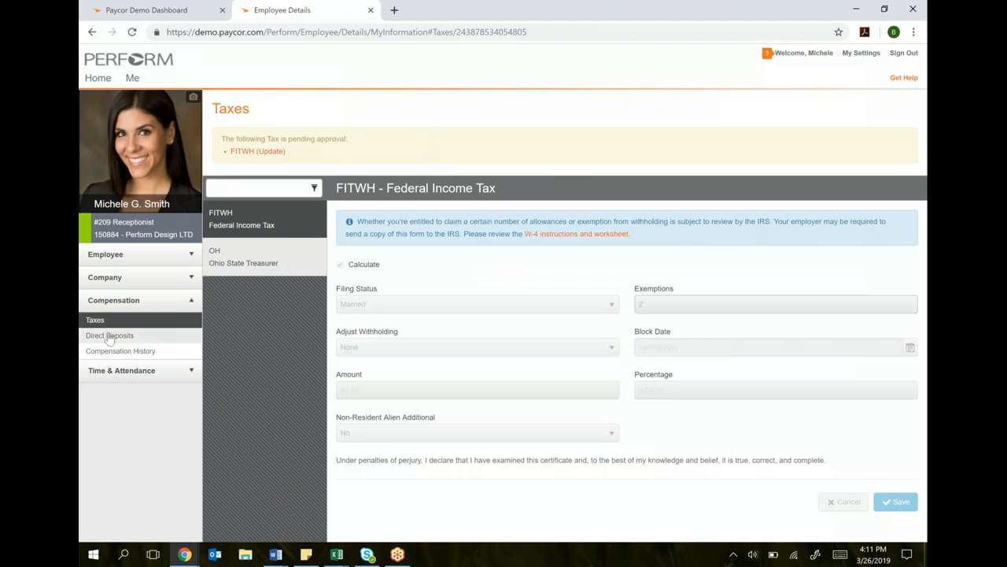
Show the Direct Deposits page and the FIFTH THIRD BANK account's actions menu.
click(109, 335)
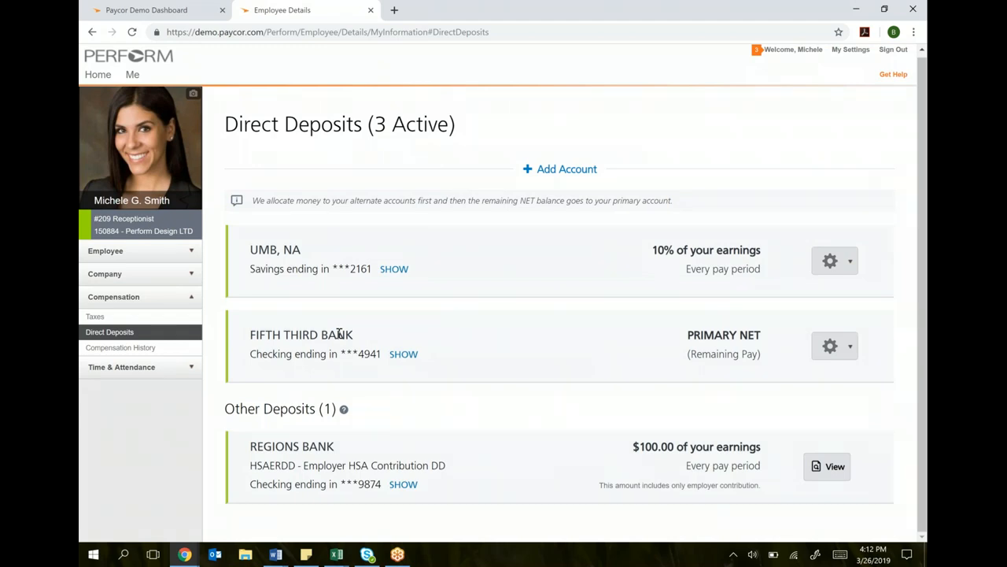
mouse_move(526, 162)
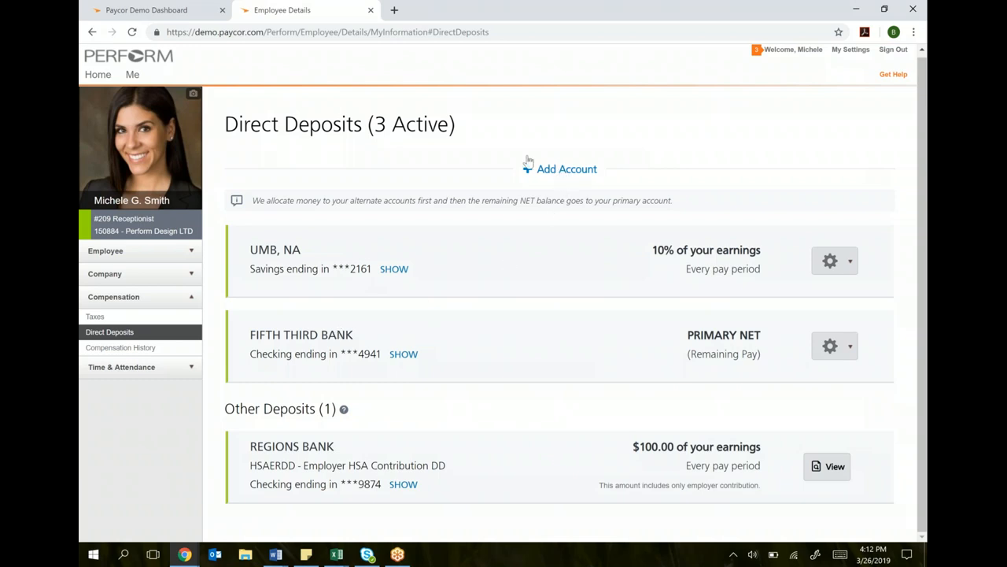
mouse_move(581, 168)
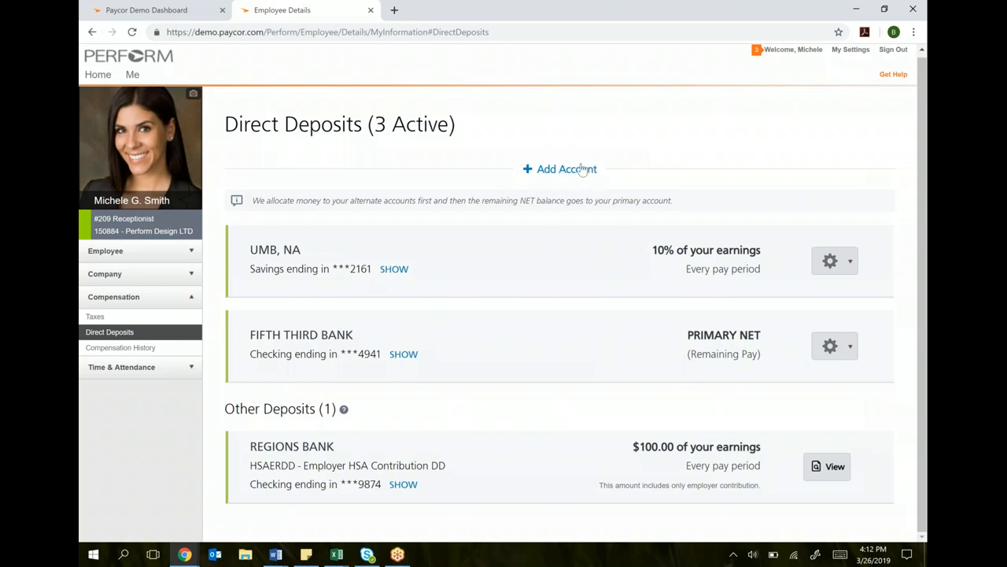
mouse_move(557, 139)
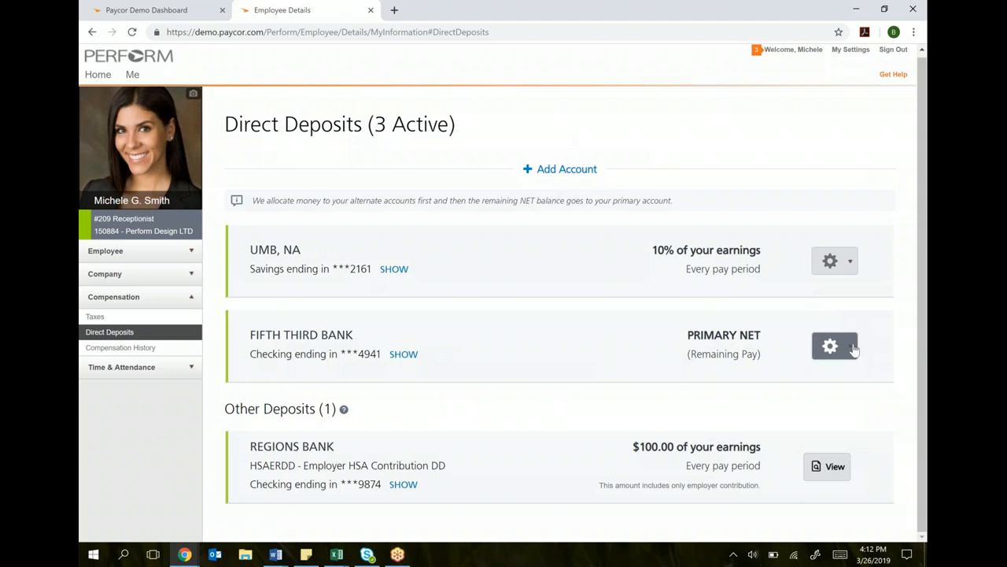
click(830, 345)
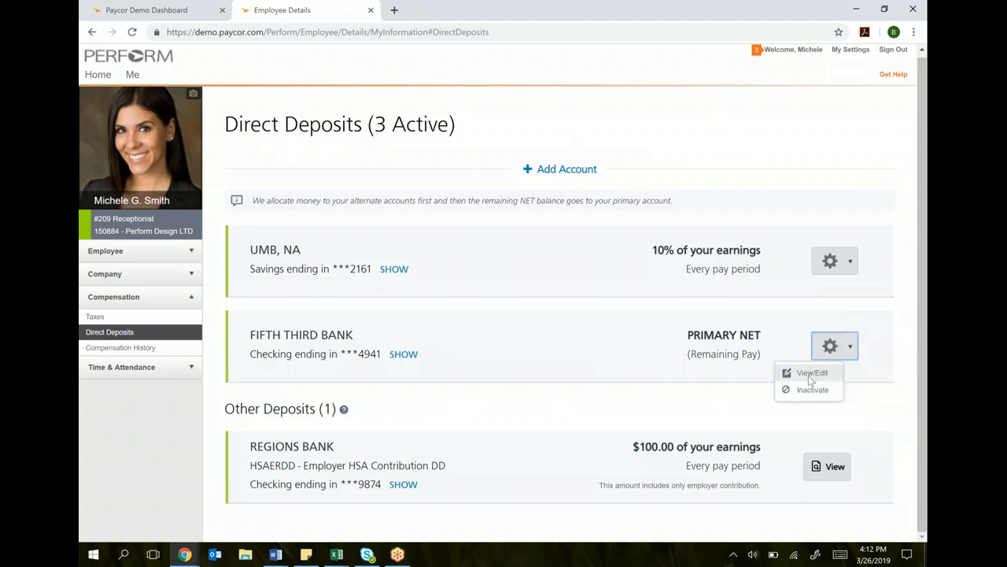
Edit the FIFTH THIRD BANK deposit with routing number 072040923 and new account numbers.
click(812, 372)
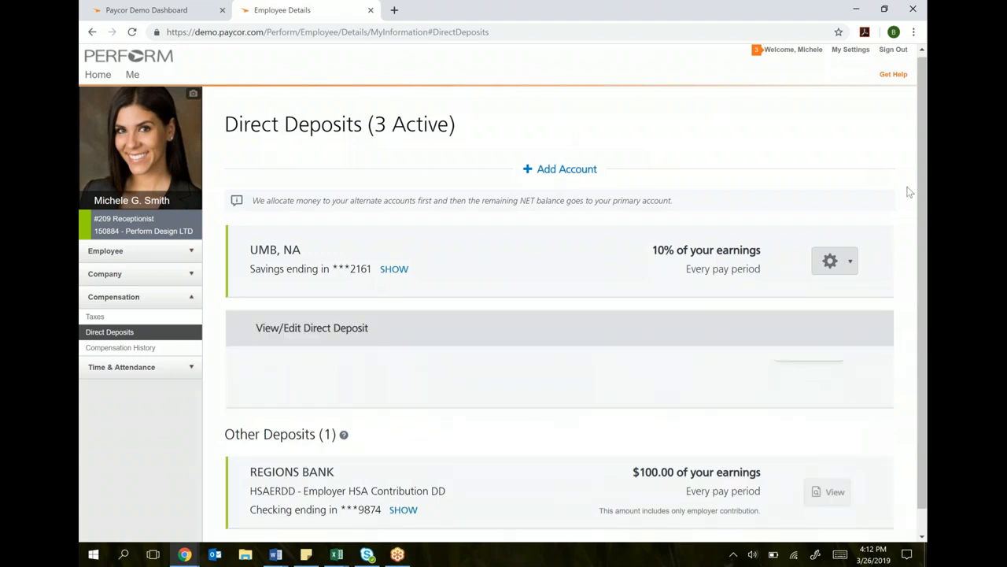
click(312, 328)
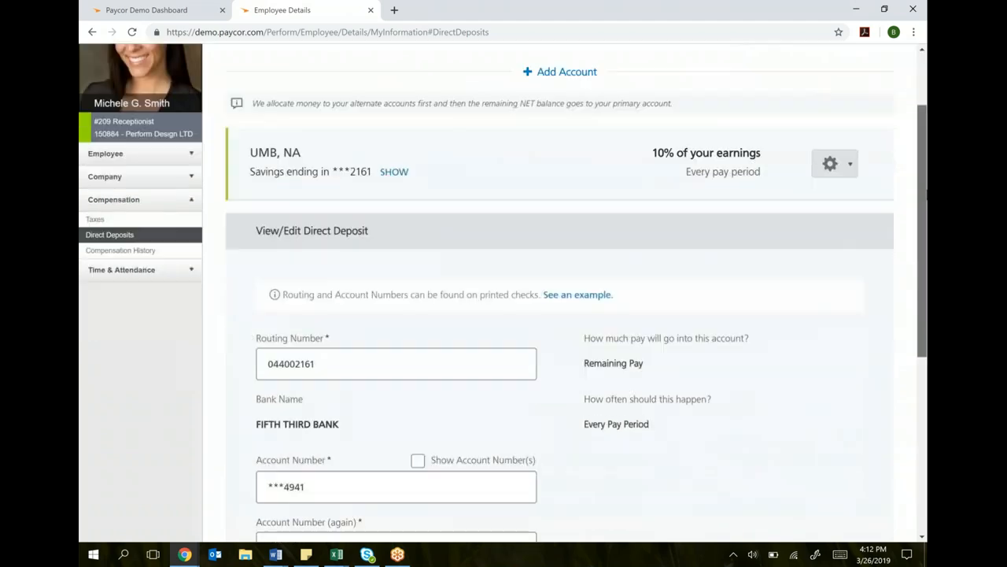
scroll(down, 3)
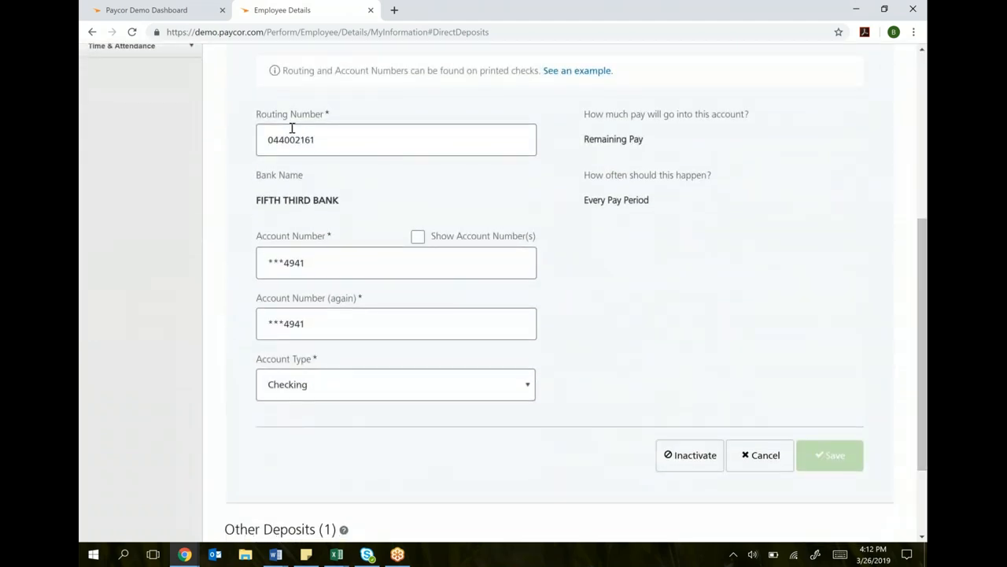
mouse_move(352, 353)
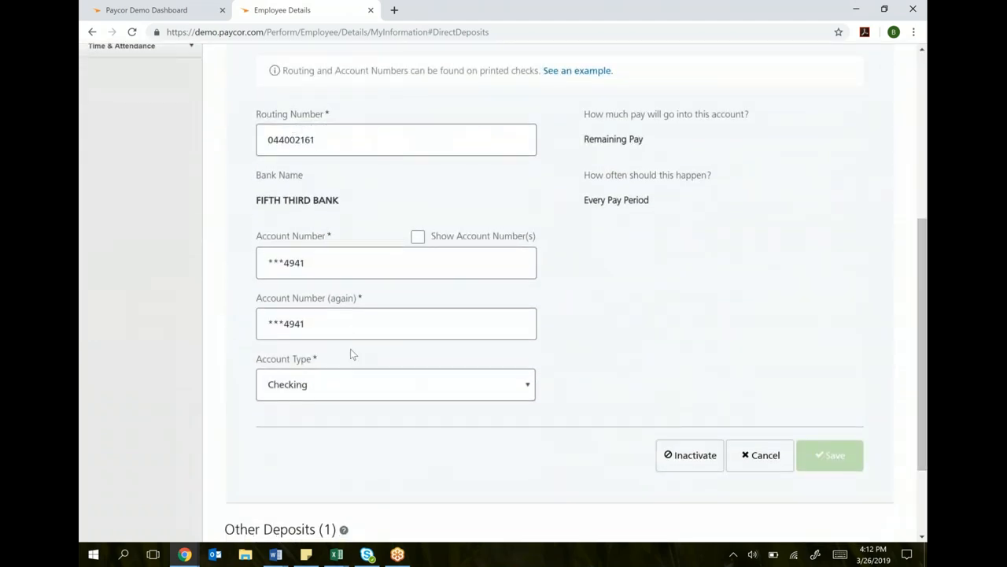
click(396, 384)
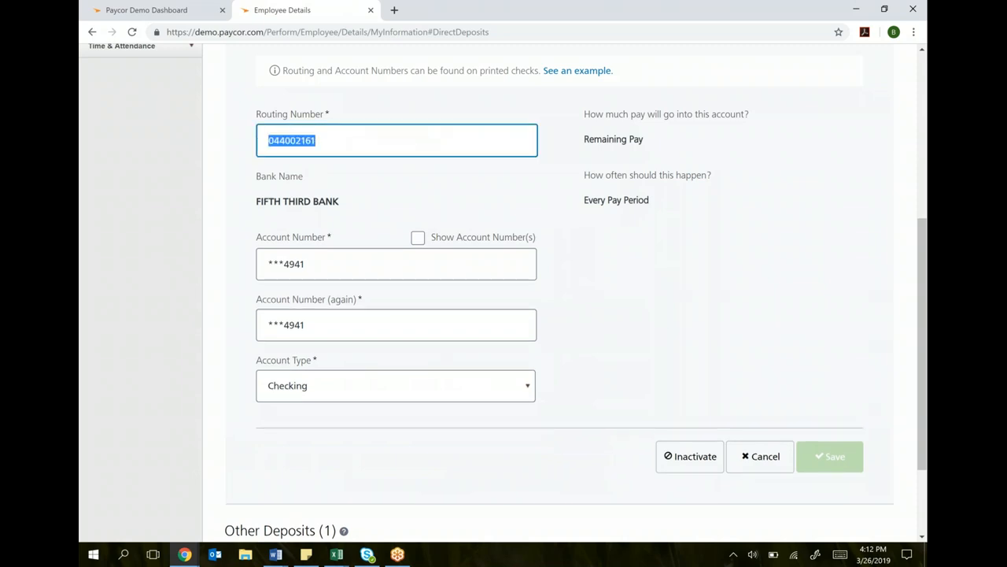
text(072040923)
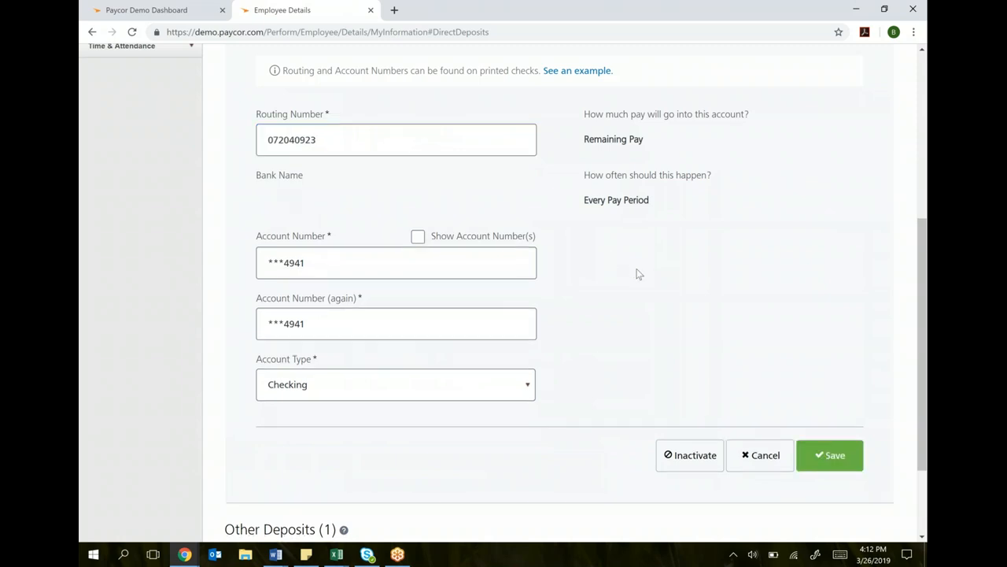
text(764941)
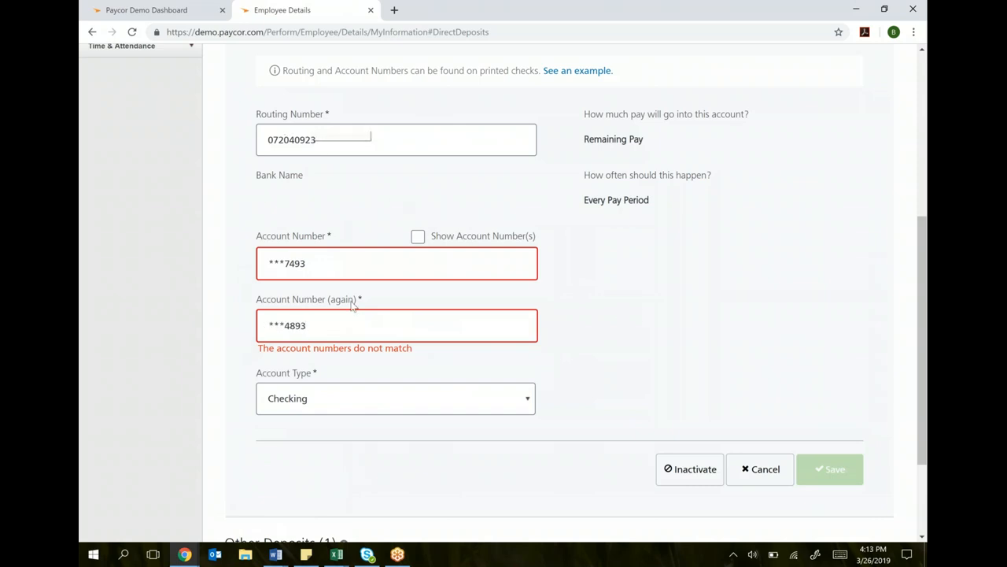
mouse_move(879, 474)
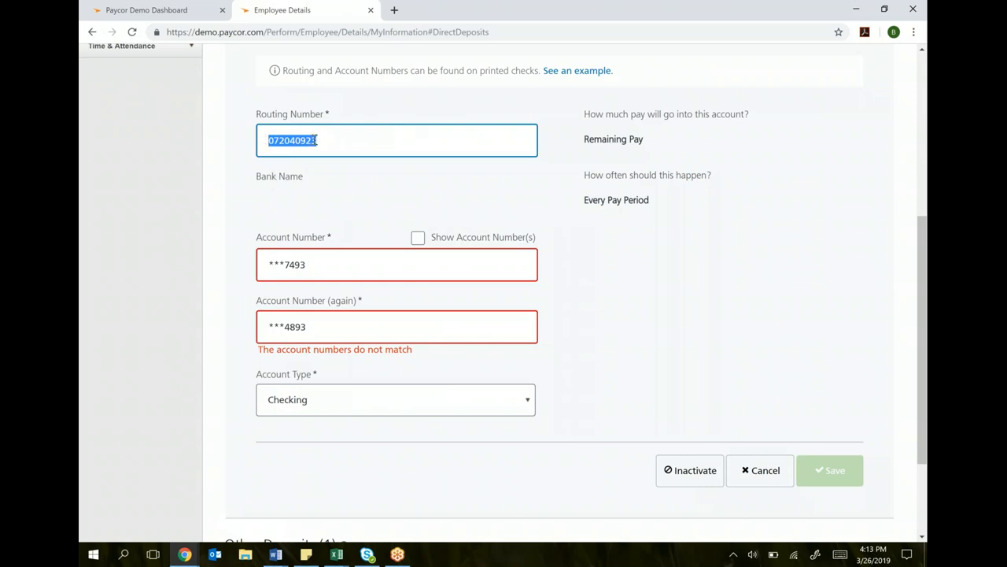
mouse_move(367, 202)
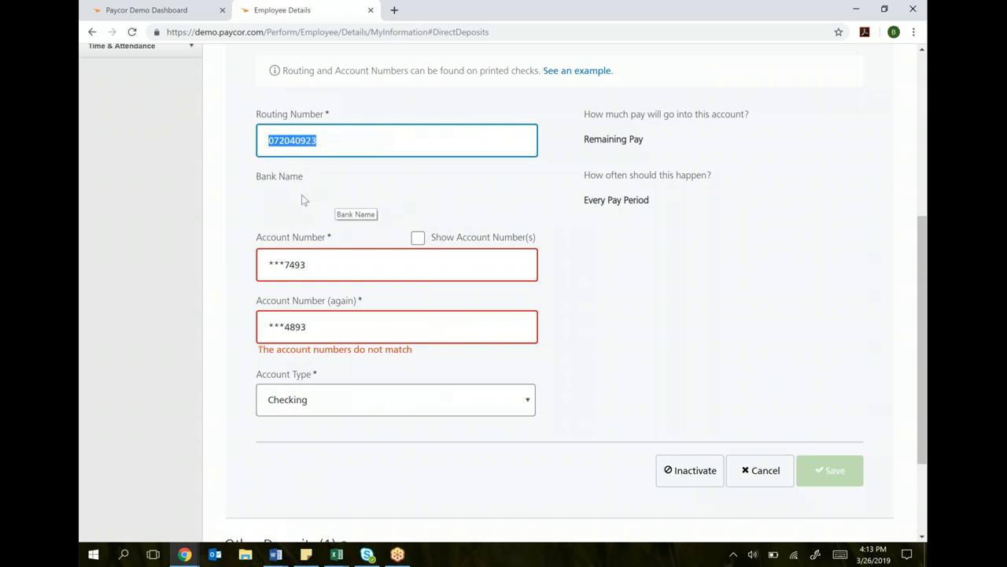
click(333, 140)
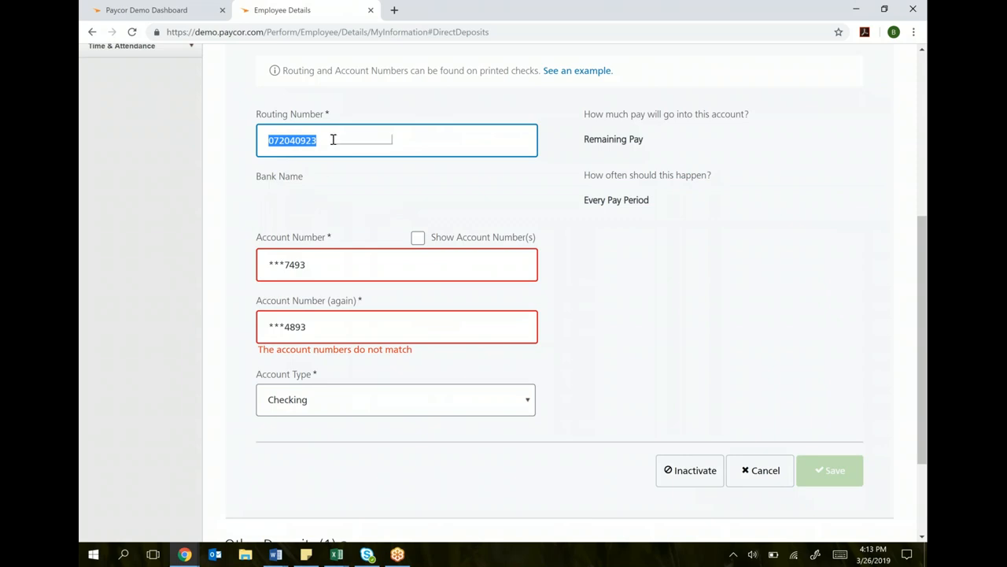
mouse_move(266, 195)
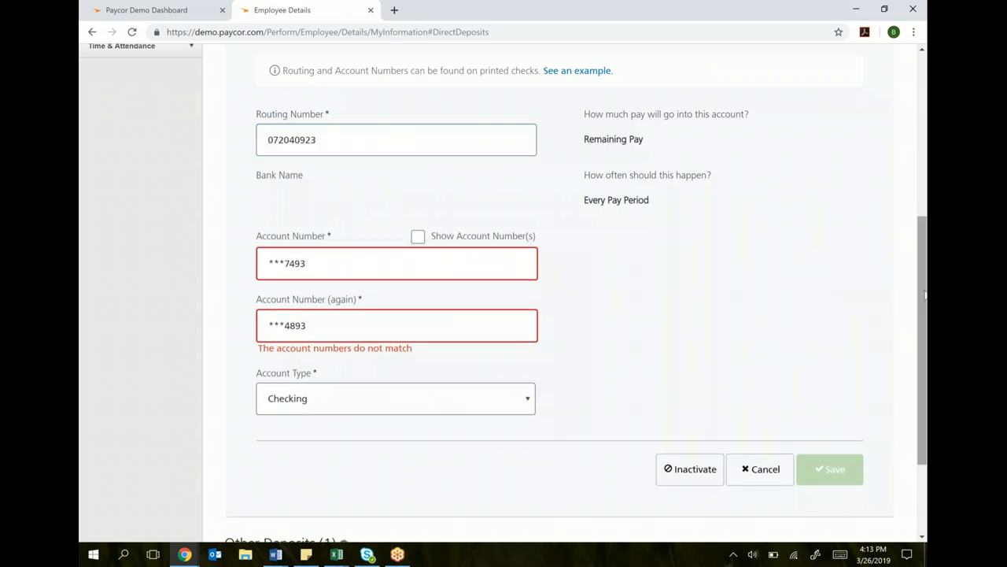
scroll(down, 3)
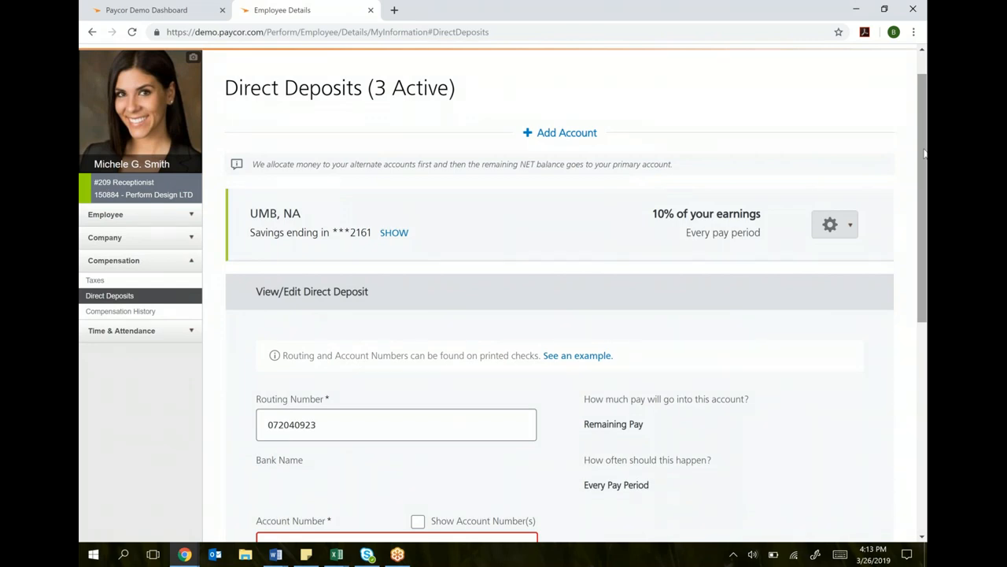
scroll(down, 3)
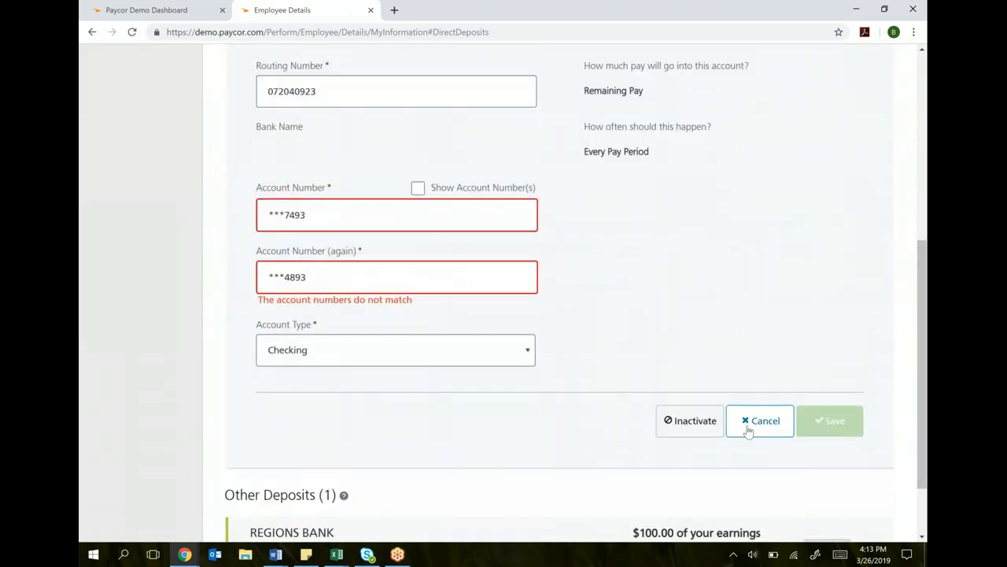
click(760, 420)
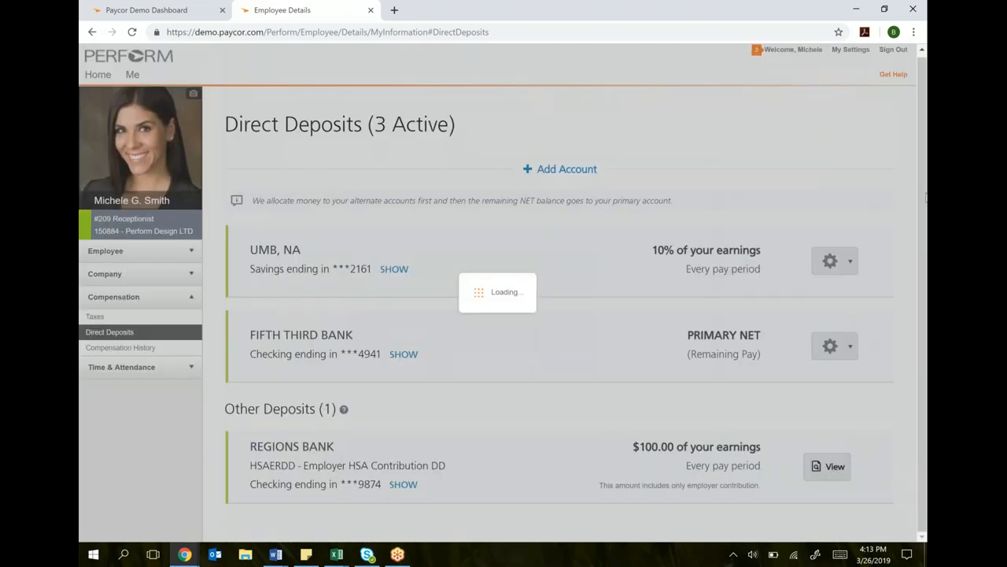
mouse_move(642, 139)
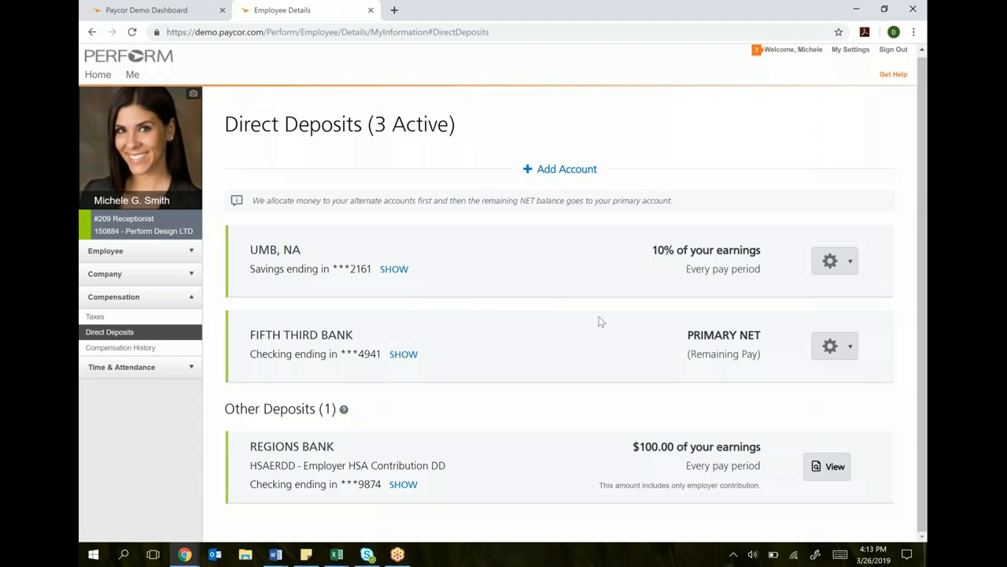
mouse_move(744, 446)
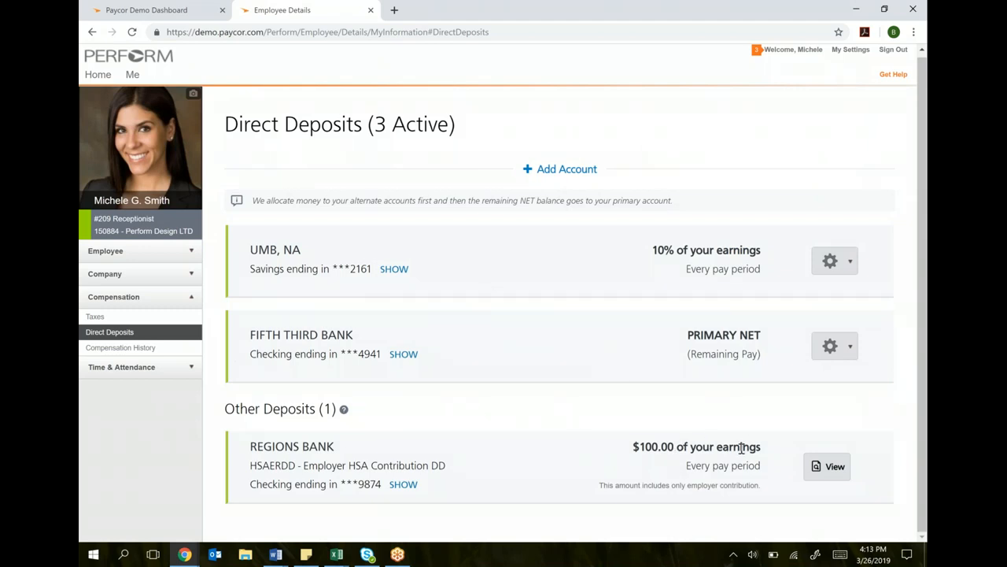
mouse_move(613, 213)
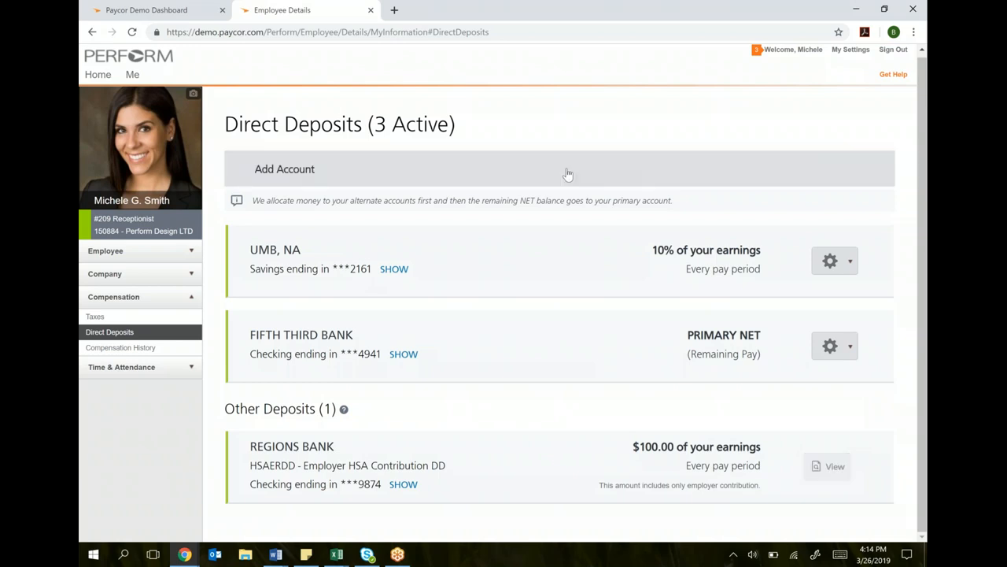
Add a deposit account named BofA Savin with routing number 072000450 and account numbers.
click(285, 169)
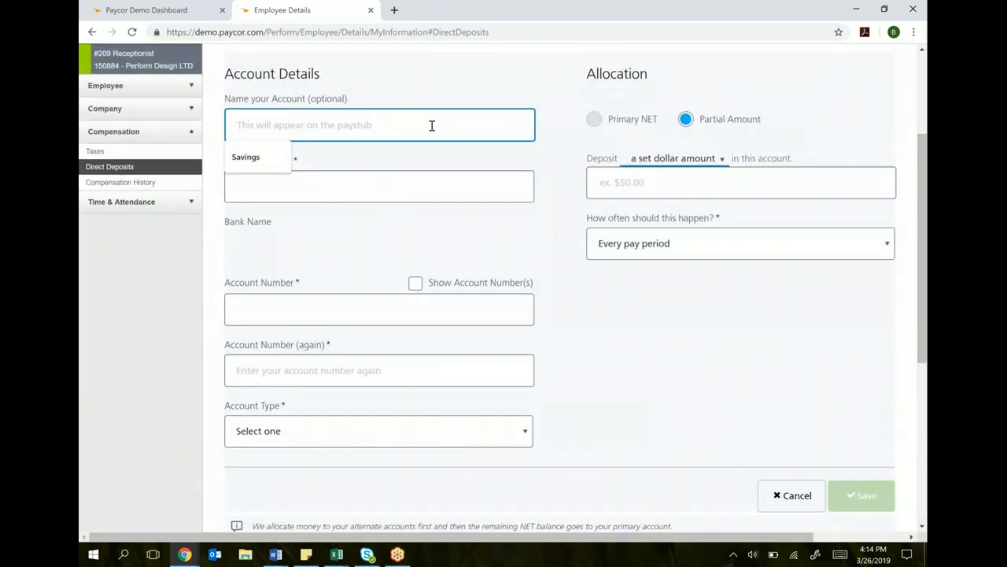
text(Bank of AM)
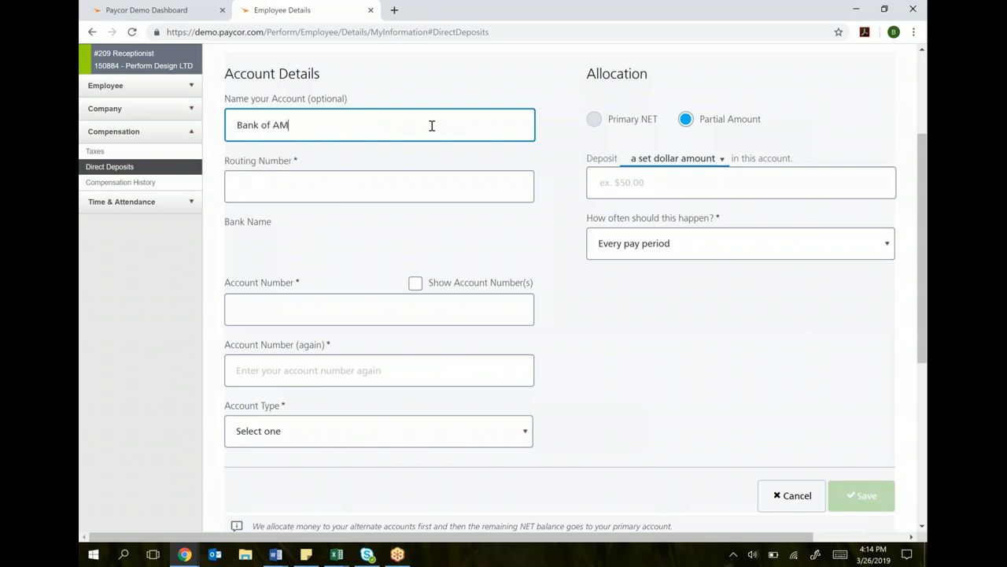
key(Backspace)
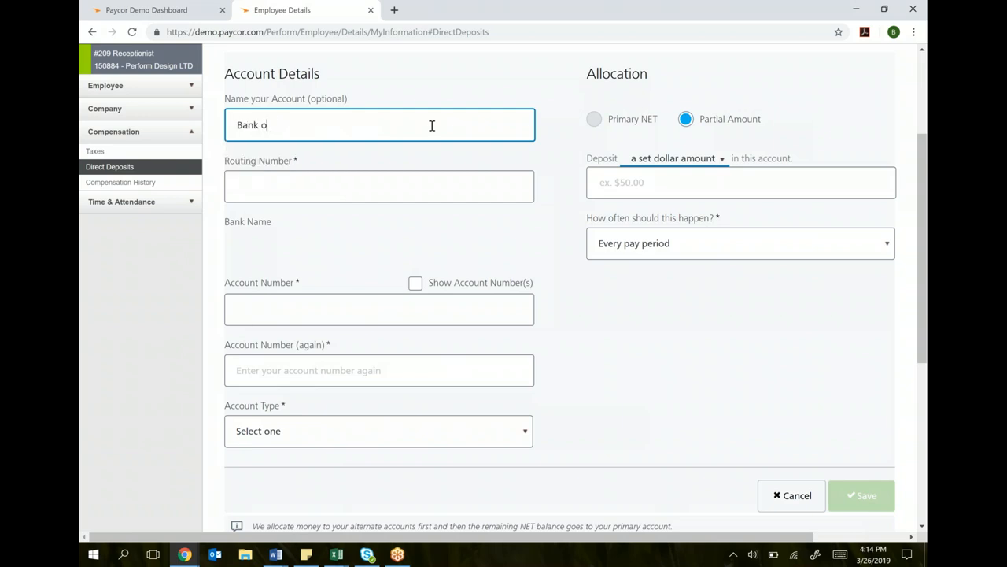
text(BofA Savi)
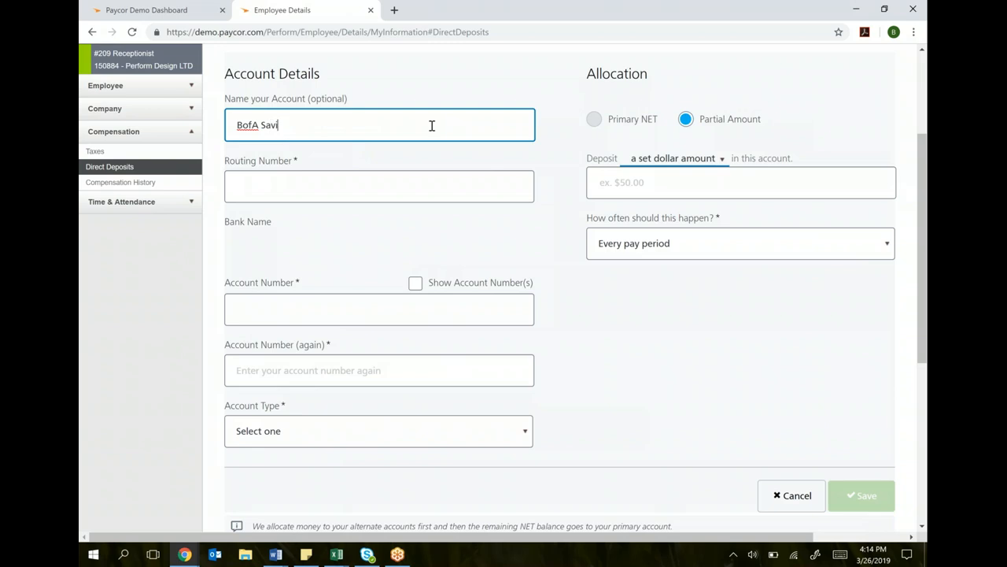
text(n)
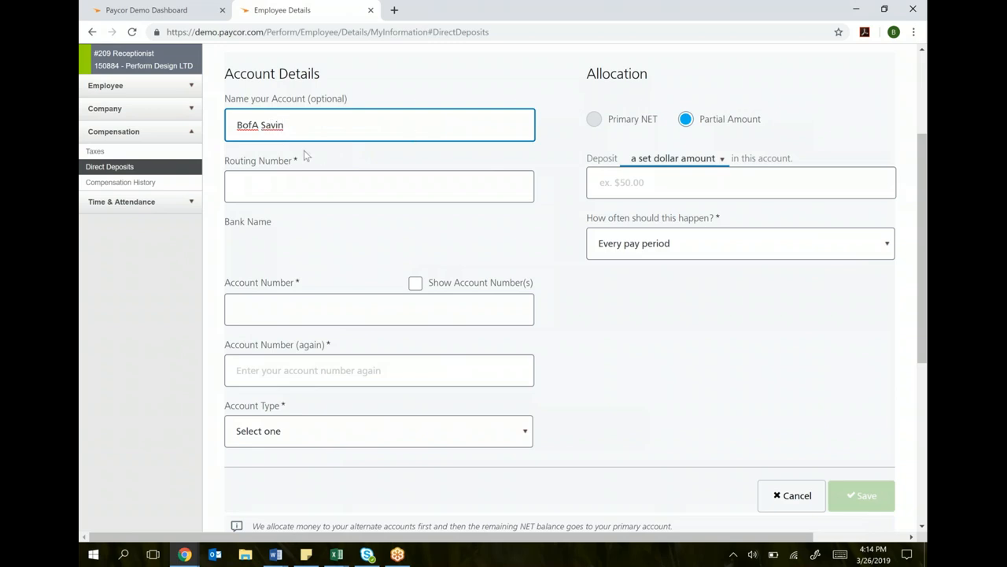
click(378, 186)
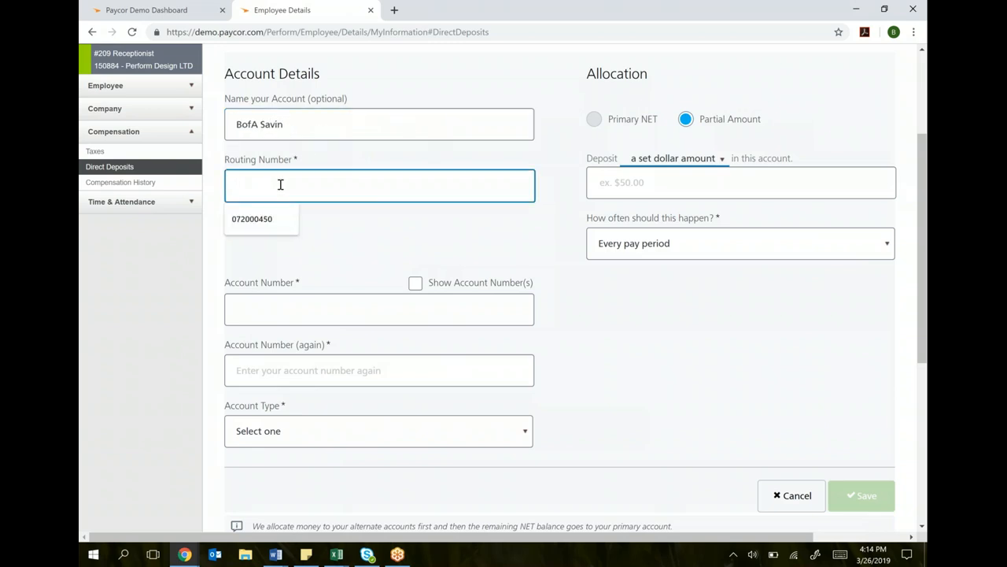
click(252, 219)
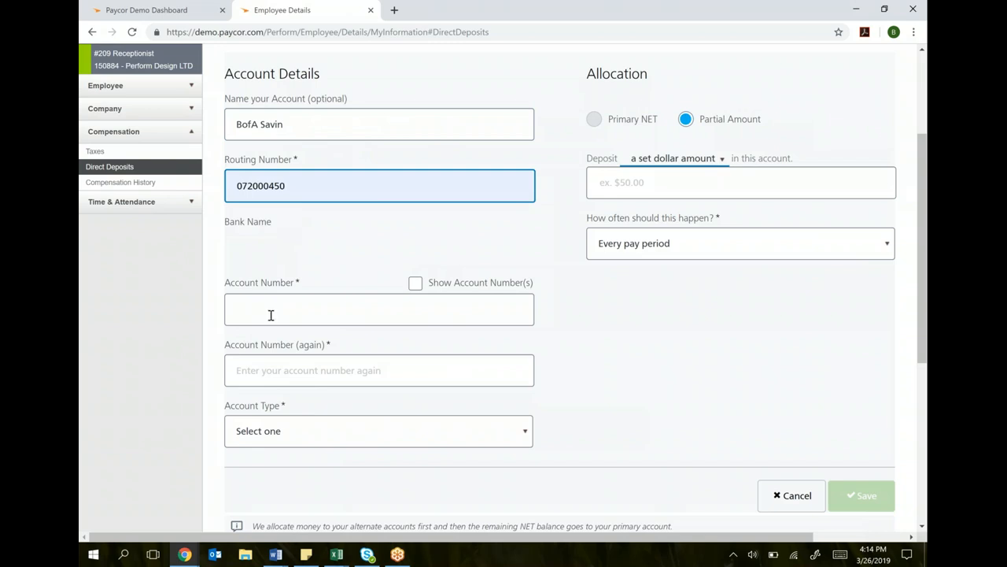
text(78678678)
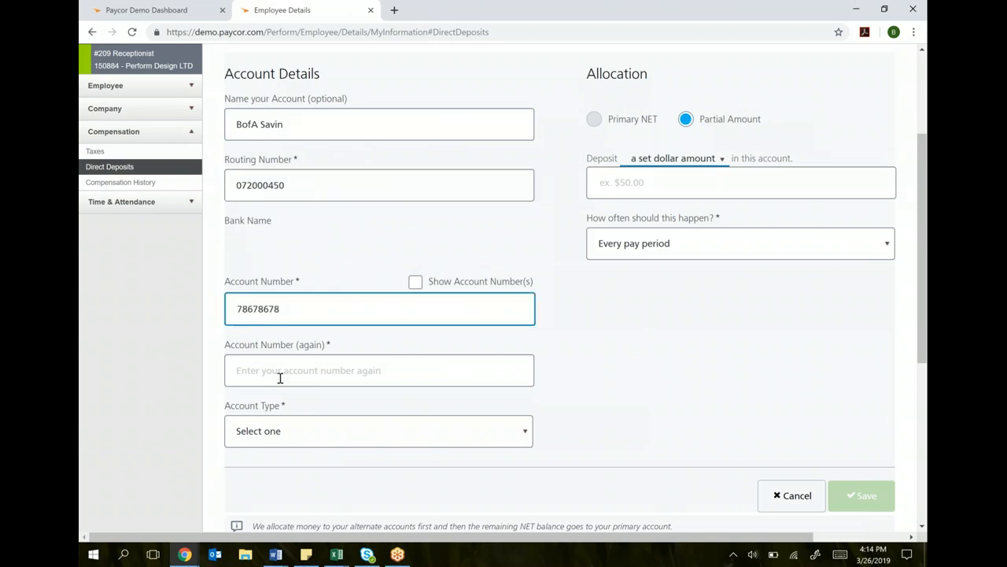
text(786786)
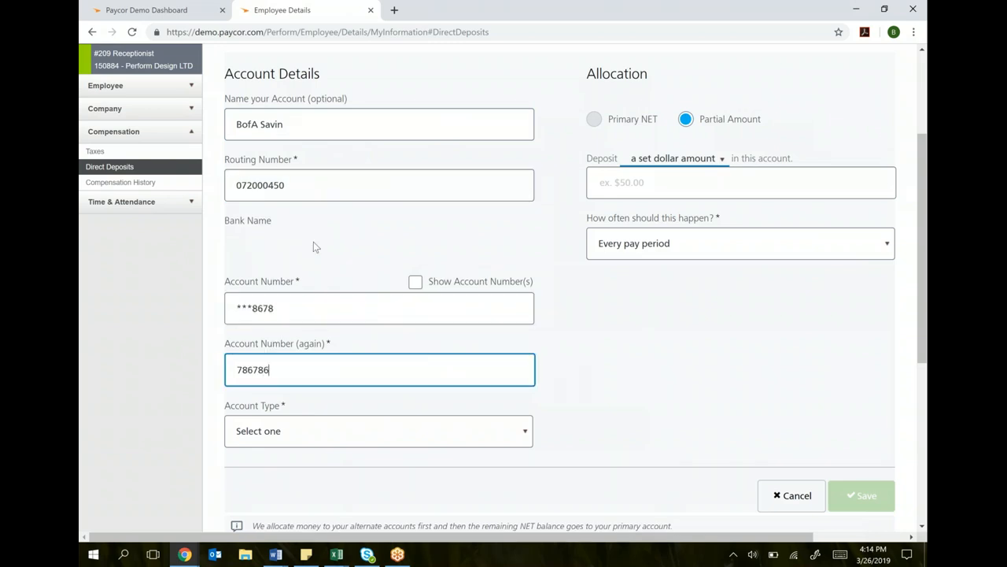
Make it a Savings account depositing 5% of pay every pay period.
click(353, 443)
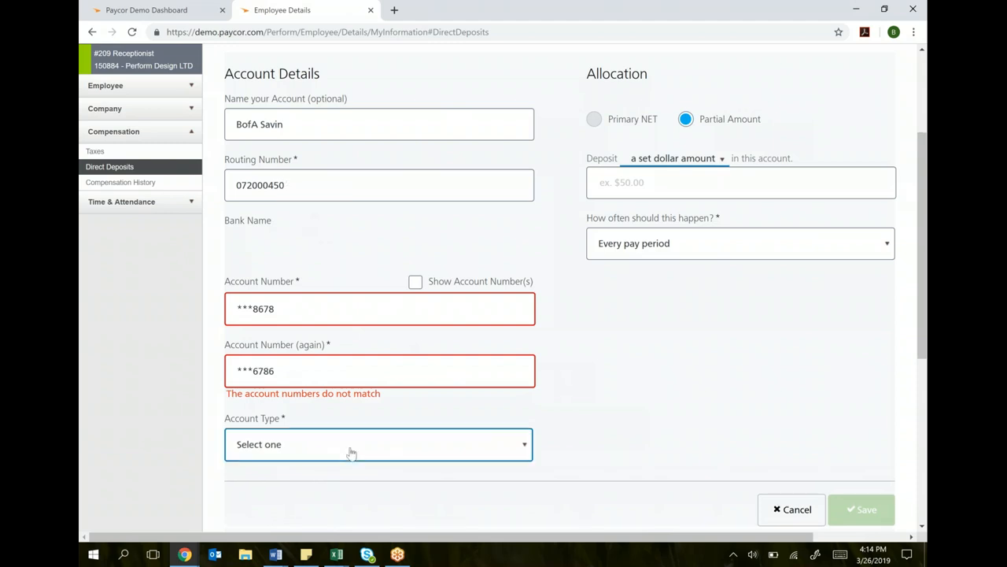
click(377, 444)
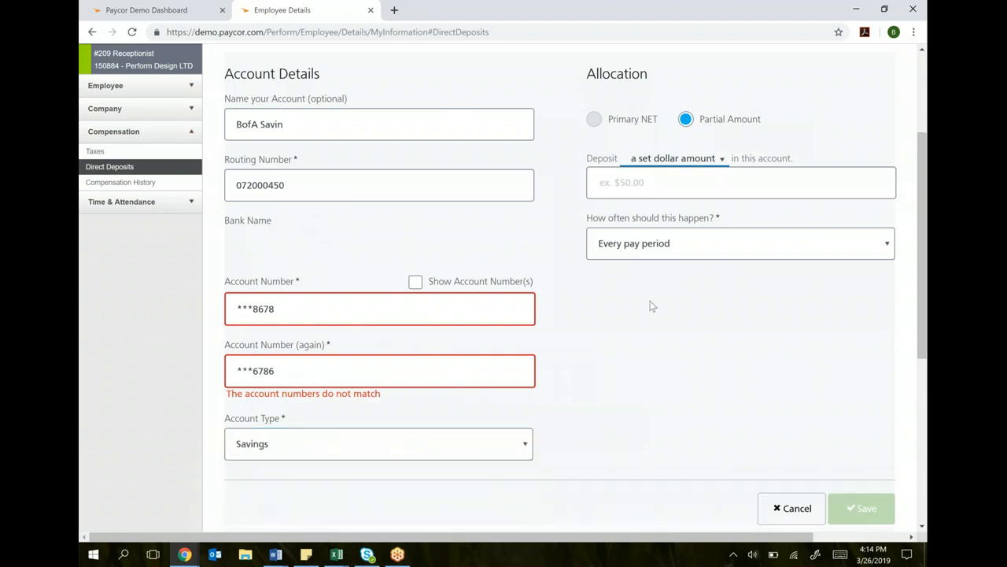
text(100)
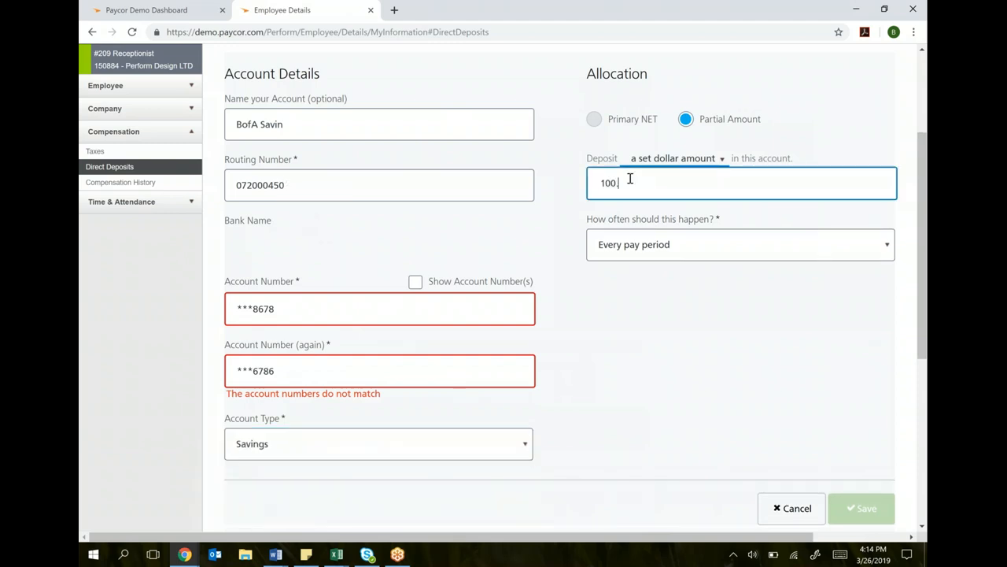
click(740, 243)
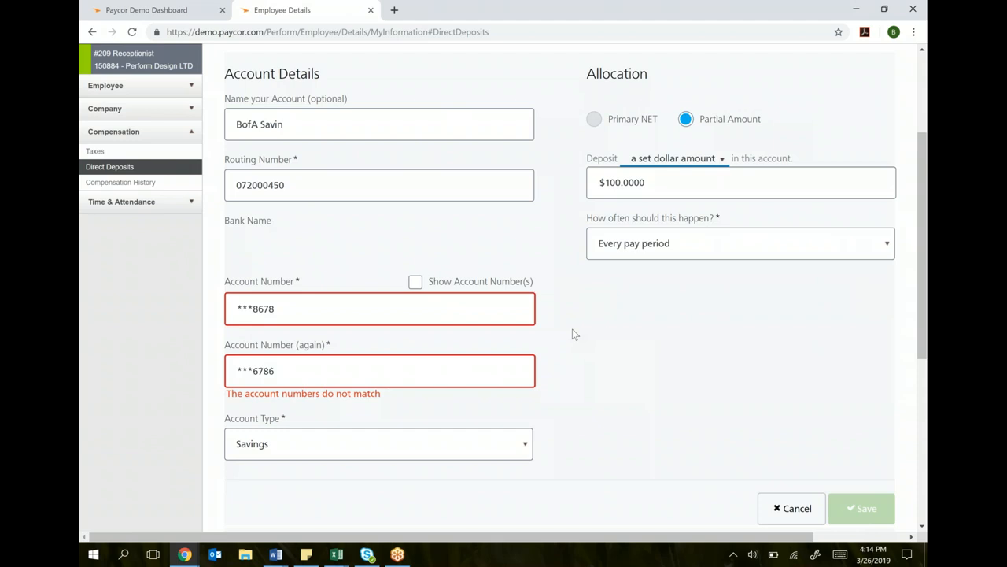
mouse_move(724, 158)
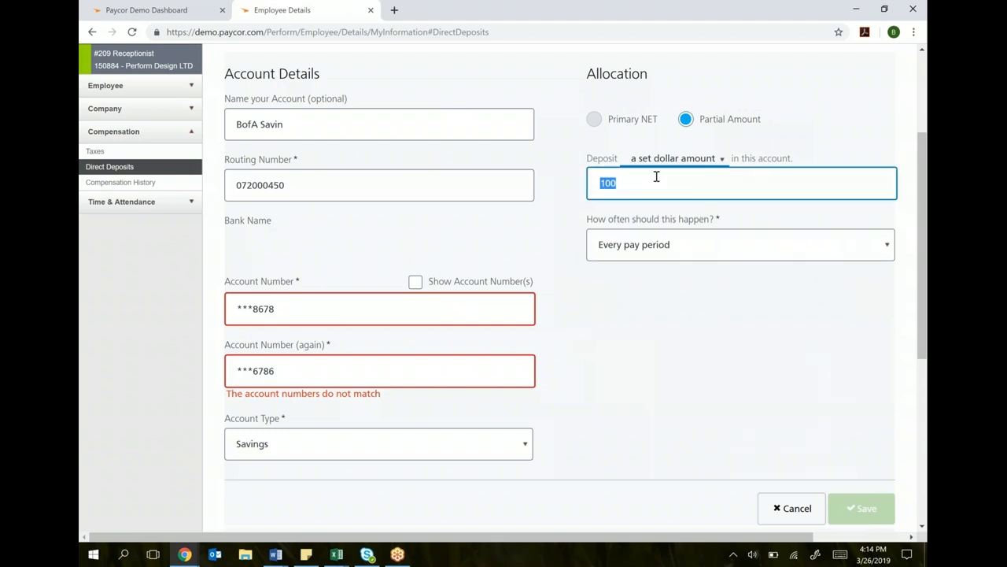
click(673, 158)
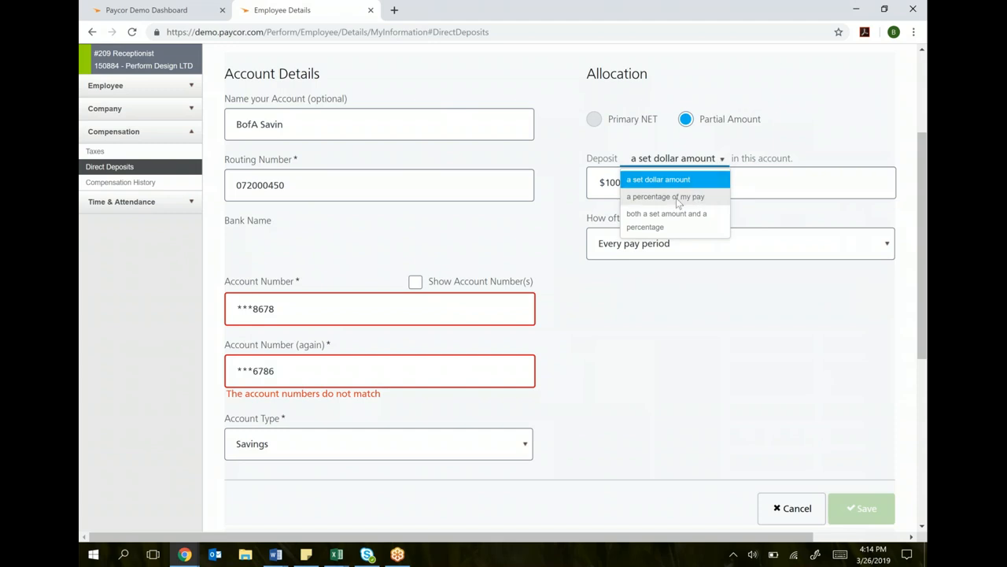
mouse_move(654, 206)
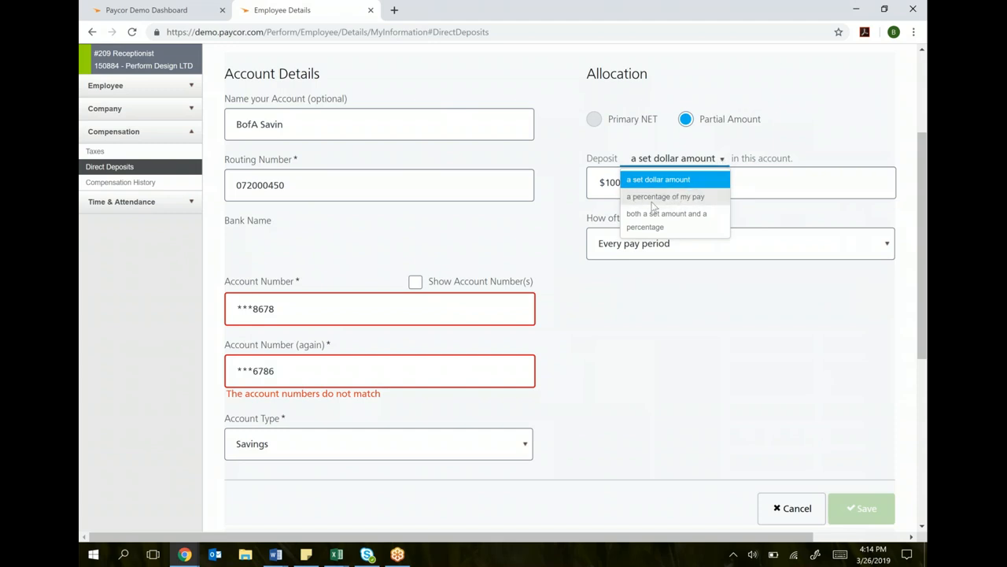
click(662, 196)
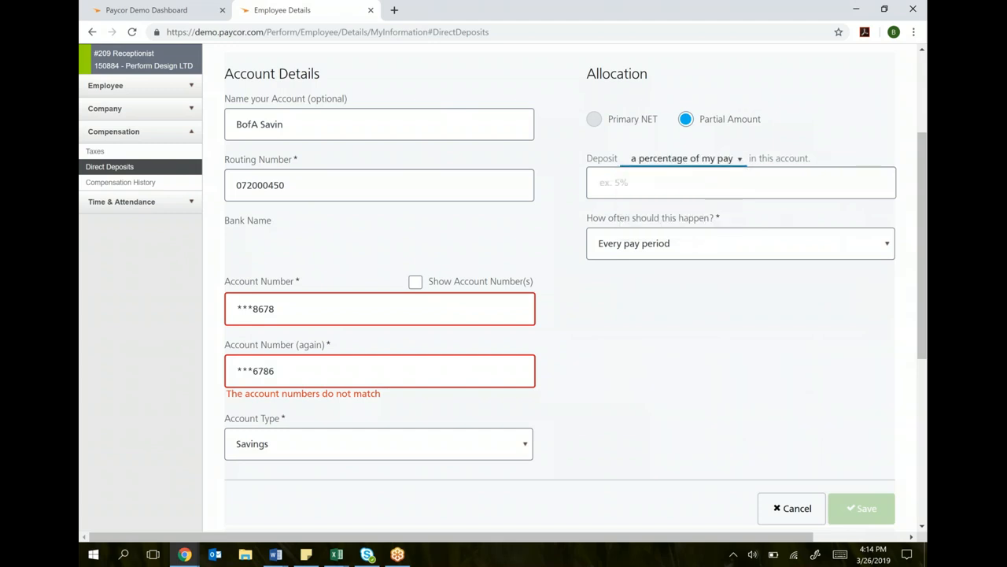
text(5)
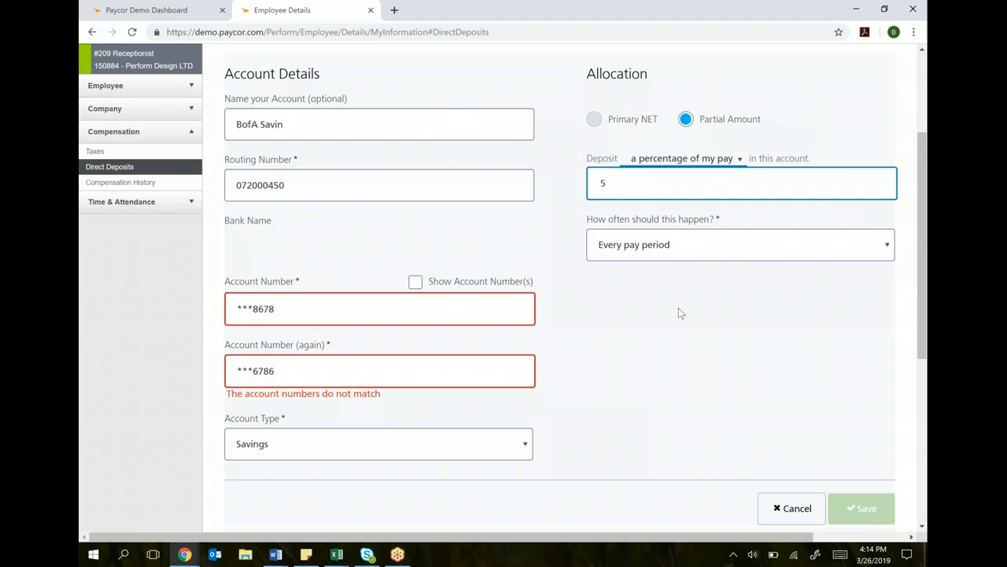
click(681, 312)
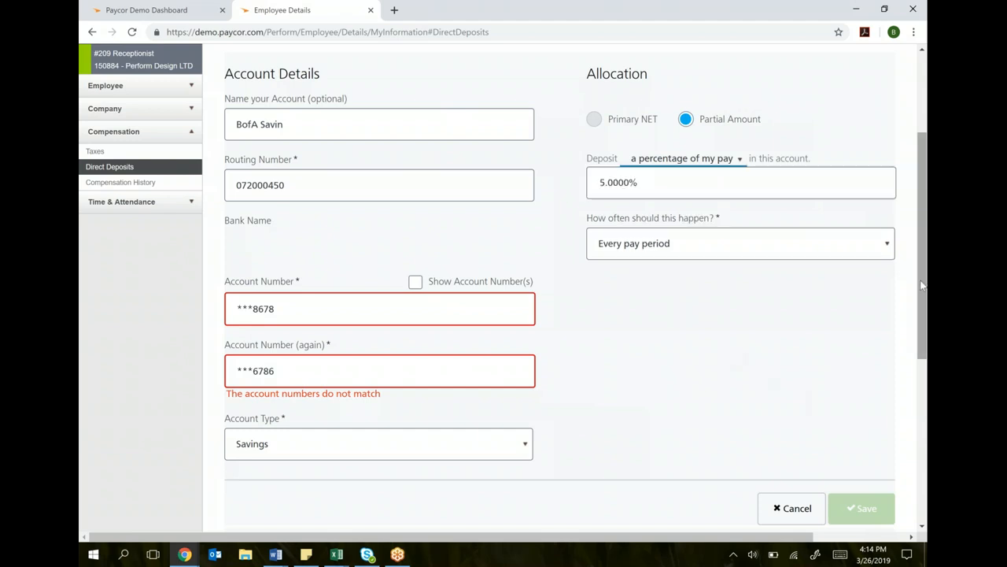
scroll(down, 3)
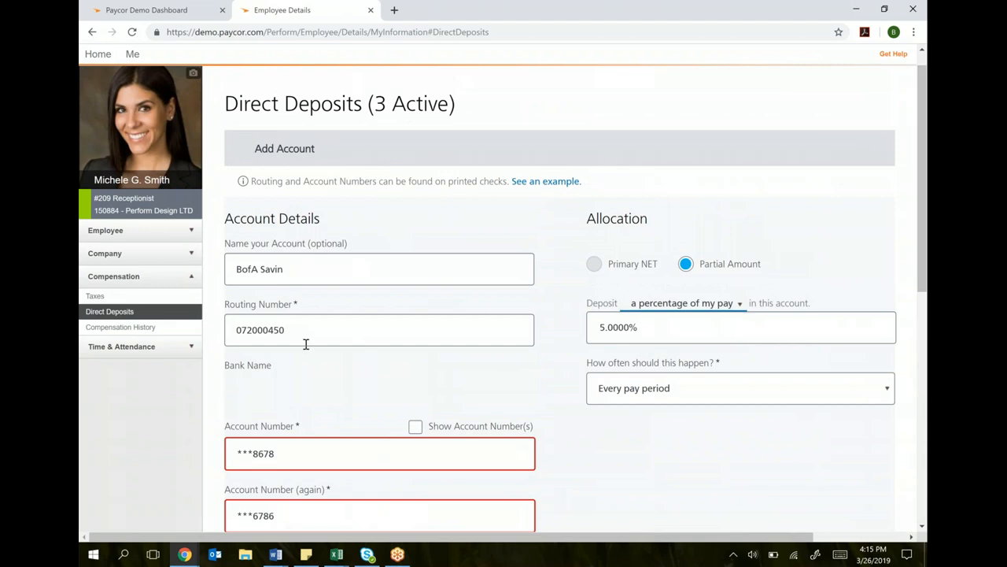
Open Compensation History without saving the account and set the range to 01/25/2018–03/31/2018.
click(120, 326)
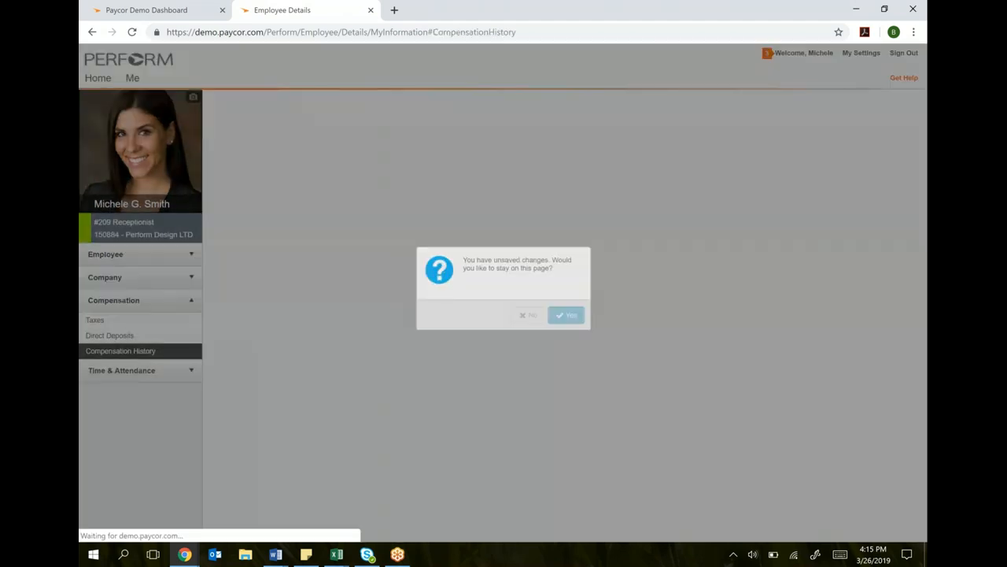
click(565, 315)
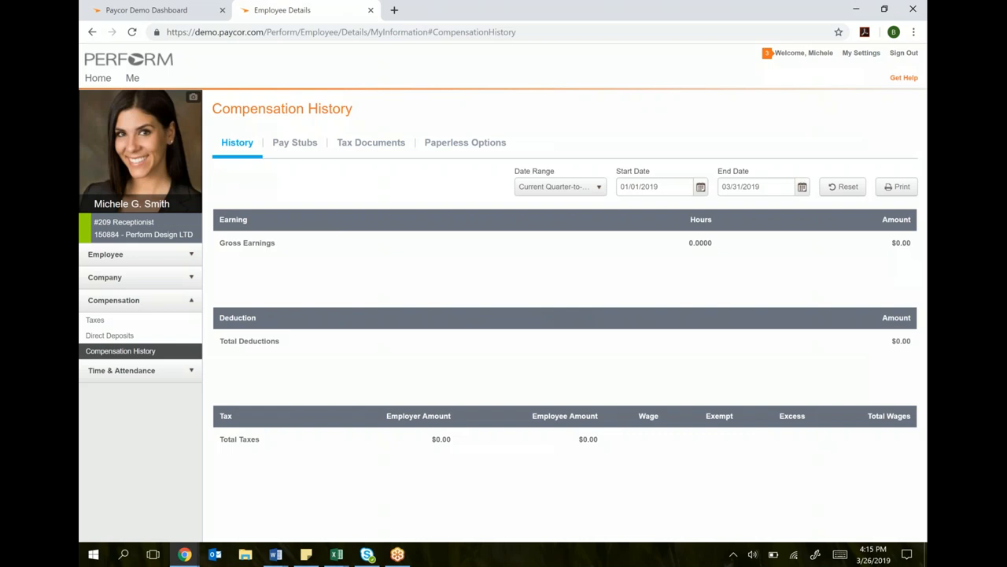
click(657, 187)
text(8)
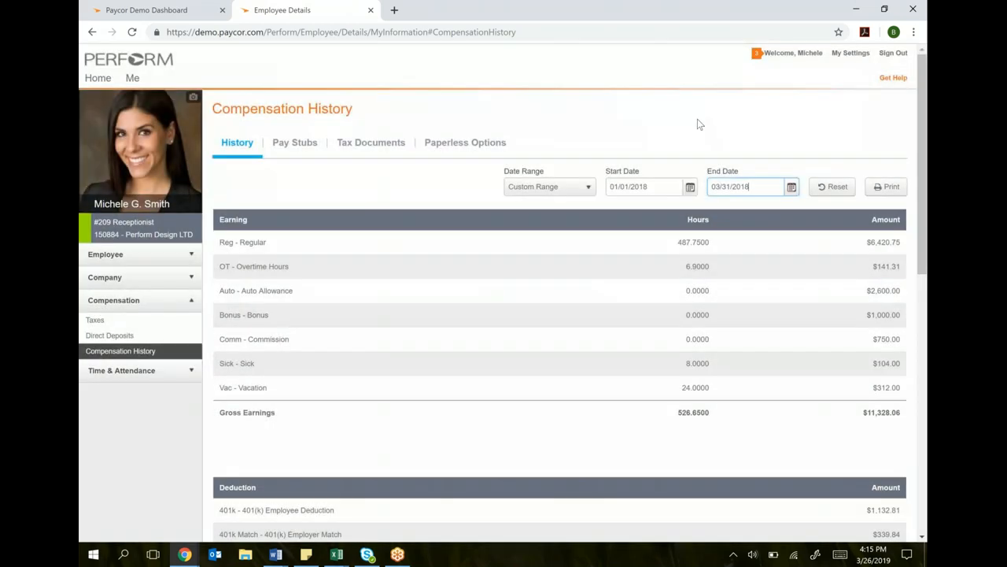
click(641, 187)
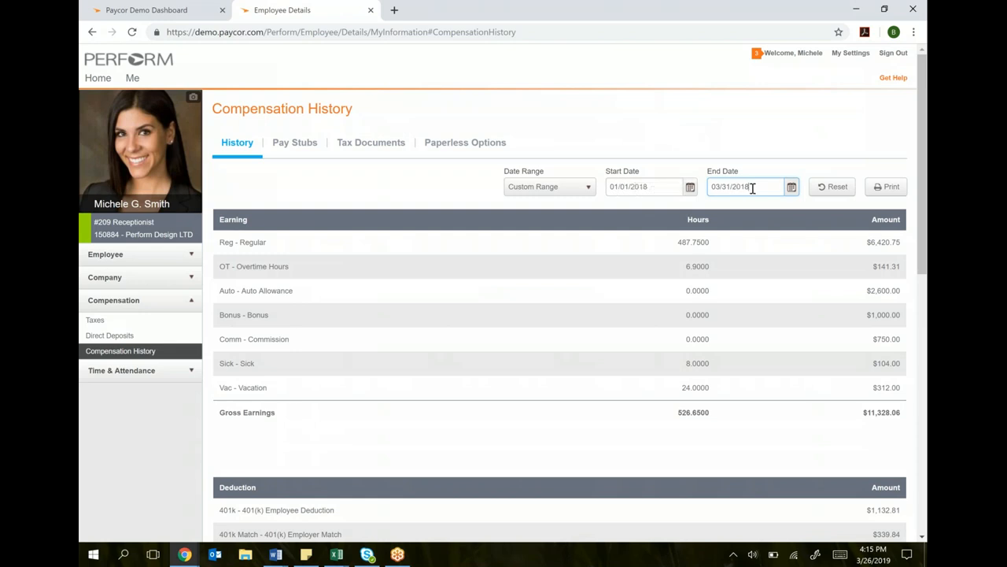
mouse_move(677, 124)
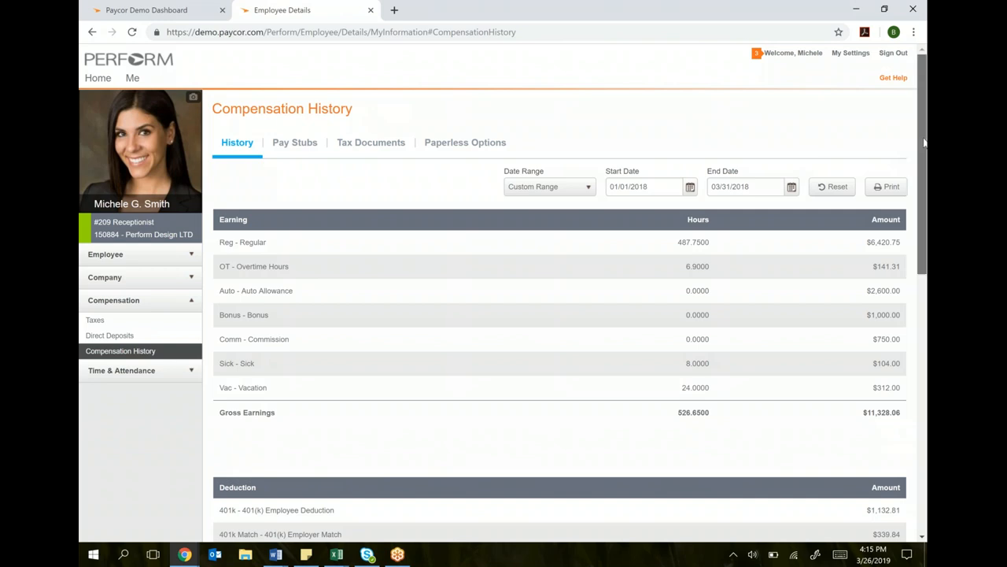
Scroll through the earnings, deductions, deposits and taxes tables, then back up.
scroll(down, 3)
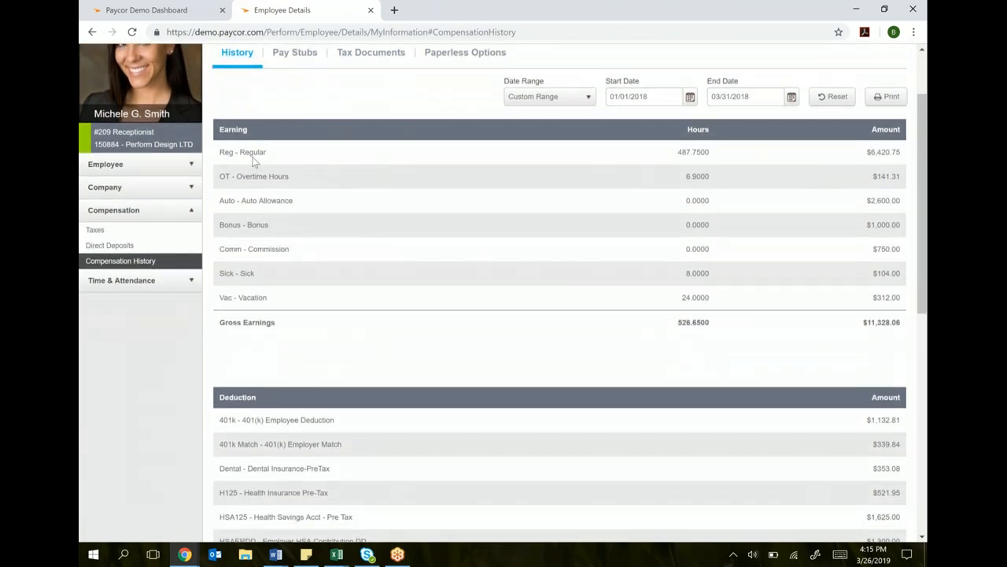
mouse_move(818, 157)
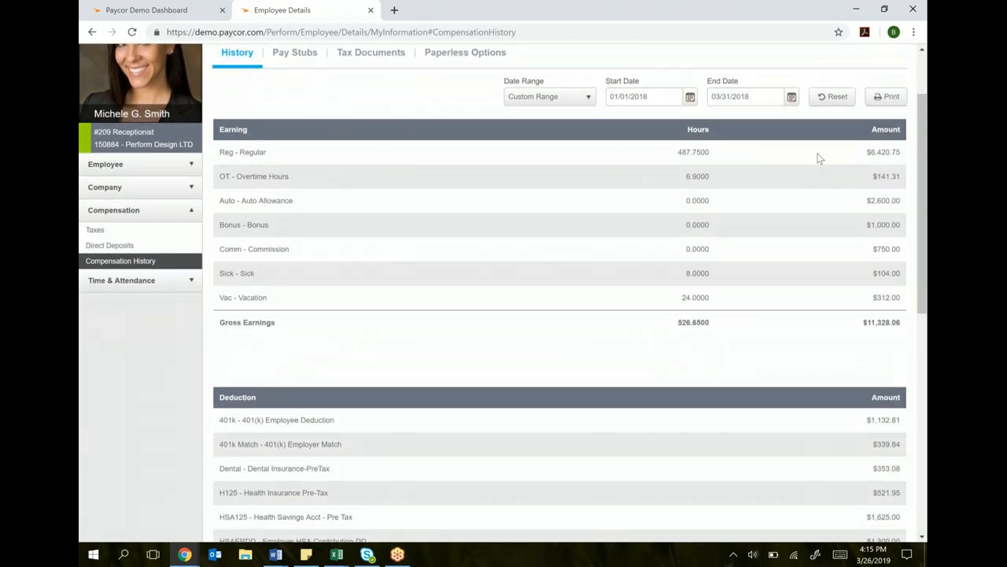
scroll(down, 3)
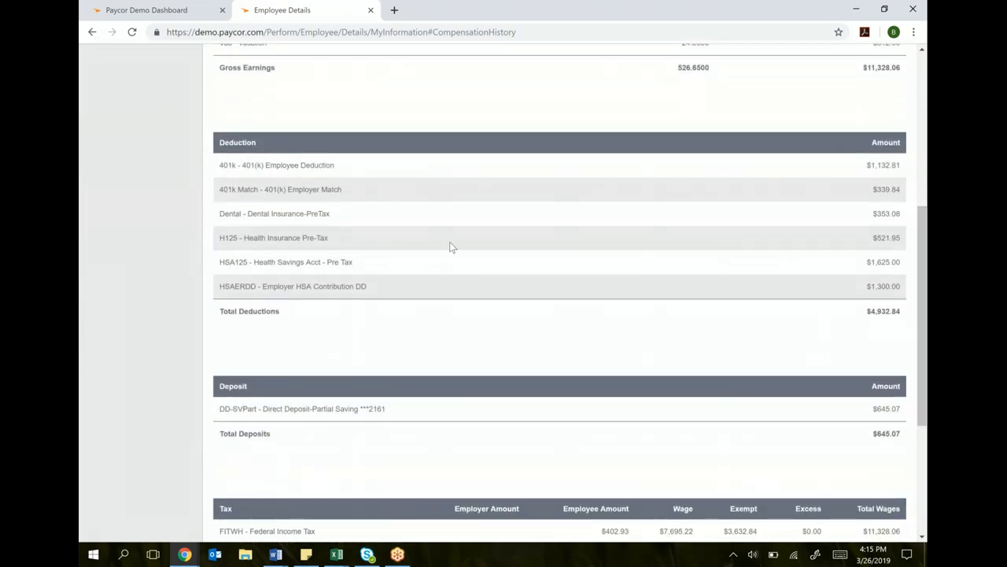
scroll(down, 3)
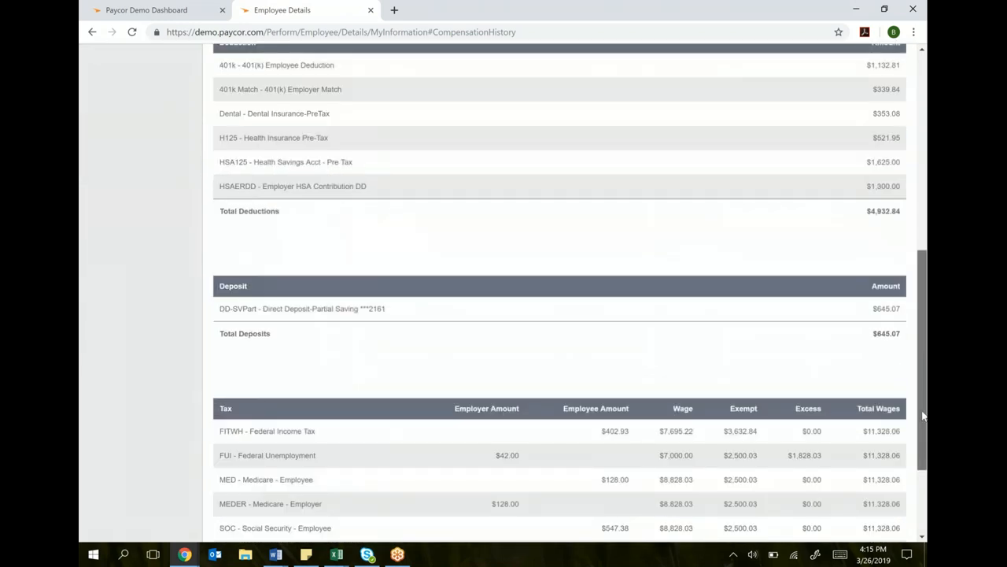
scroll(down, 3)
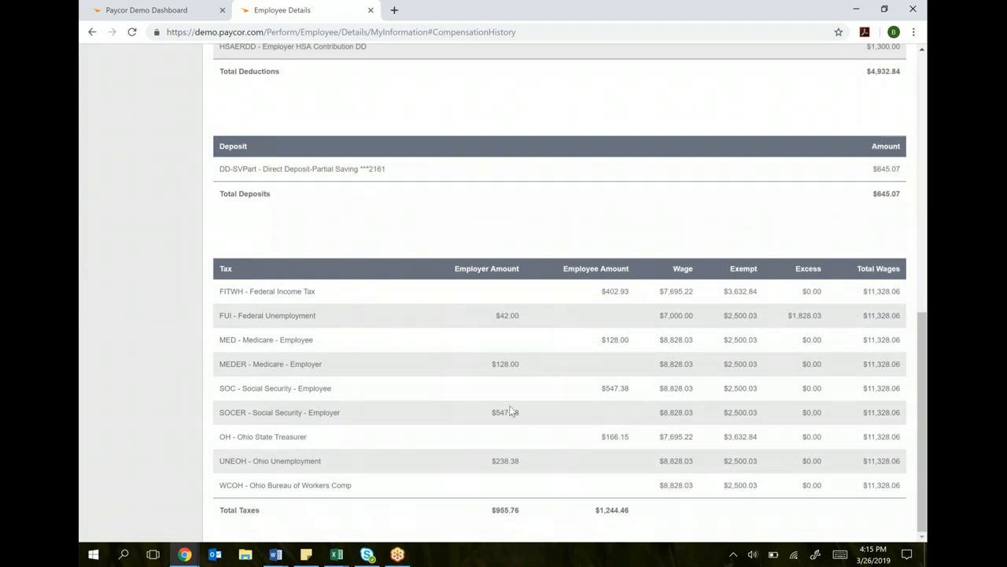
scroll(up, 3)
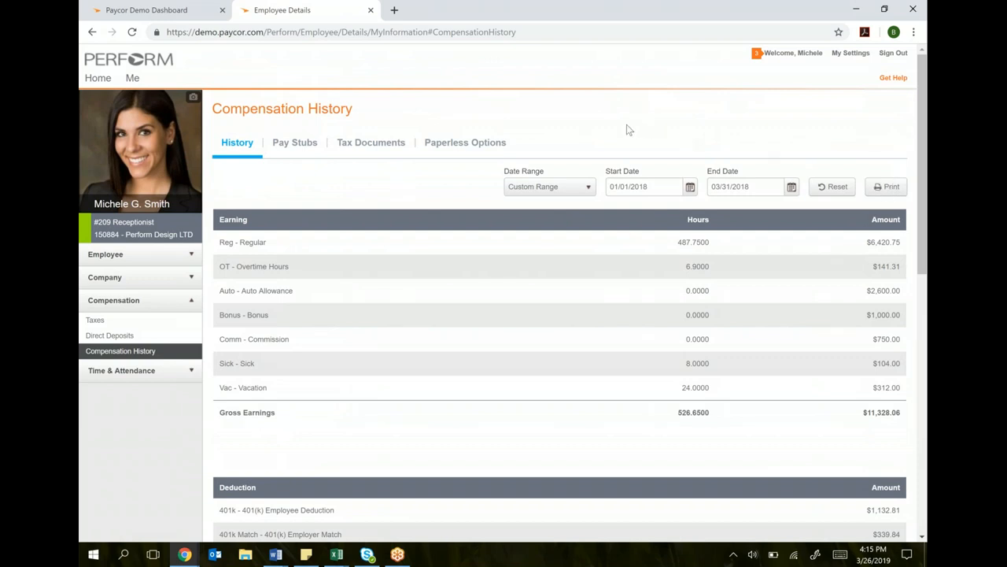
mouse_move(691, 187)
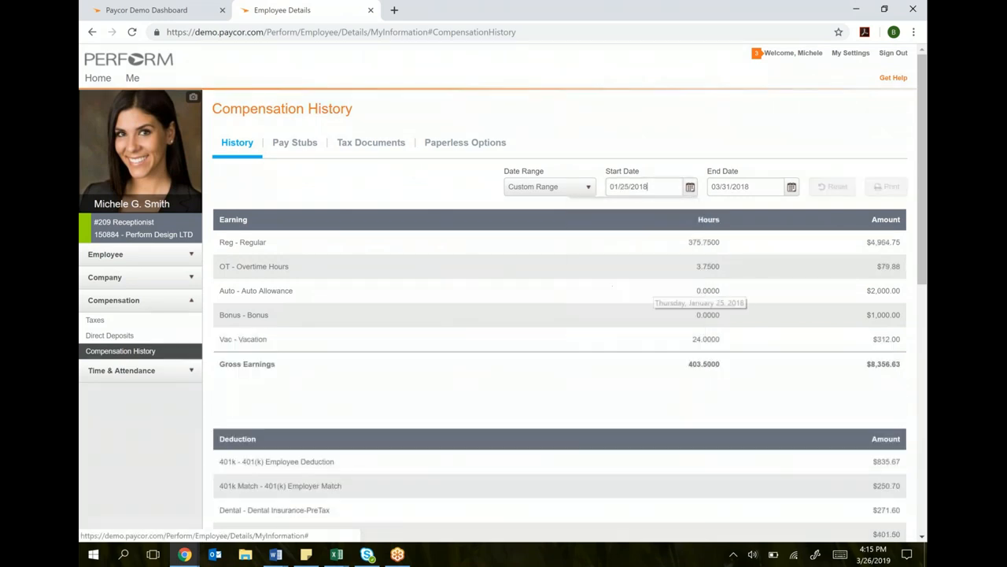
click(549, 186)
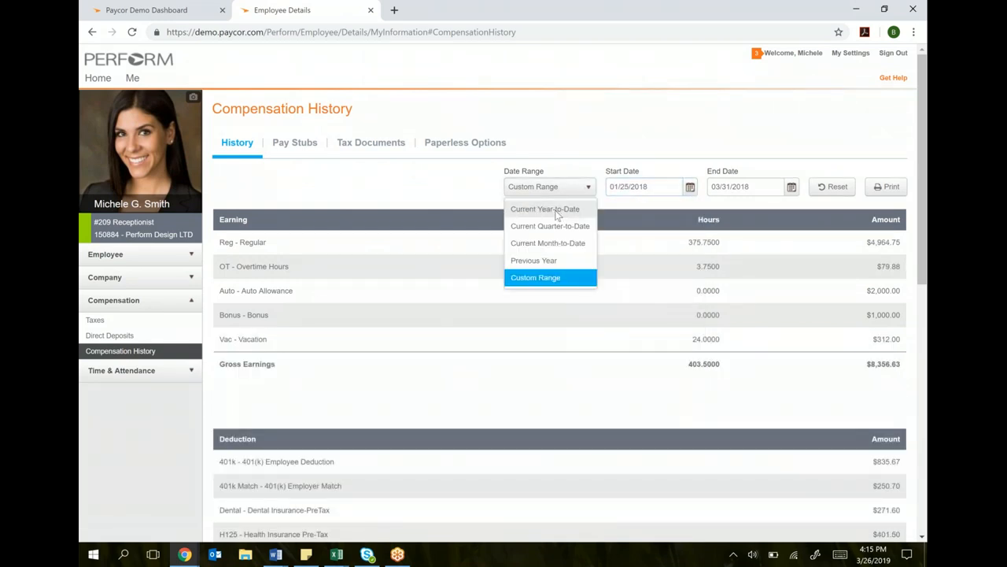
click(535, 277)
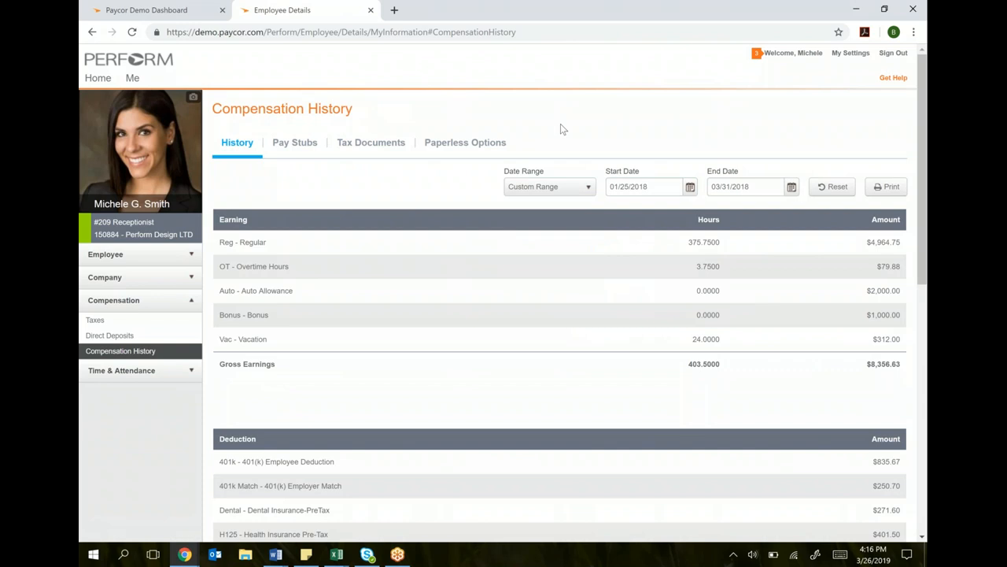
On the Pay Stubs tab, view the 10/19/2018 stub as a PDF and close it.
click(295, 143)
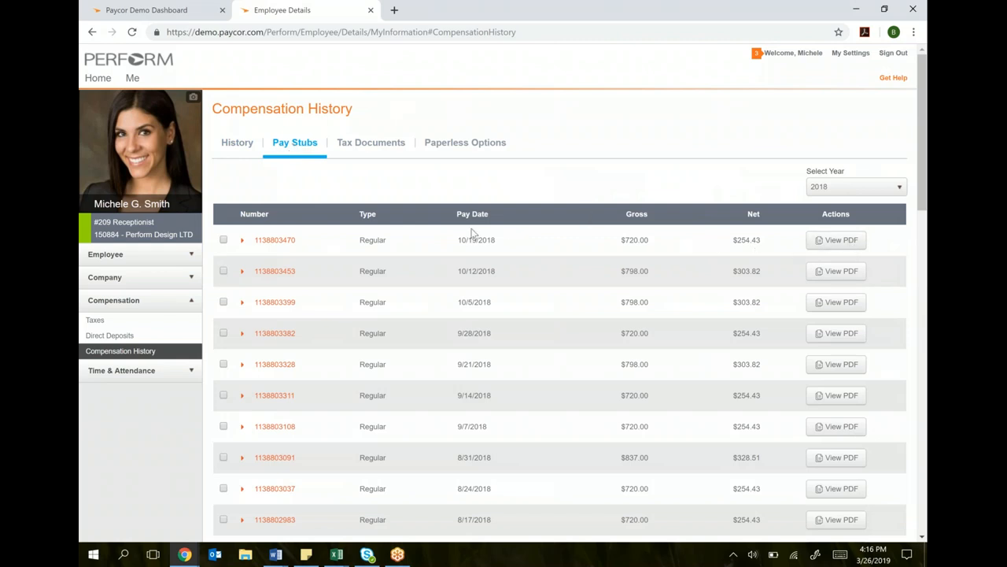
mouse_move(475, 299)
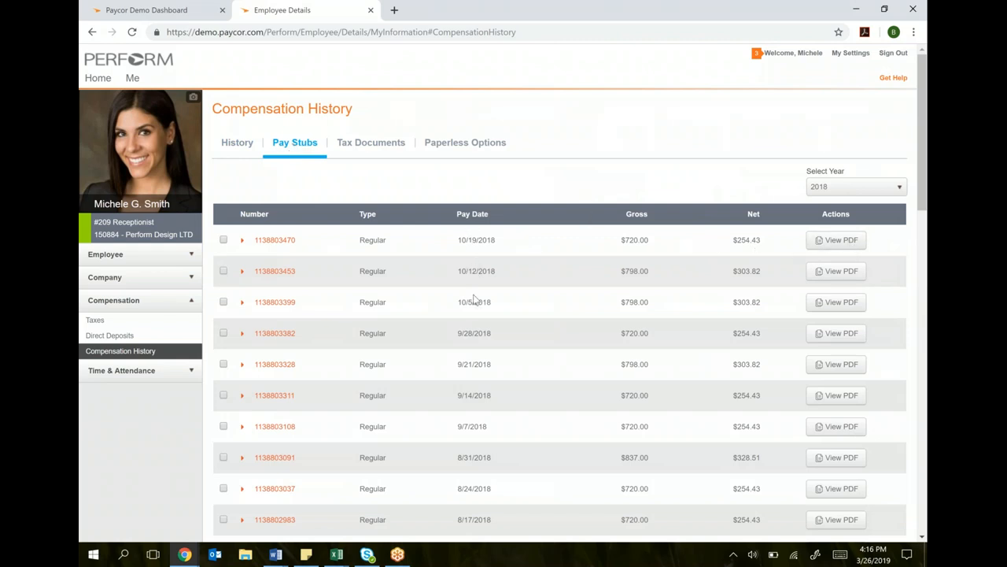
mouse_move(474, 472)
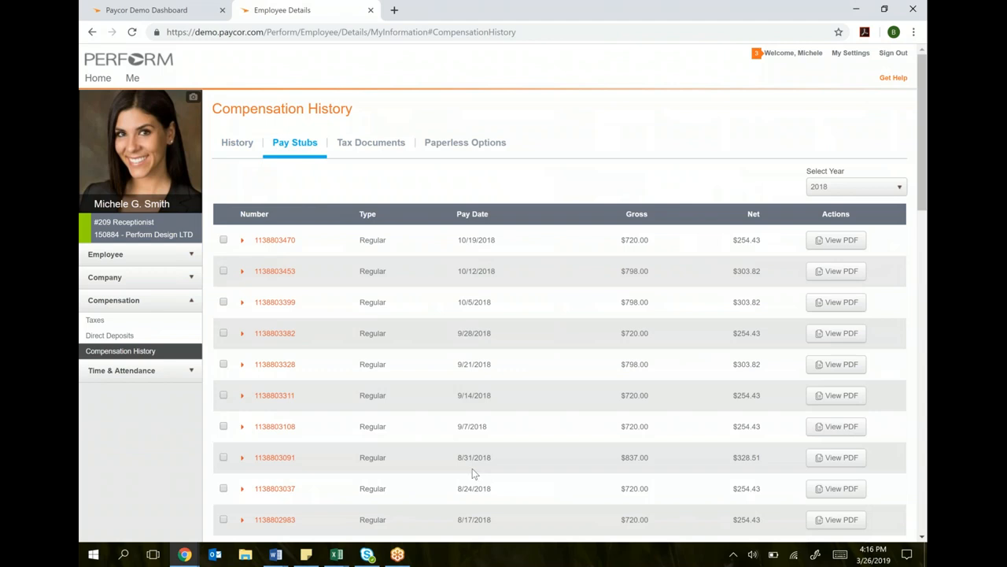
mouse_move(640, 242)
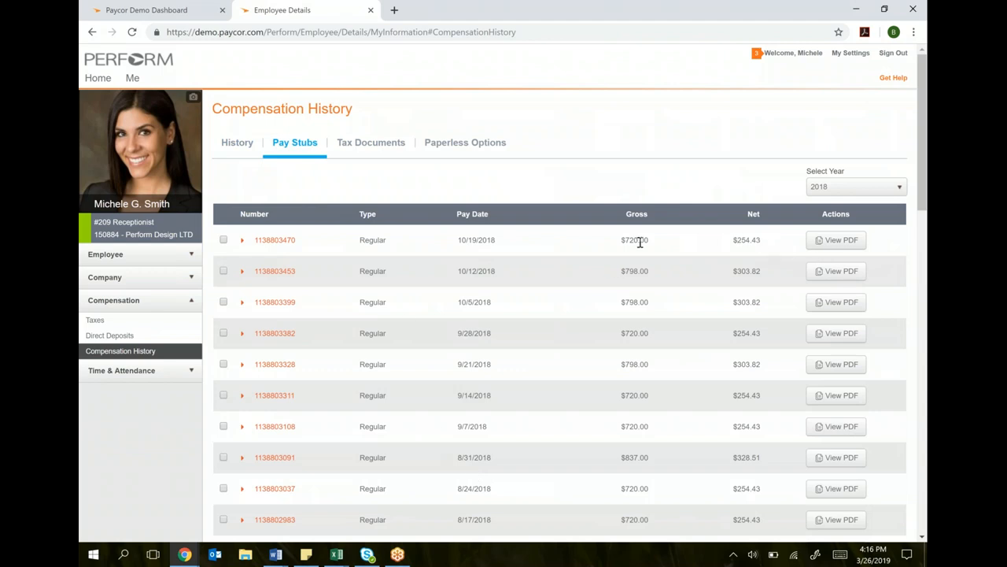
click(836, 240)
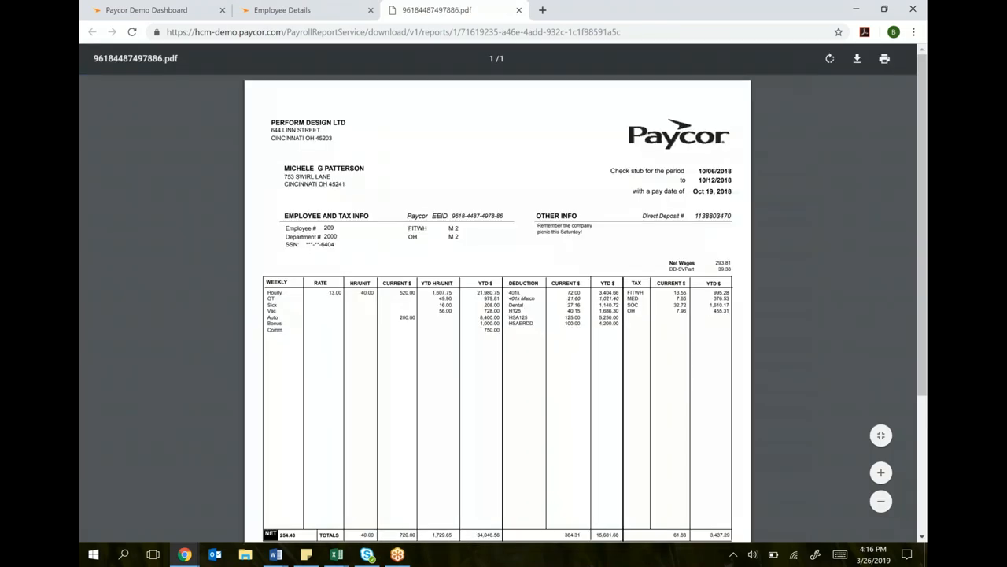
mouse_move(882, 59)
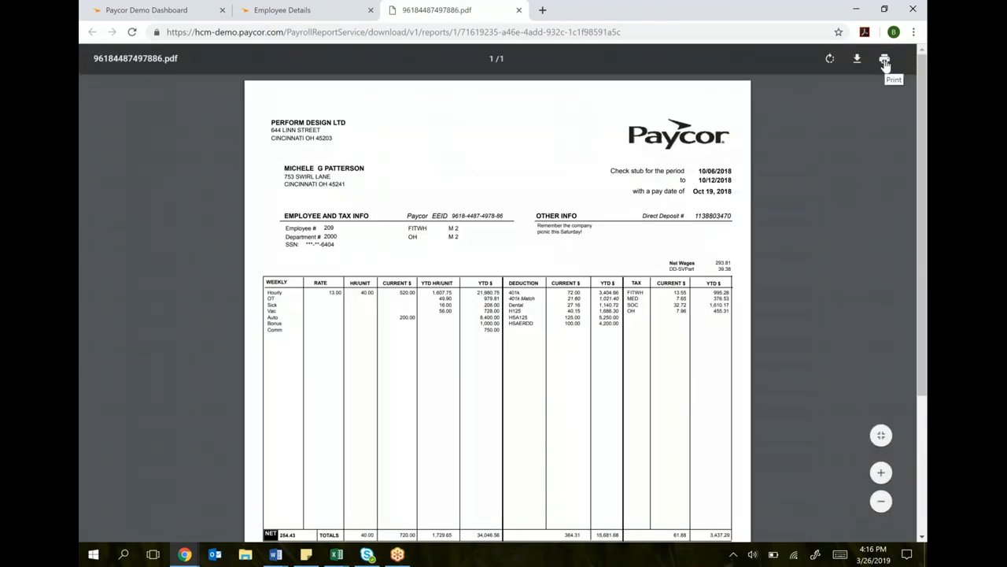
mouse_move(680, 105)
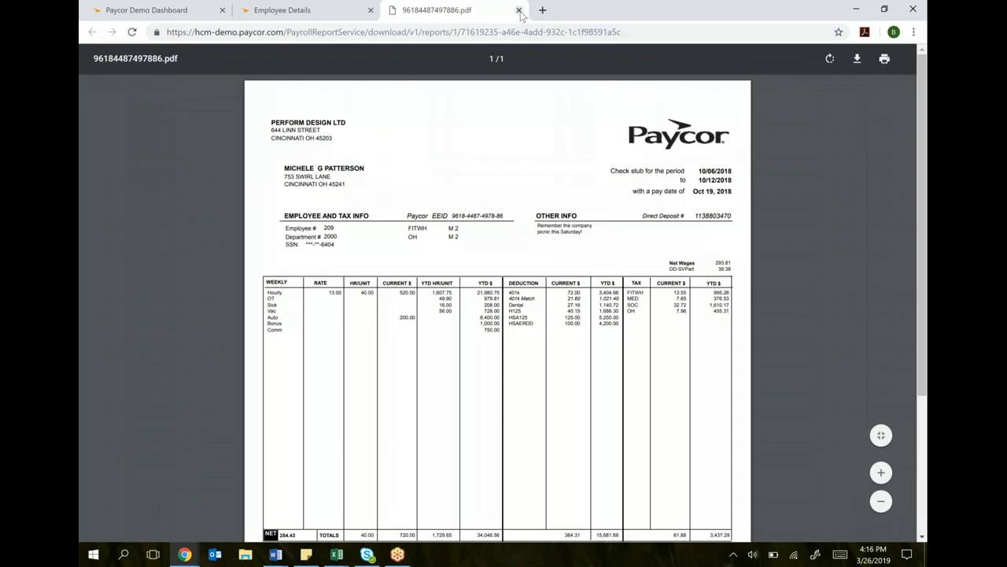
click(519, 10)
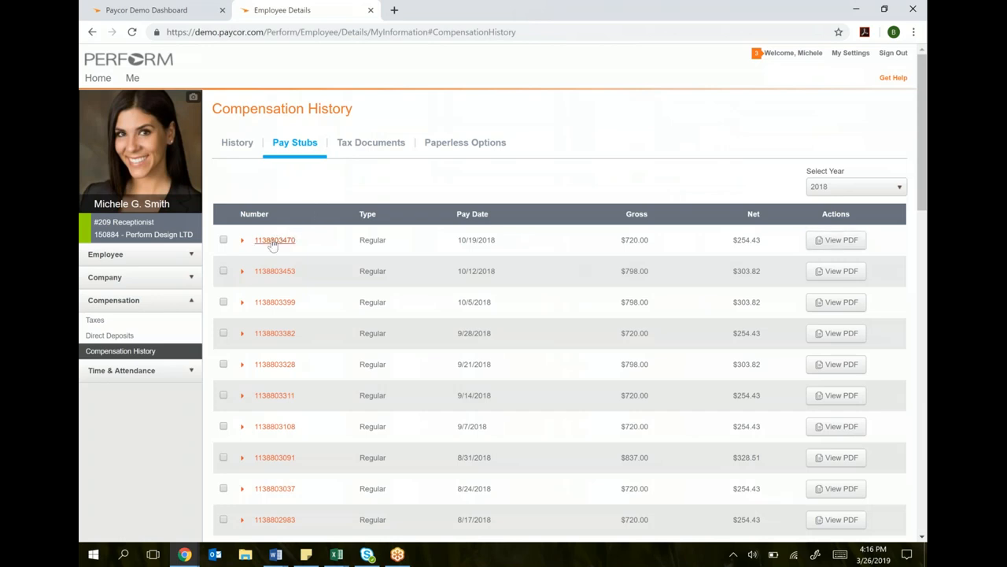
Expand the 10/19/2018 stub and review its earnings and deductions breakdown.
click(242, 239)
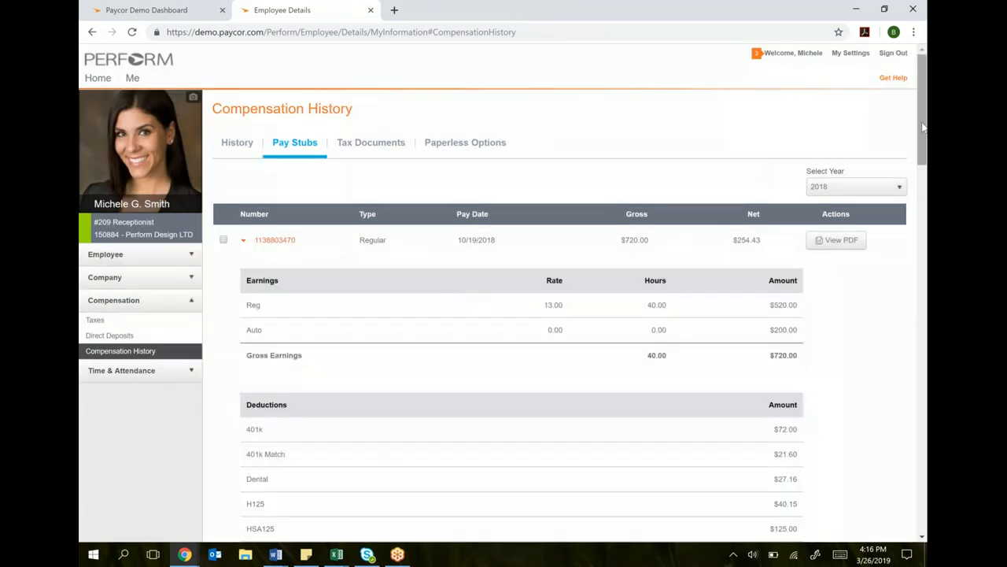
scroll(down, 3)
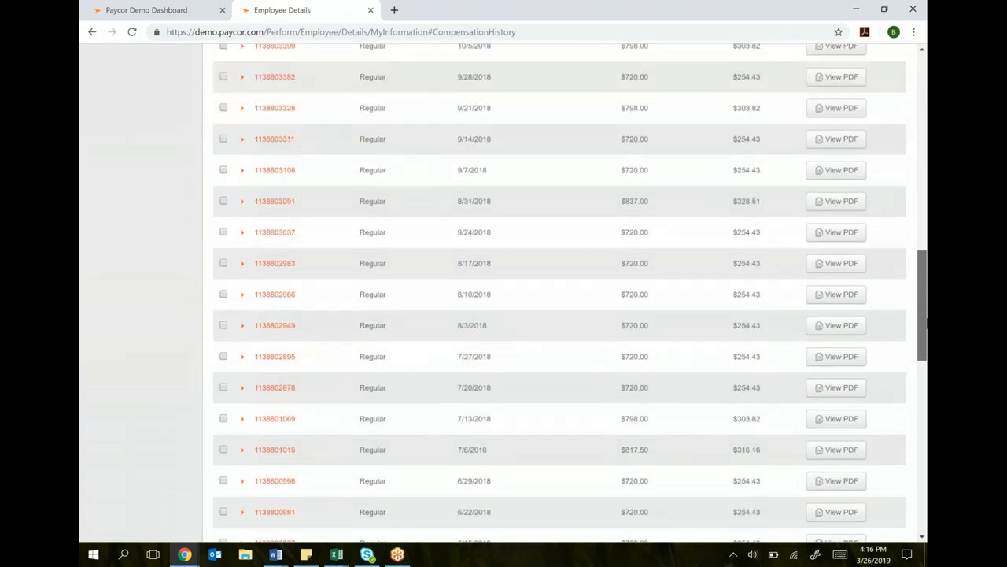
scroll(up, 3)
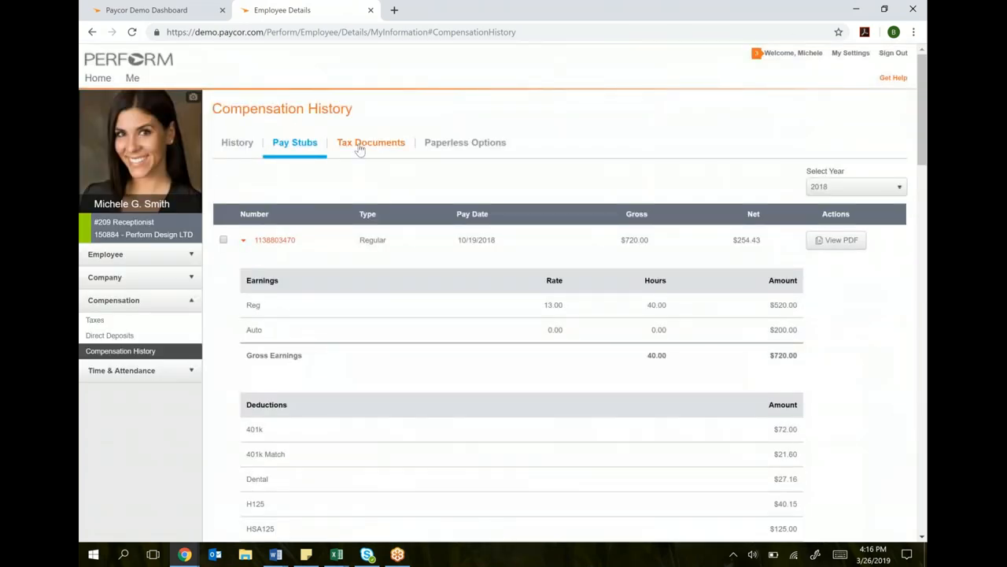
View the 2017 W2 PDF from the Tax Documents tab, then close it.
click(370, 143)
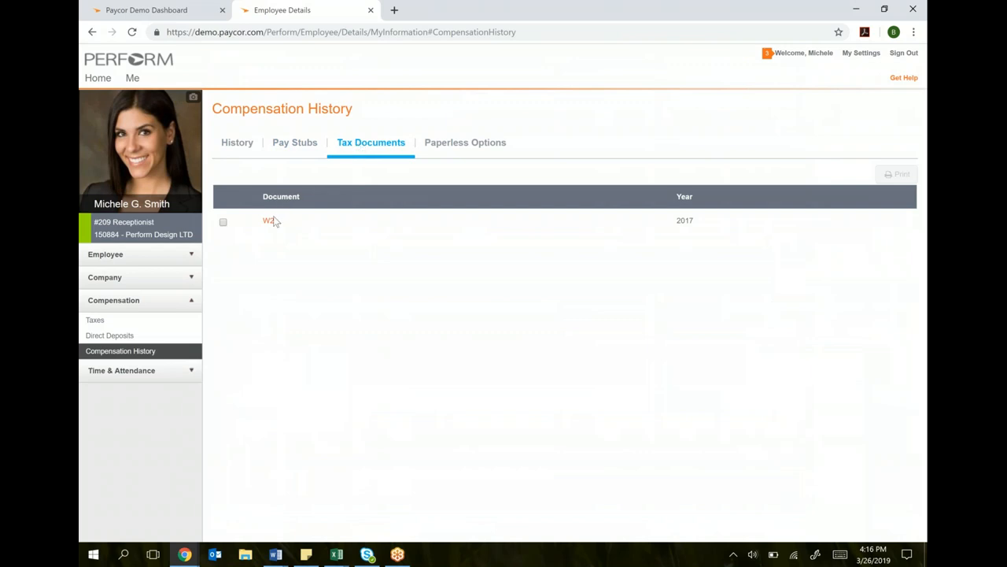
click(267, 221)
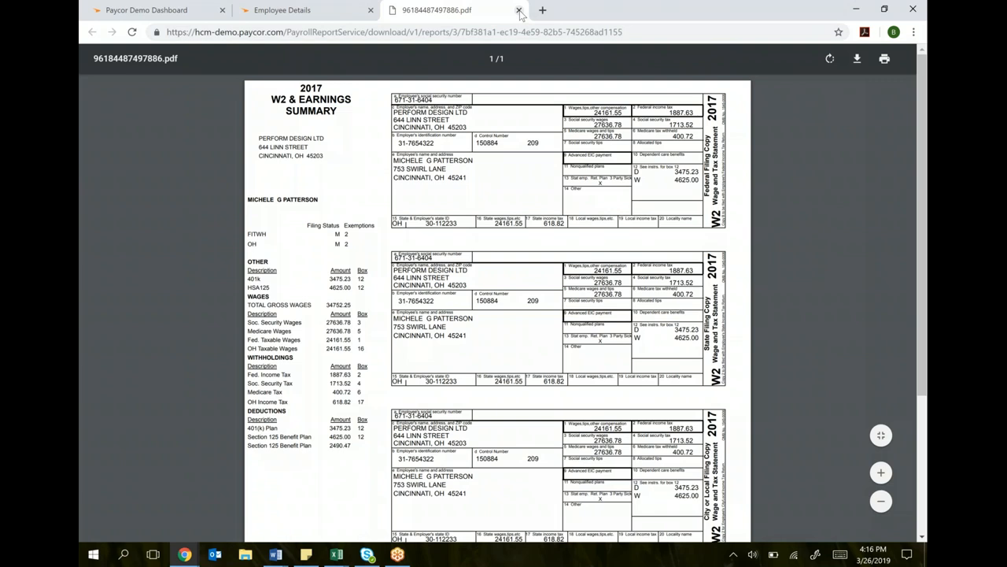
click(517, 9)
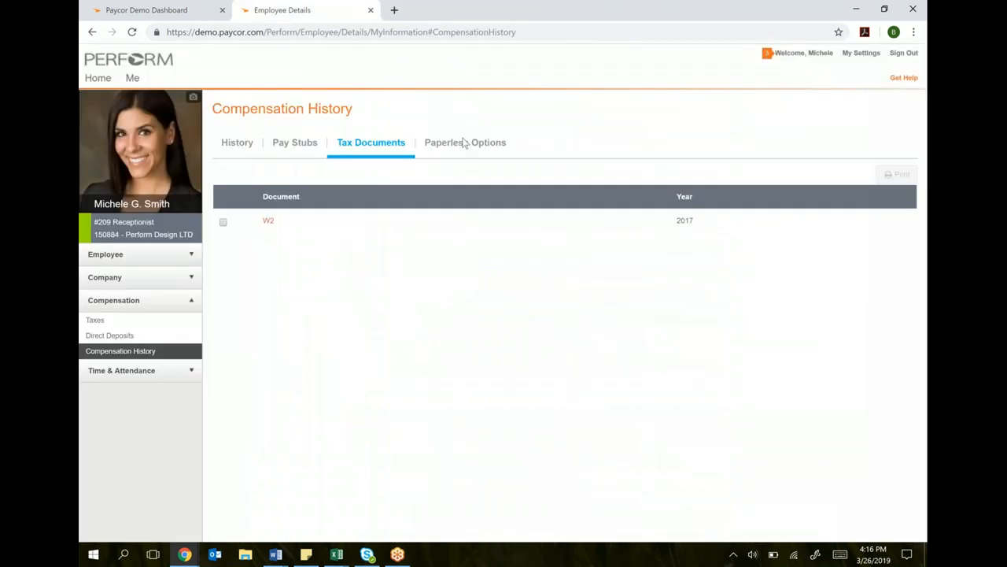
Review the Paperless On checkbox for W-2s, leaving it on, then return to History.
click(464, 142)
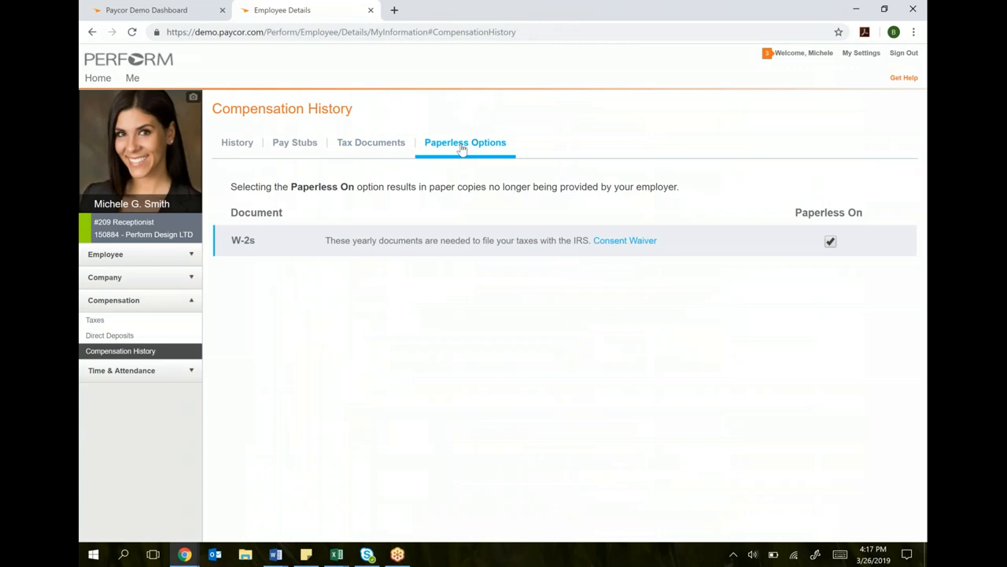
click(830, 241)
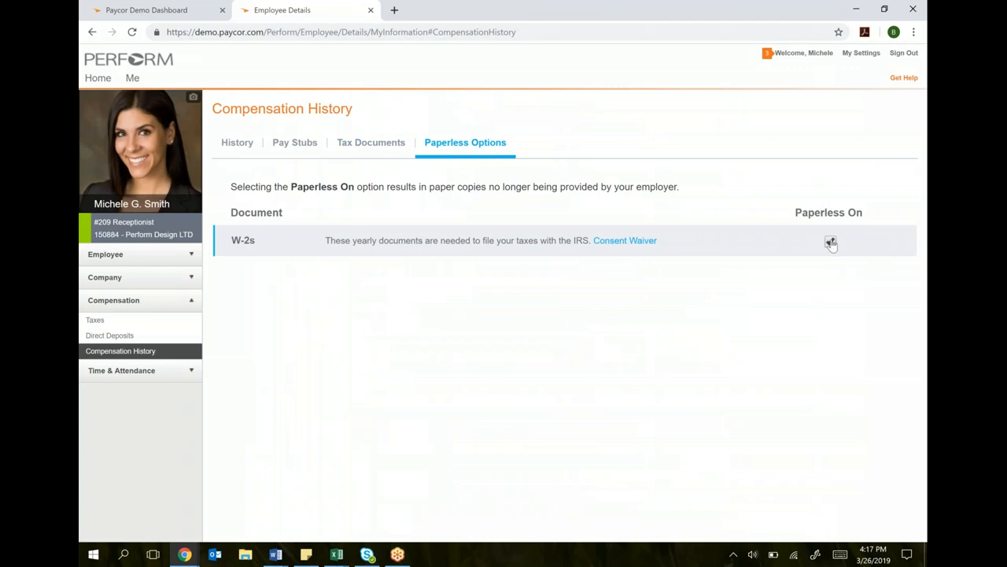
click(831, 241)
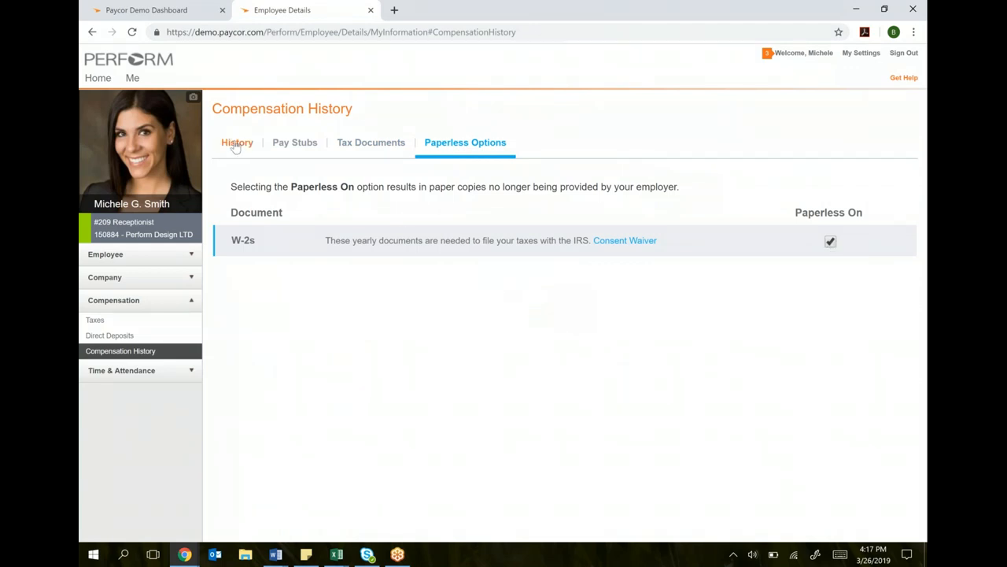
click(237, 143)
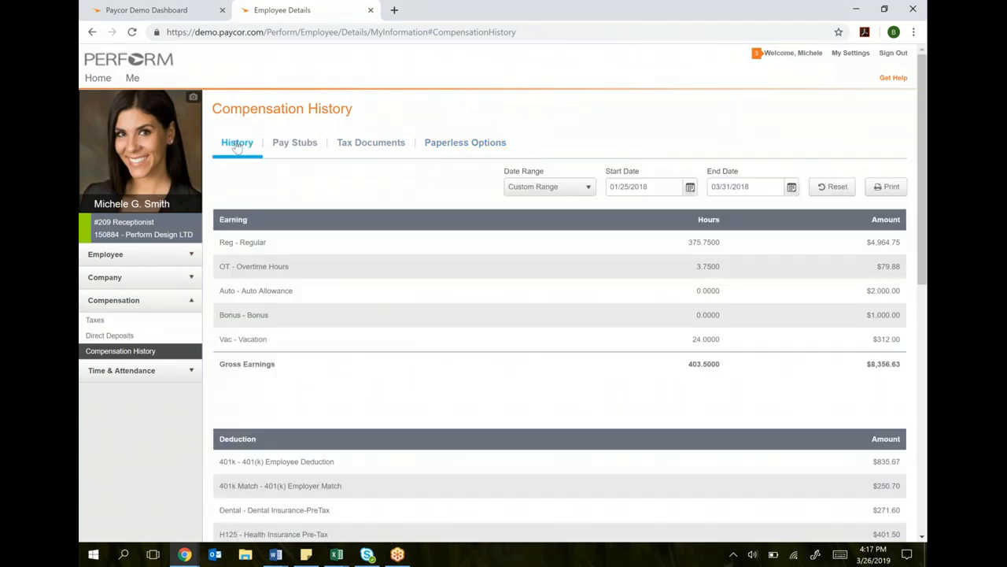
mouse_move(97, 80)
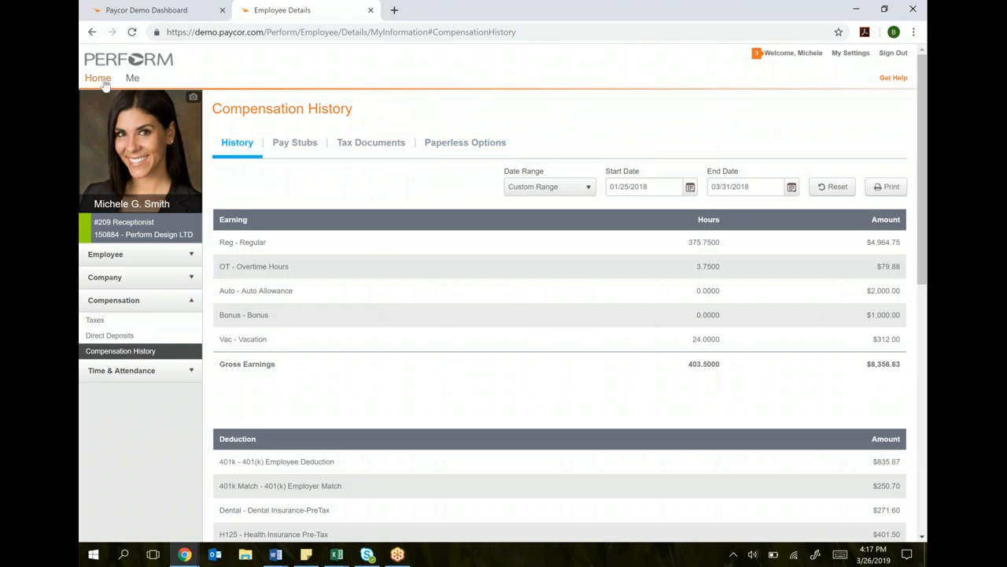
Return to the Perform home portal using Home in the top navigation.
click(75, 77)
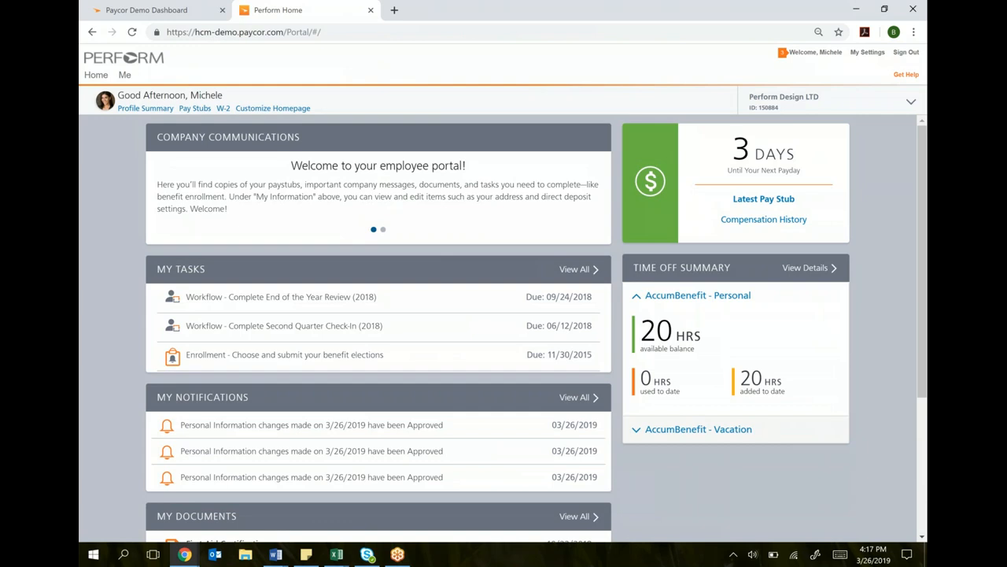
mouse_move(856, 8)
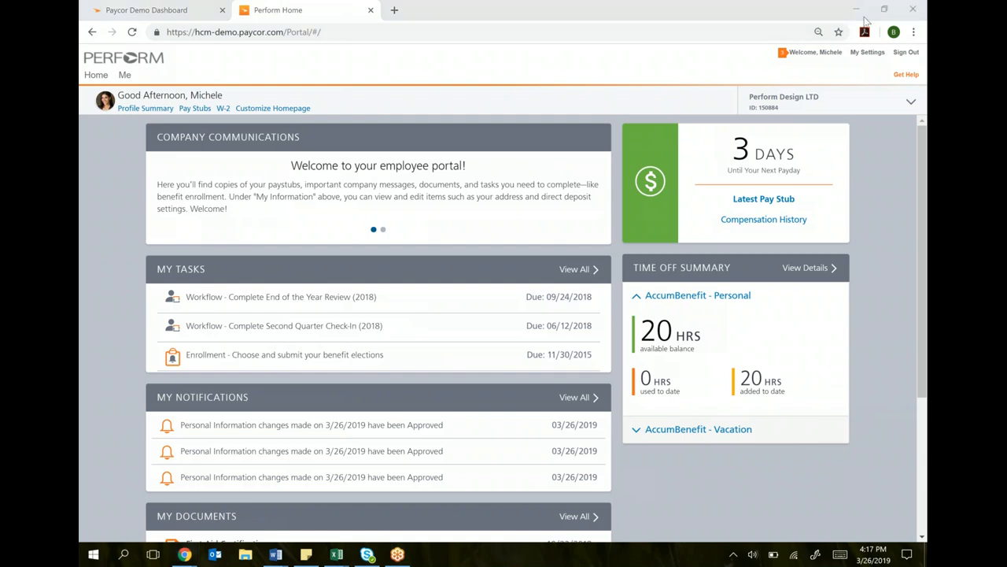